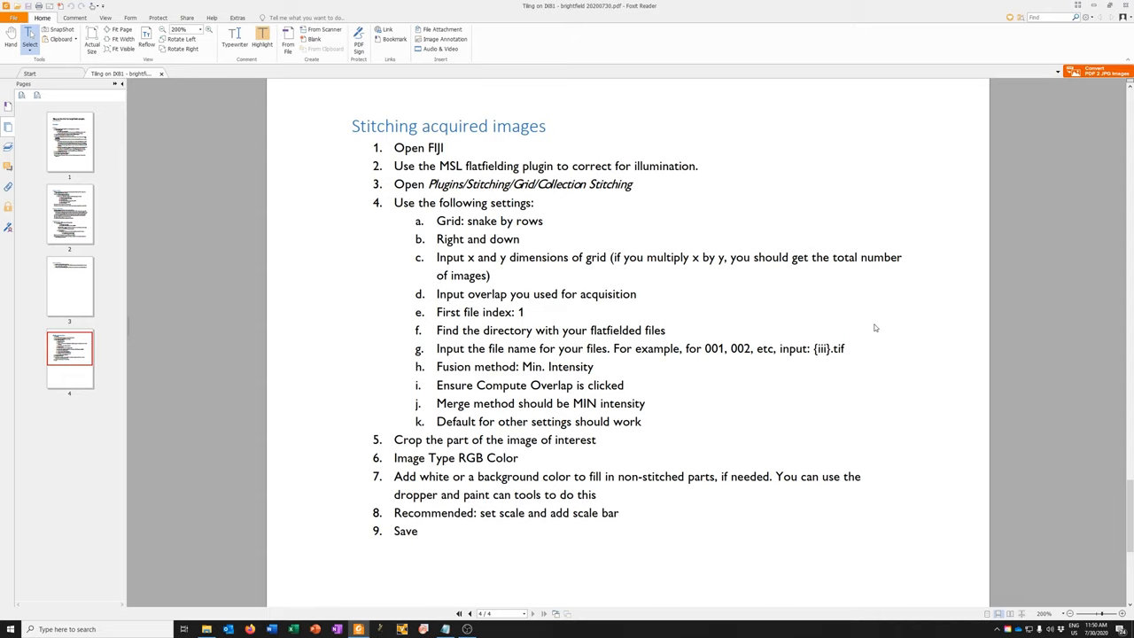
mouse_move(891, 186)
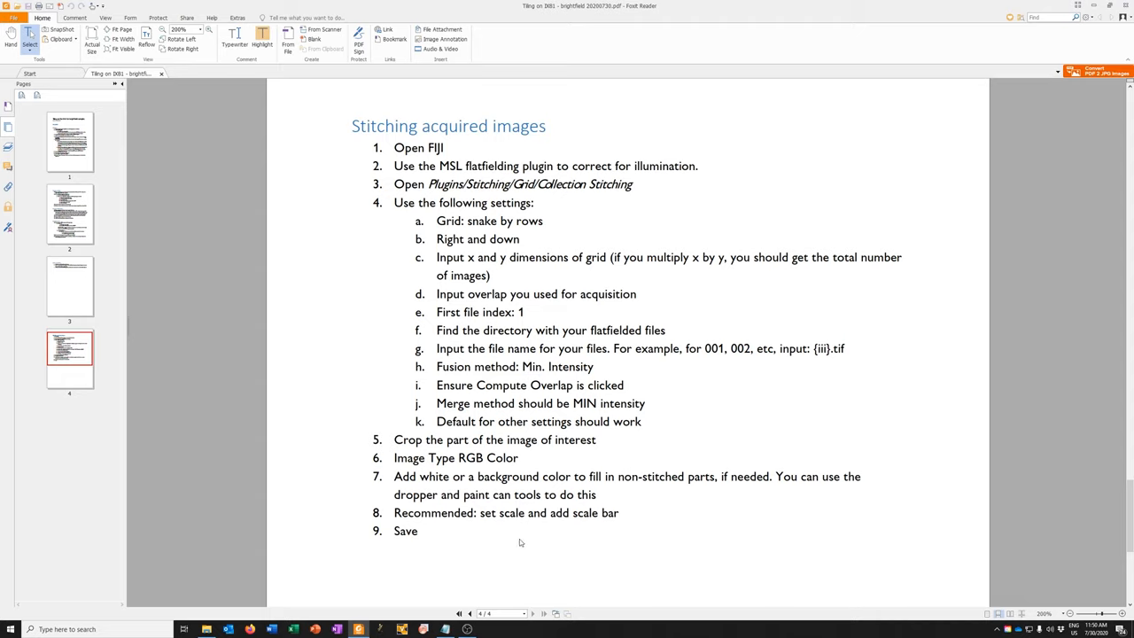
mouse_move(519, 538)
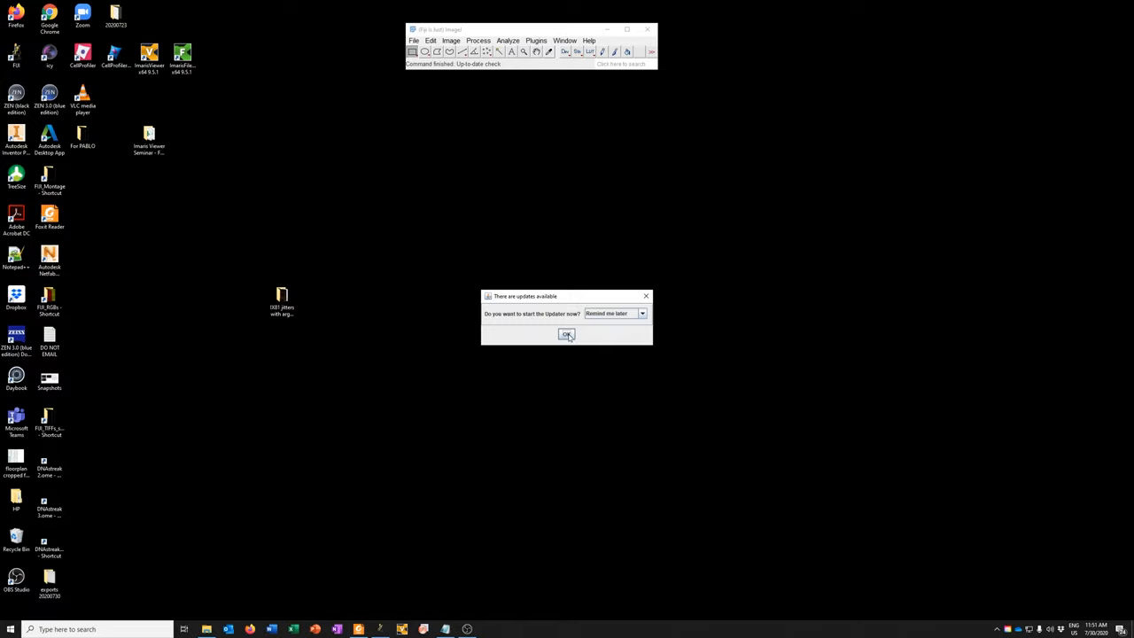
- Dismiss the Fiji updater prompt, leaving 'Remind me later' selected
left_click(566, 335)
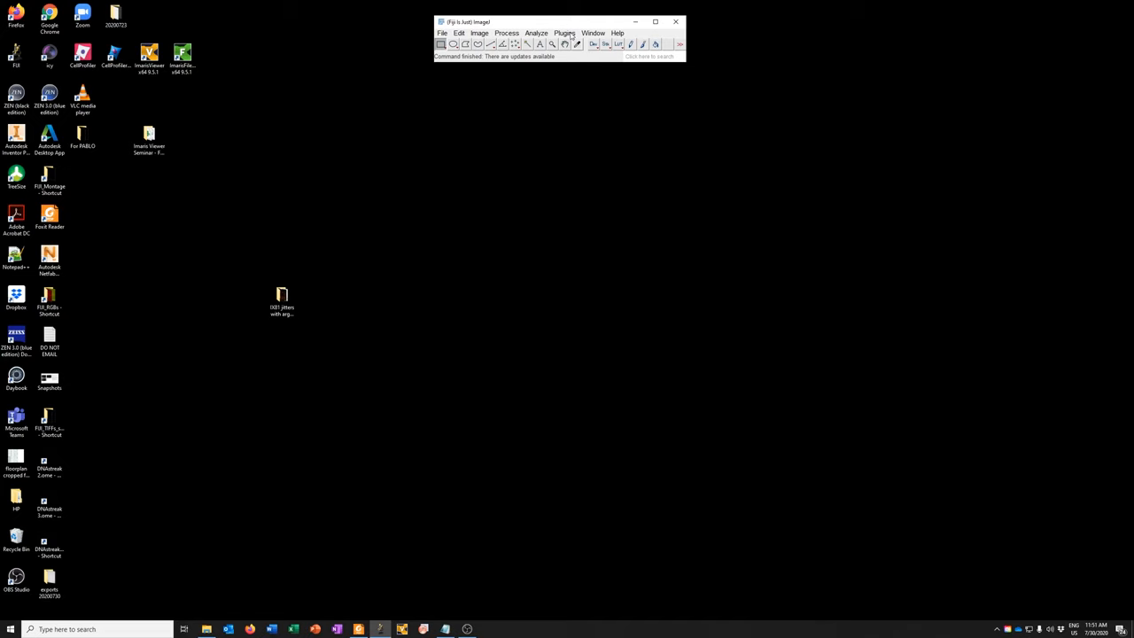
- Launch the Plugins > MSL > FlatBF IX81v2 flatfielding plugin
left_click(564, 32)
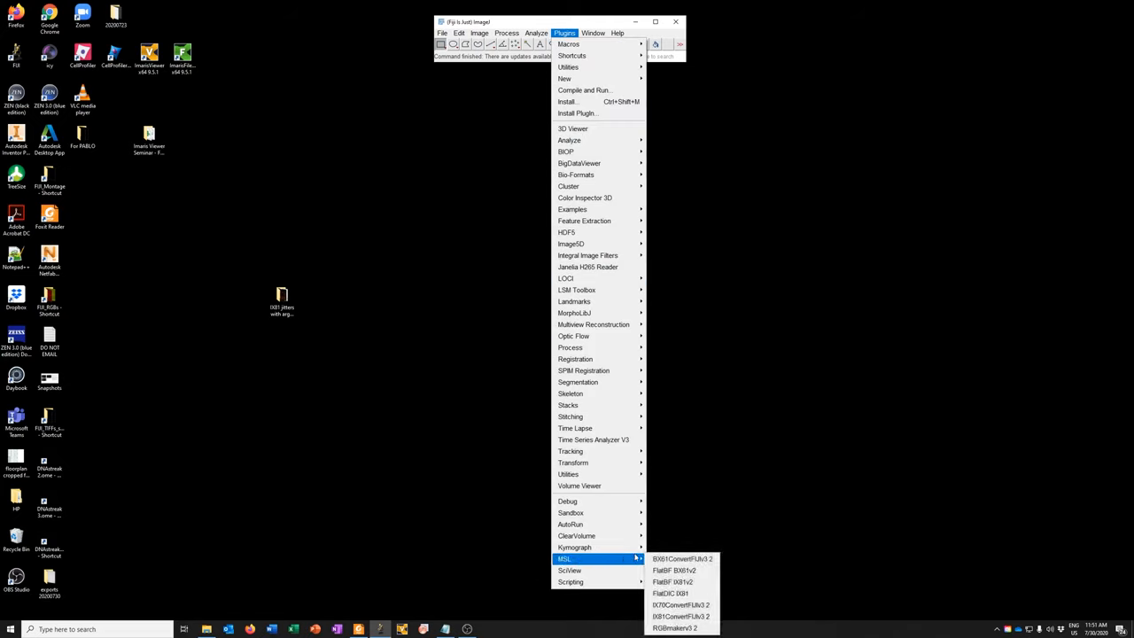
mouse_move(674, 581)
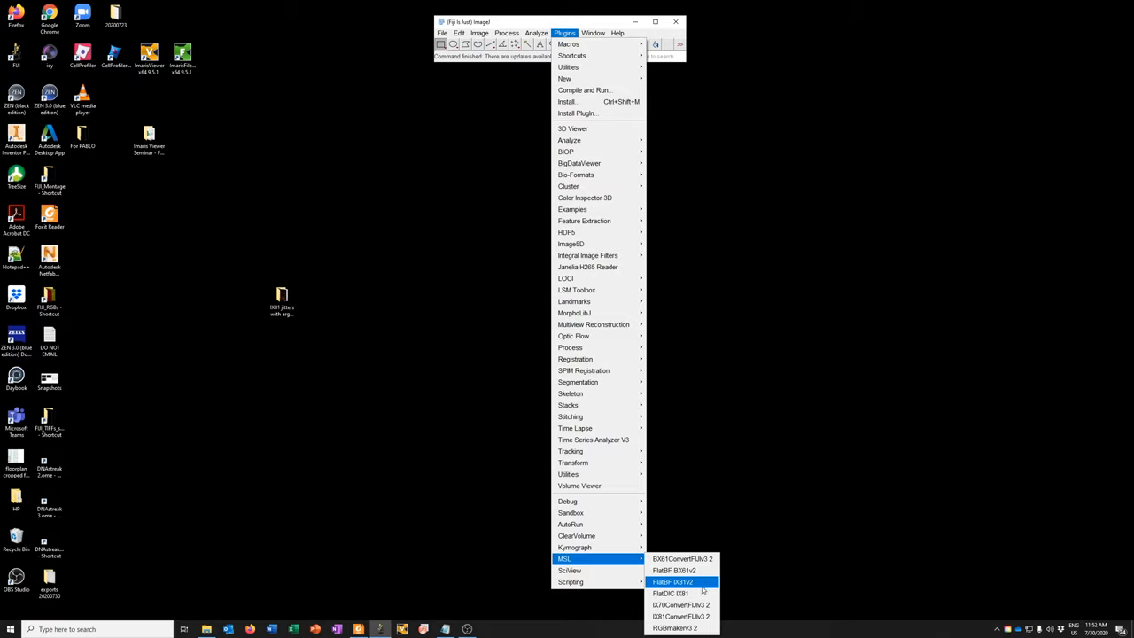
mouse_move(702, 589)
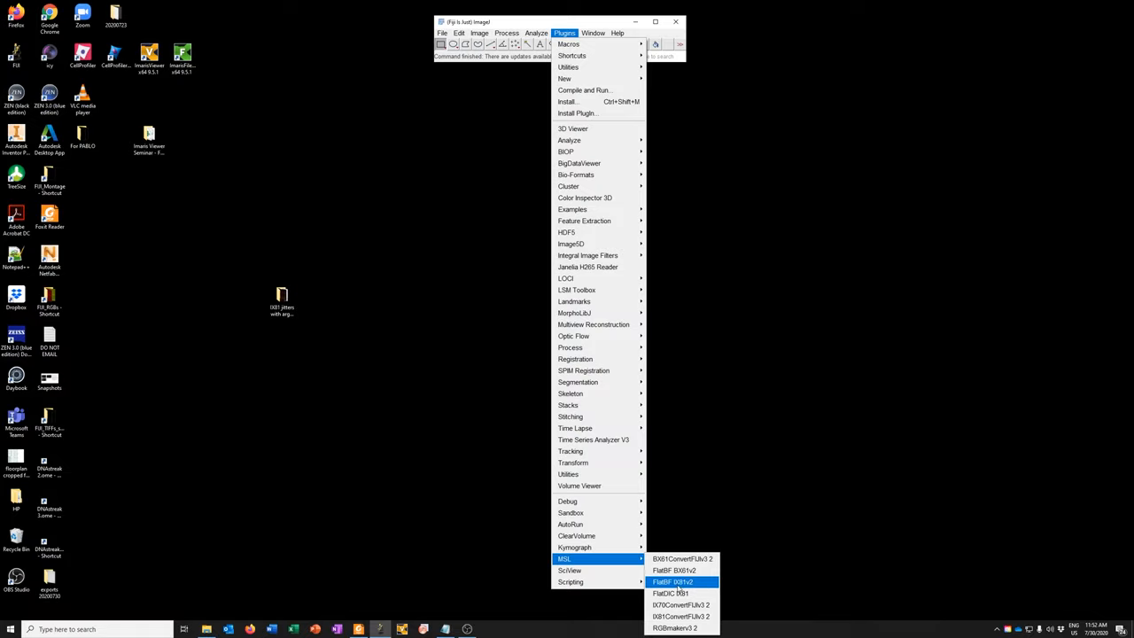
left_click(676, 583)
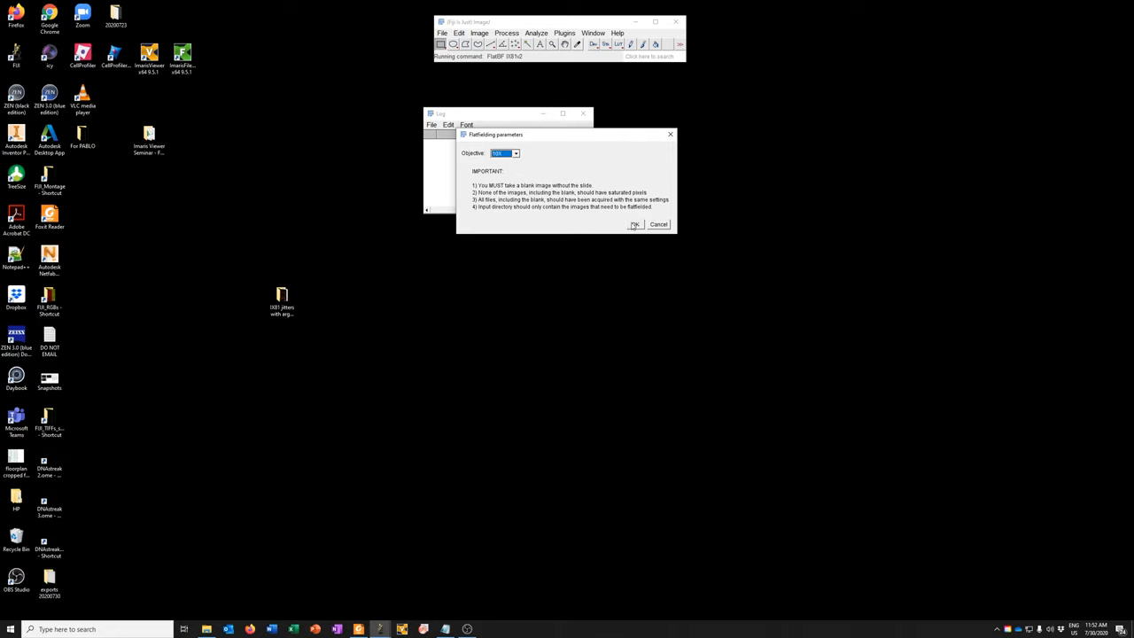
- Accept the 10x objective, pick 'blank' from exports 20200730, and choose the stitched folder
left_click(635, 224)
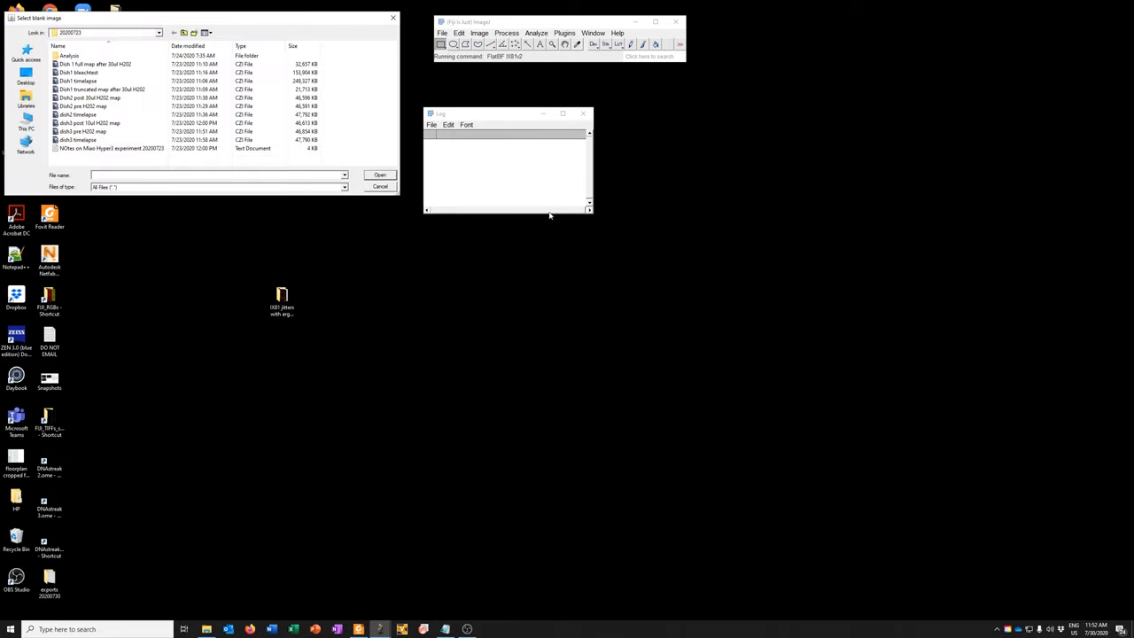
left_click(25, 82)
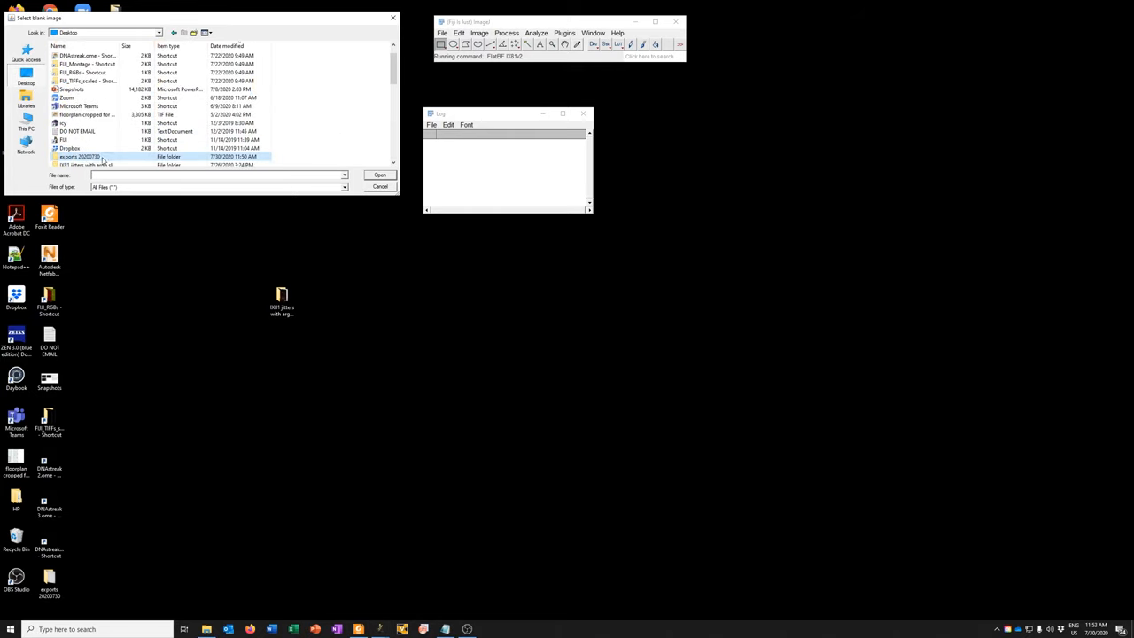
double_click(80, 157)
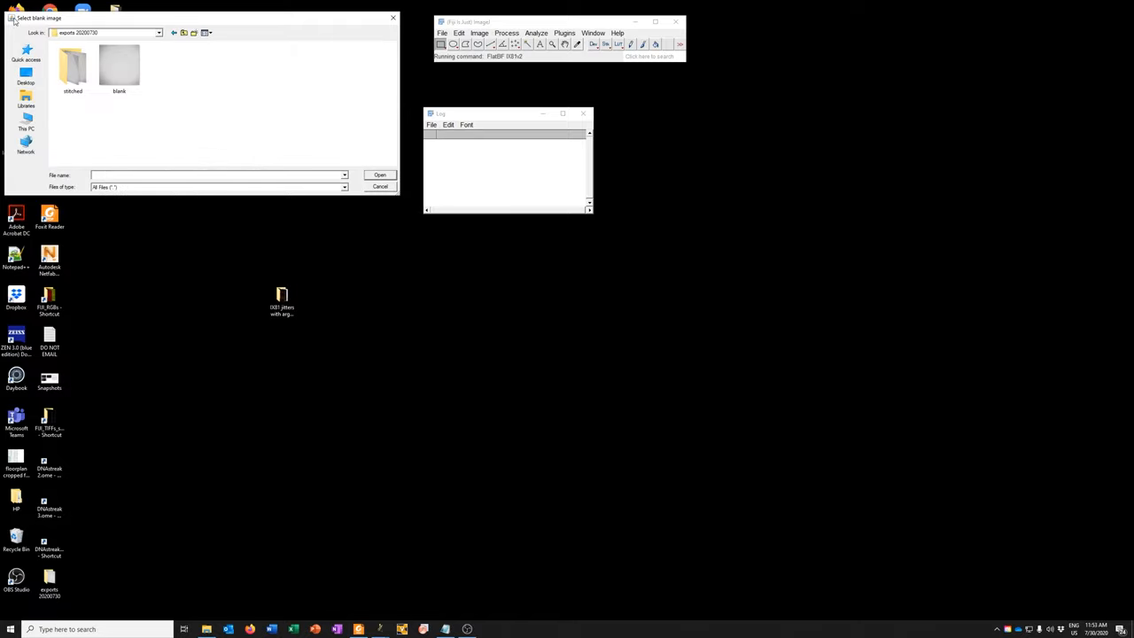
left_click(73, 71)
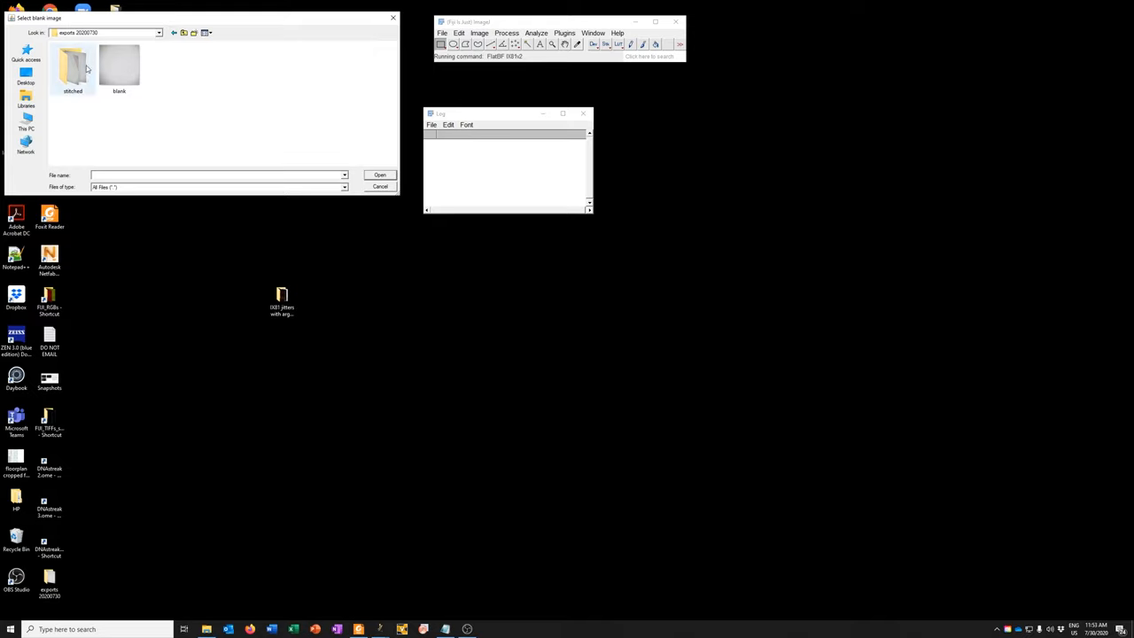
left_click(119, 69)
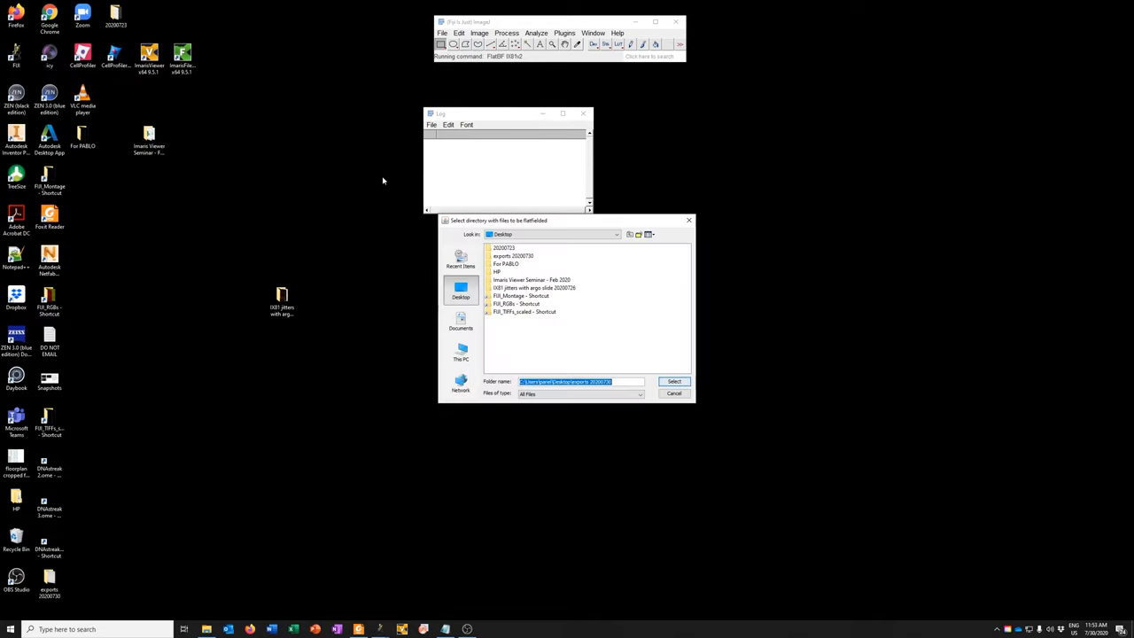
mouse_move(598, 401)
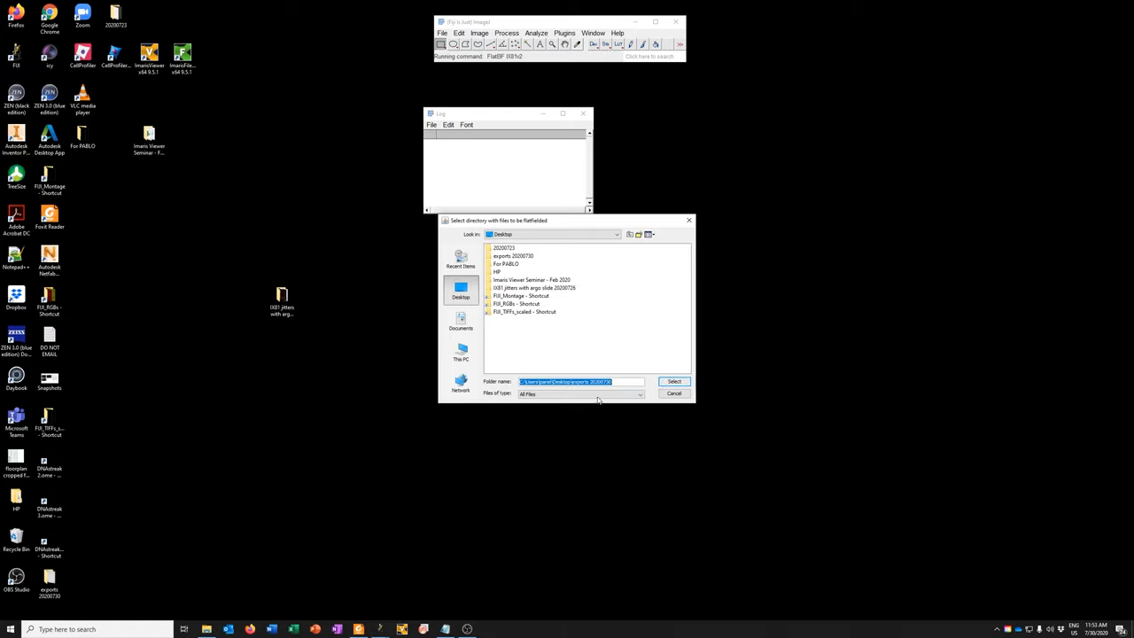
mouse_move(524, 260)
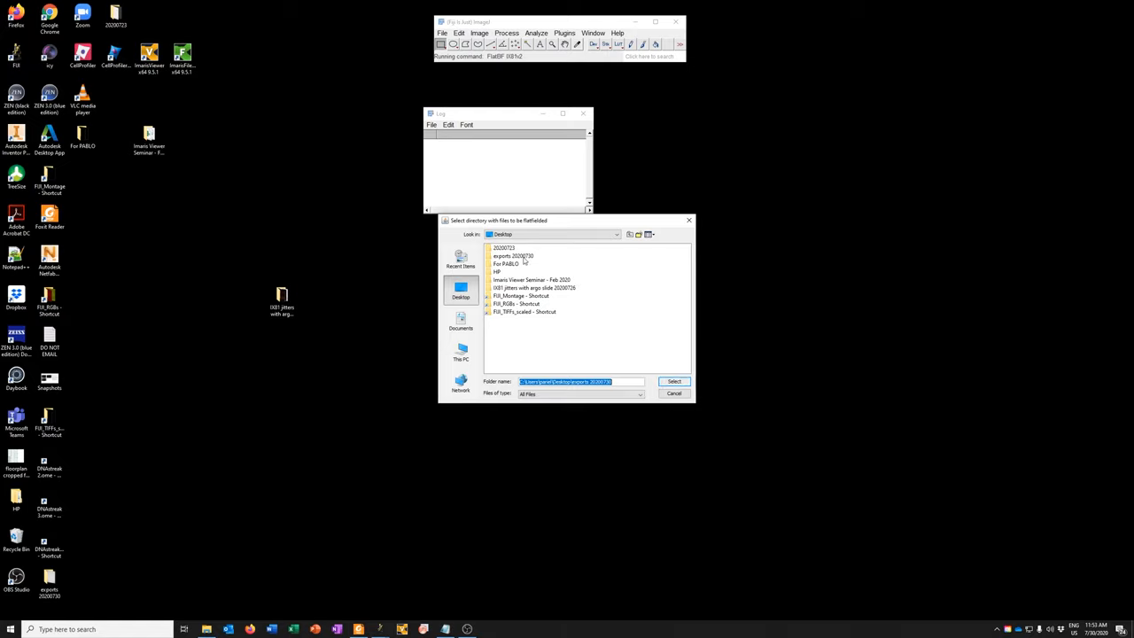
double_click(513, 256)
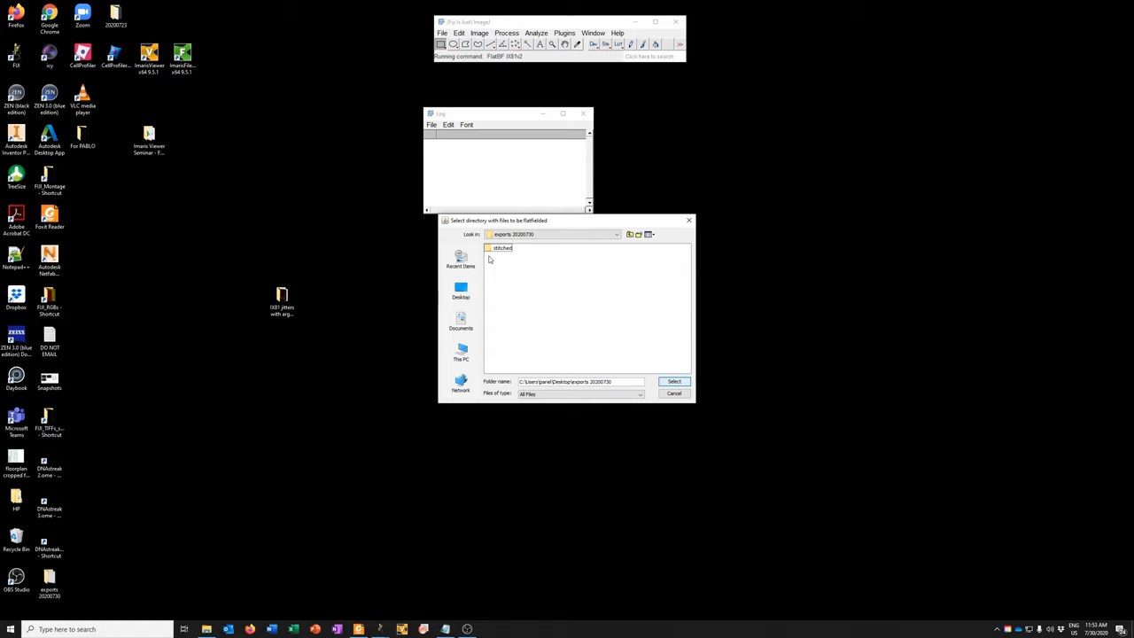
double_click(502, 248)
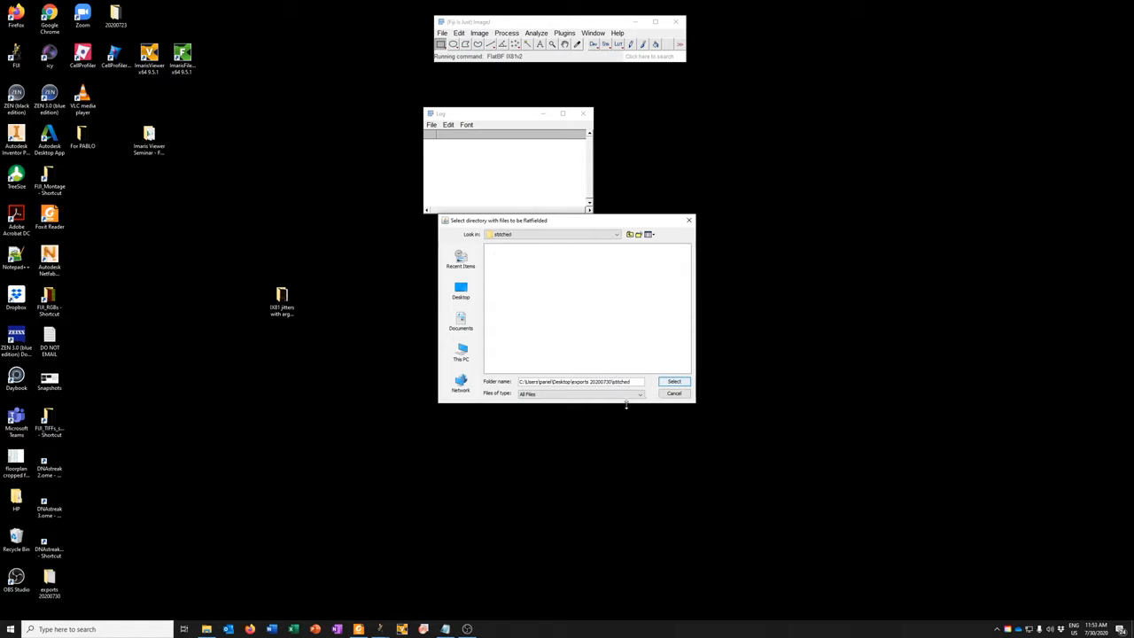
mouse_move(626, 419)
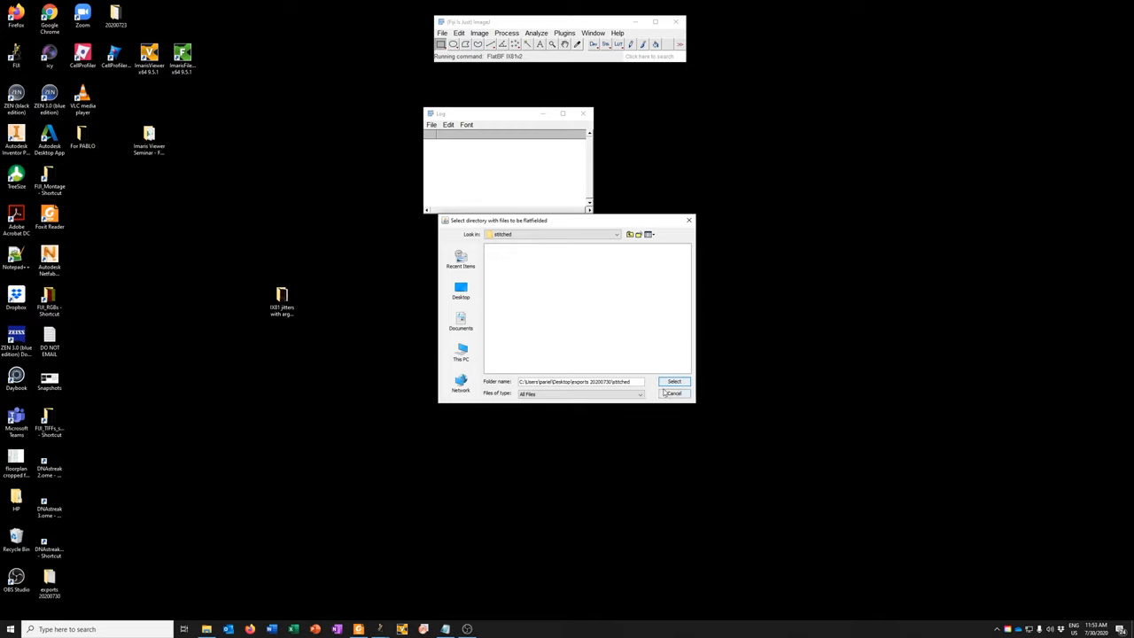
- Flatfield the stitched folder, then open stitched > Flatfielded_Images in File Explorer
left_click(672, 392)
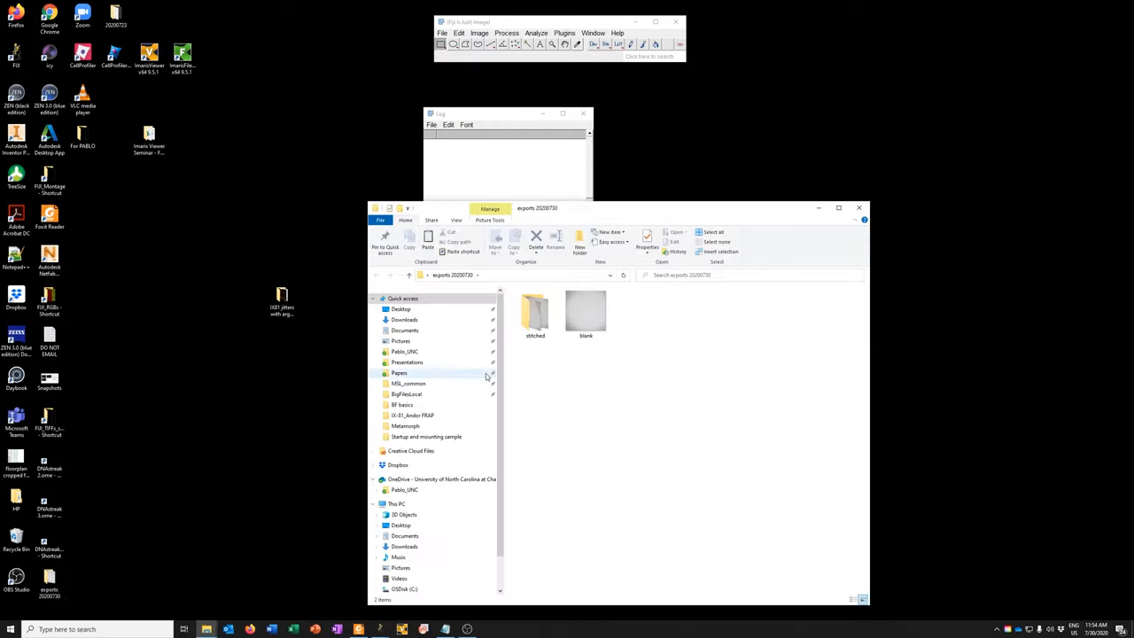
double_click(536, 312)
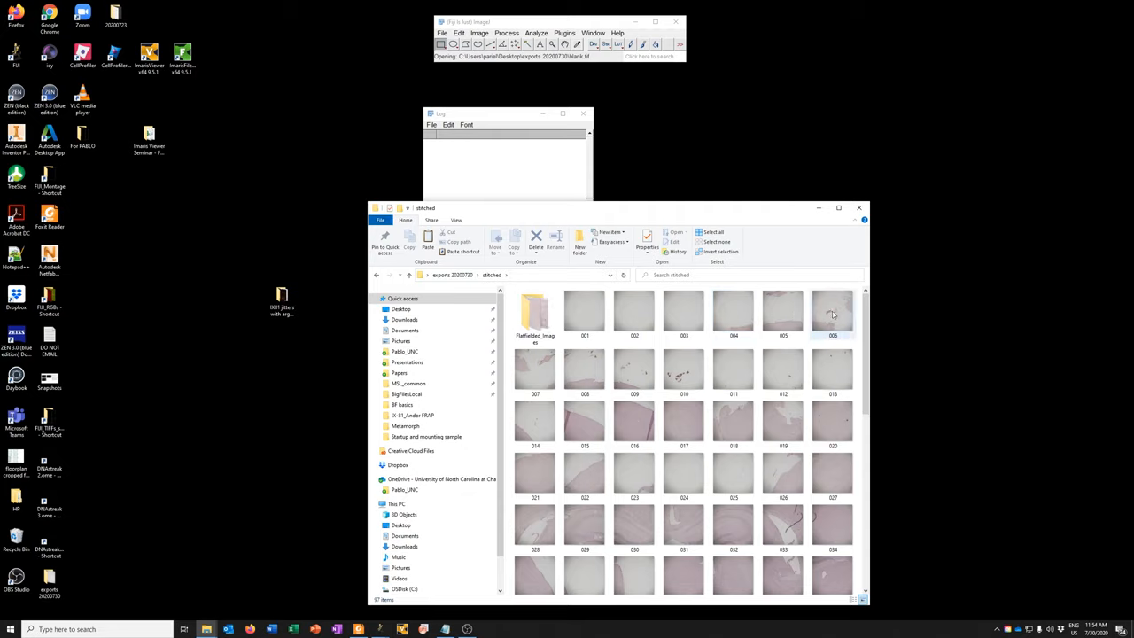
left_click(585, 311)
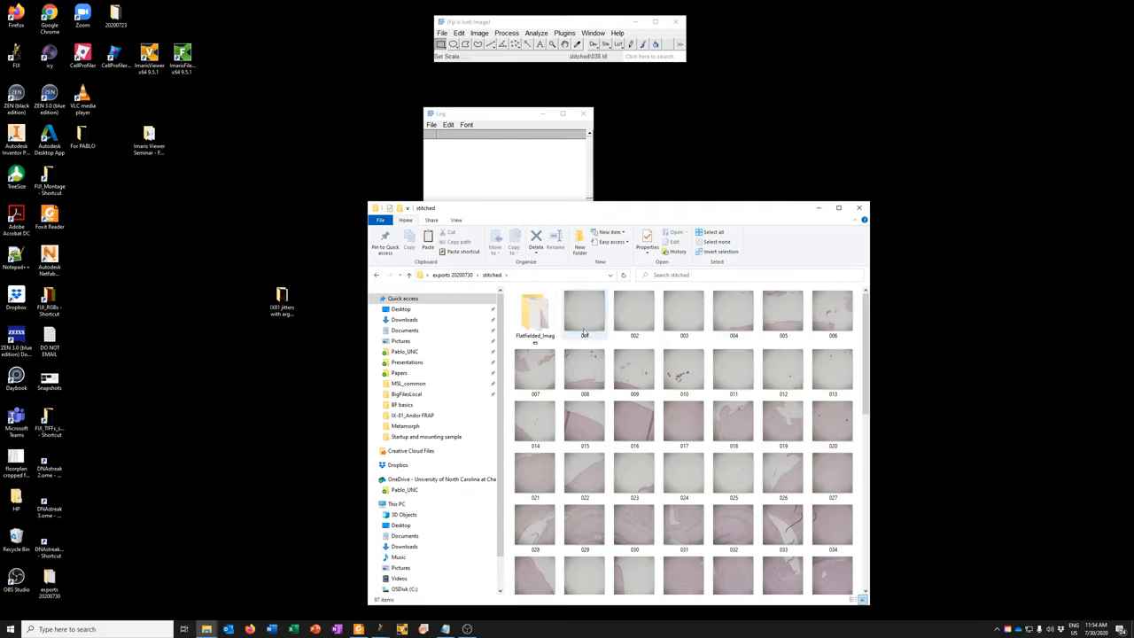
mouse_move(535, 310)
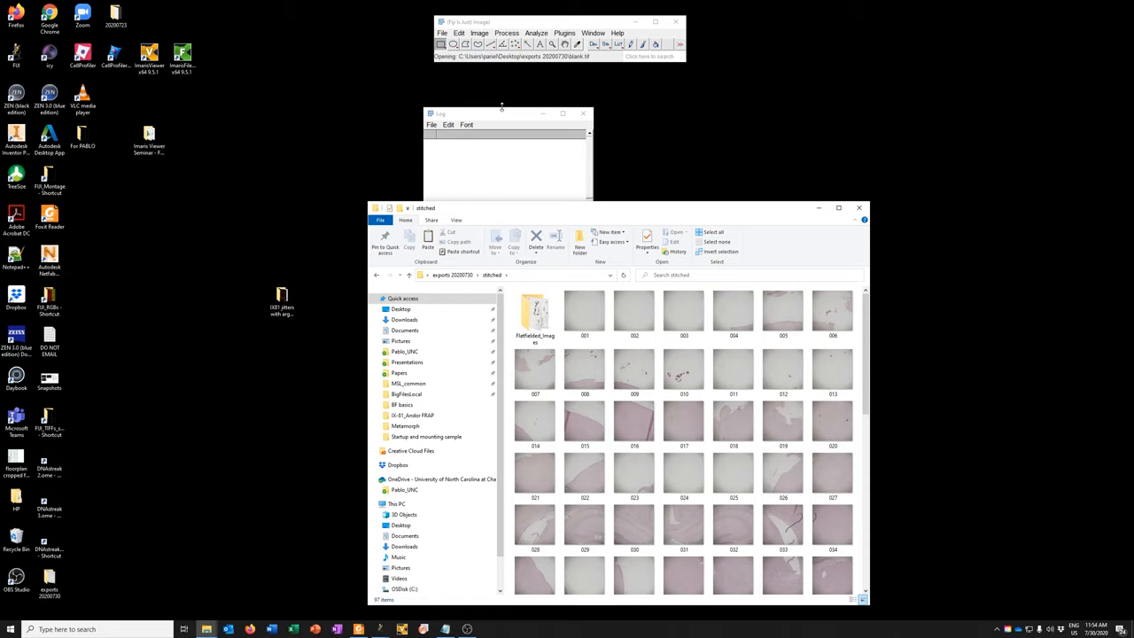
left_click(832, 421)
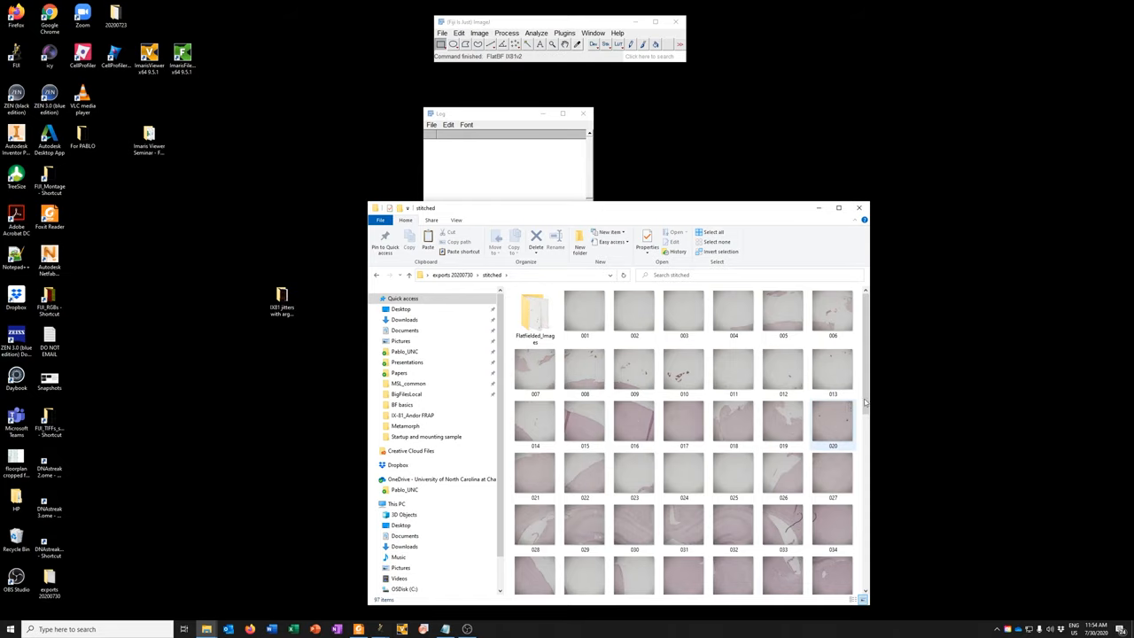
left_click(534, 312)
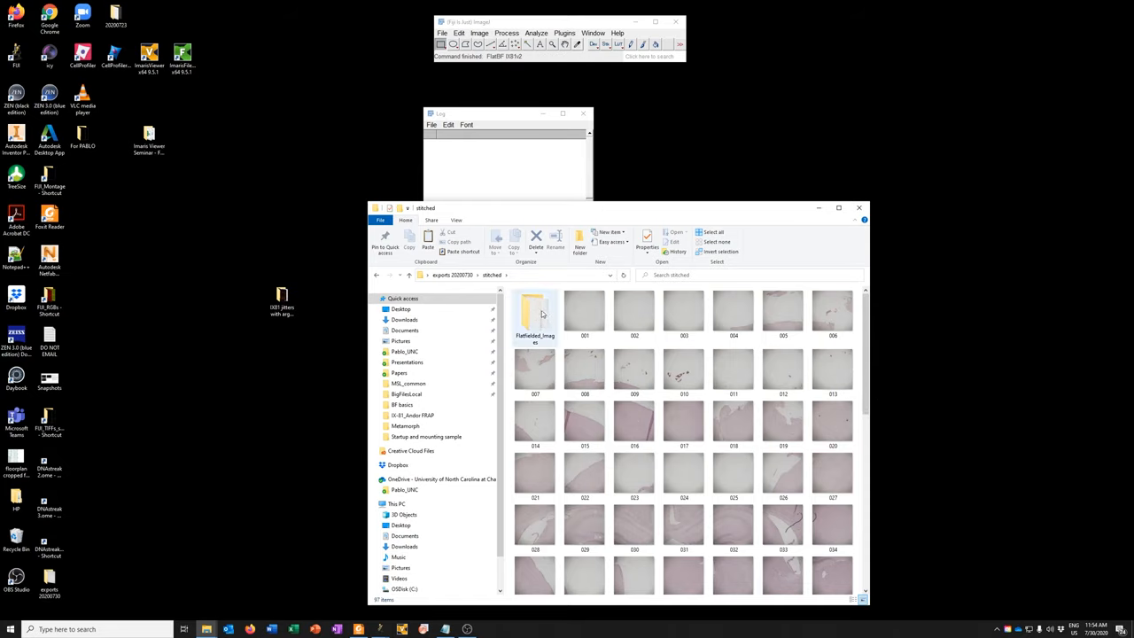
double_click(534, 310)
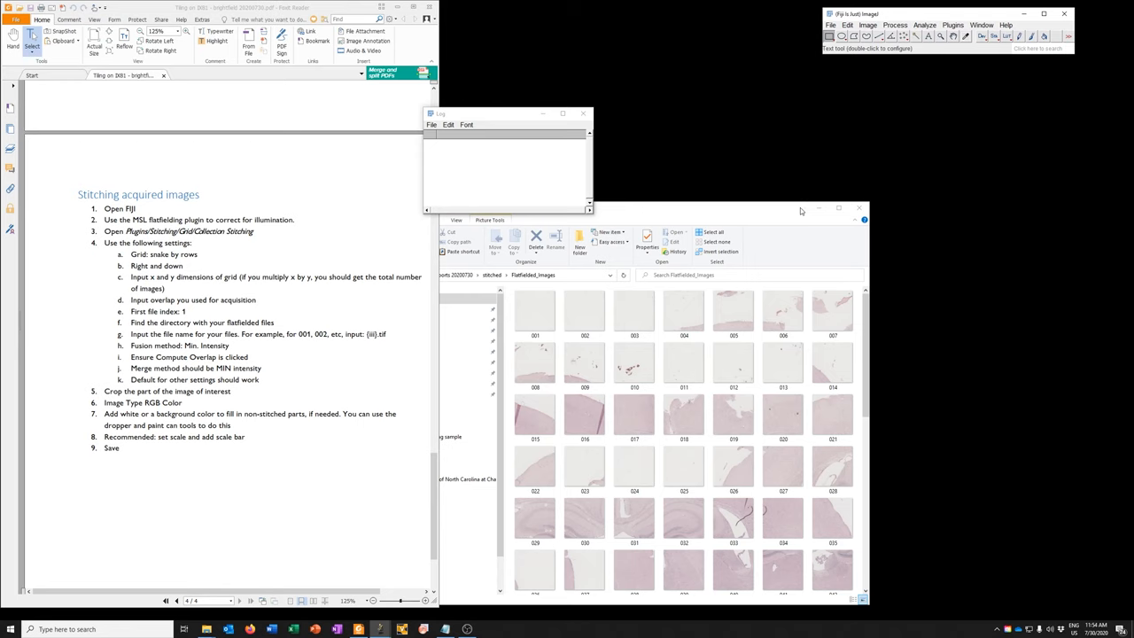
- Launch Grid/Collection stitching with Grid: snake by rows, Right & Down order
left_click(953, 25)
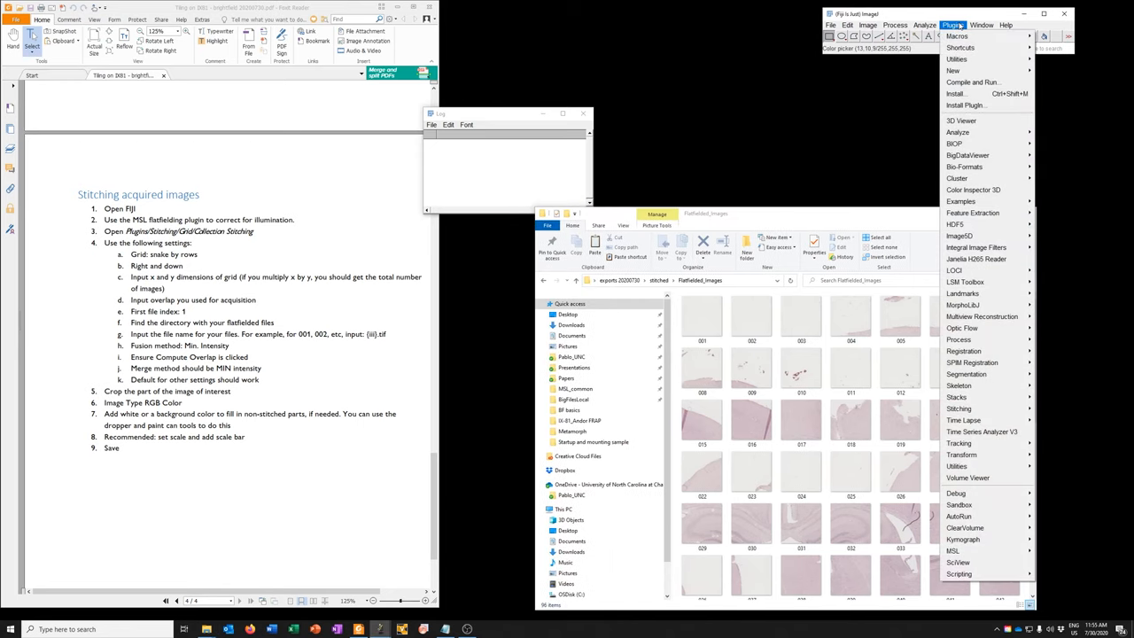
mouse_move(974, 282)
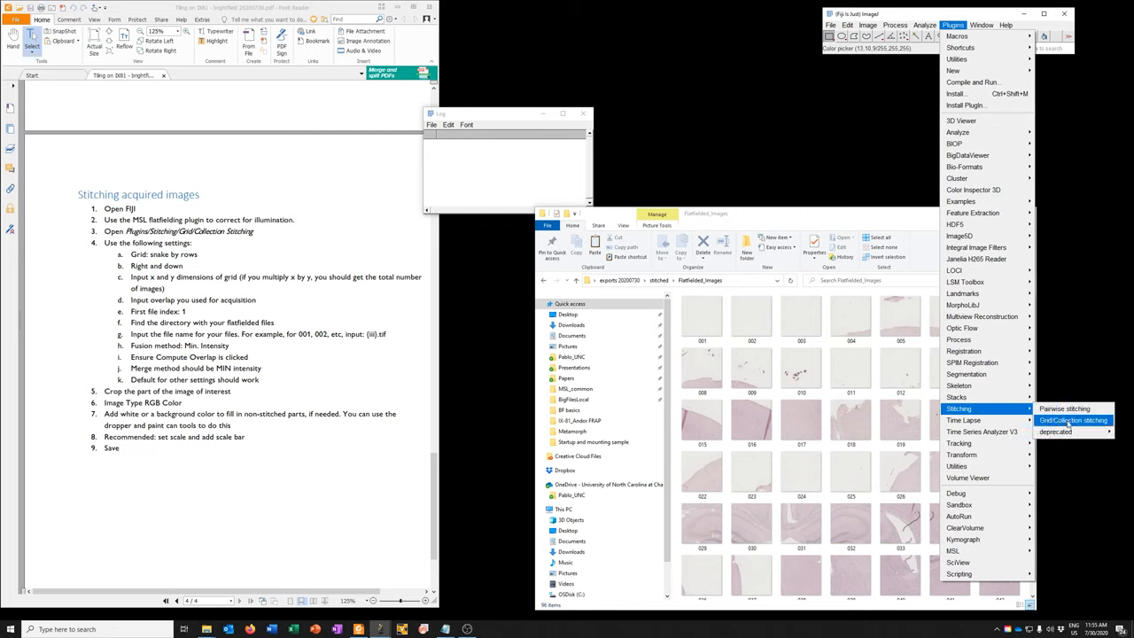
left_click(1072, 420)
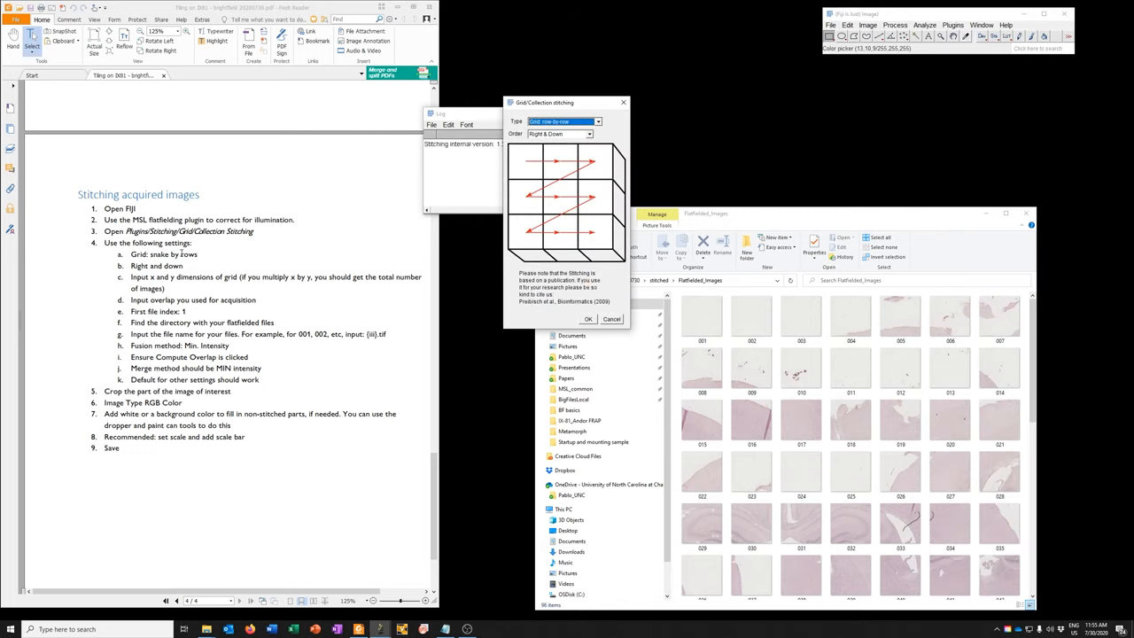
left_click(598, 121)
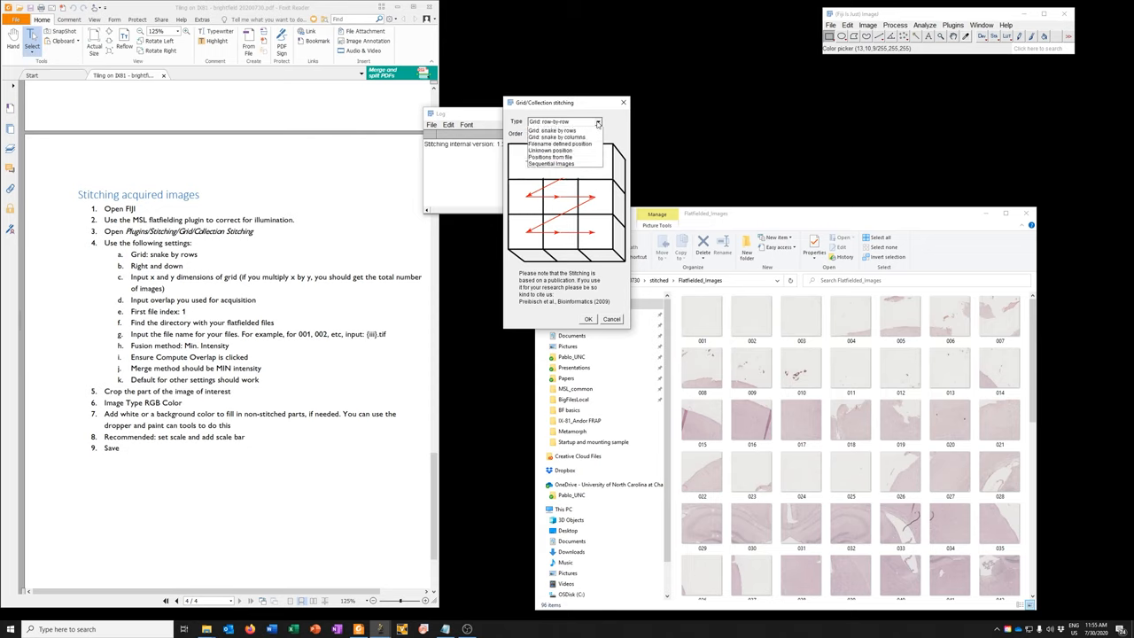
left_click(557, 130)
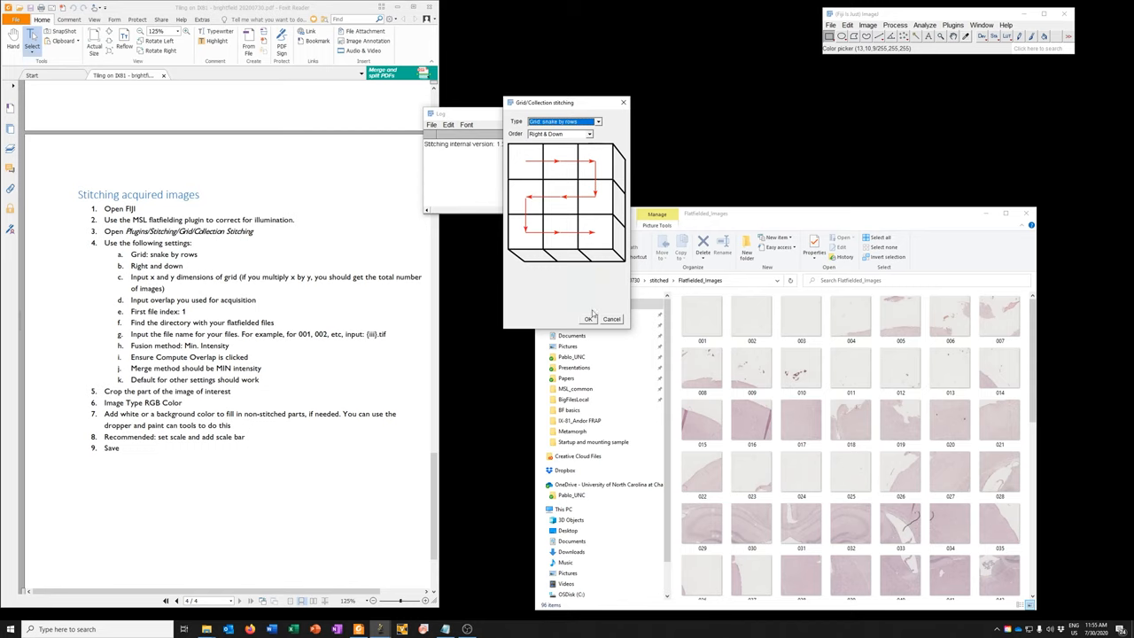
left_click(592, 318)
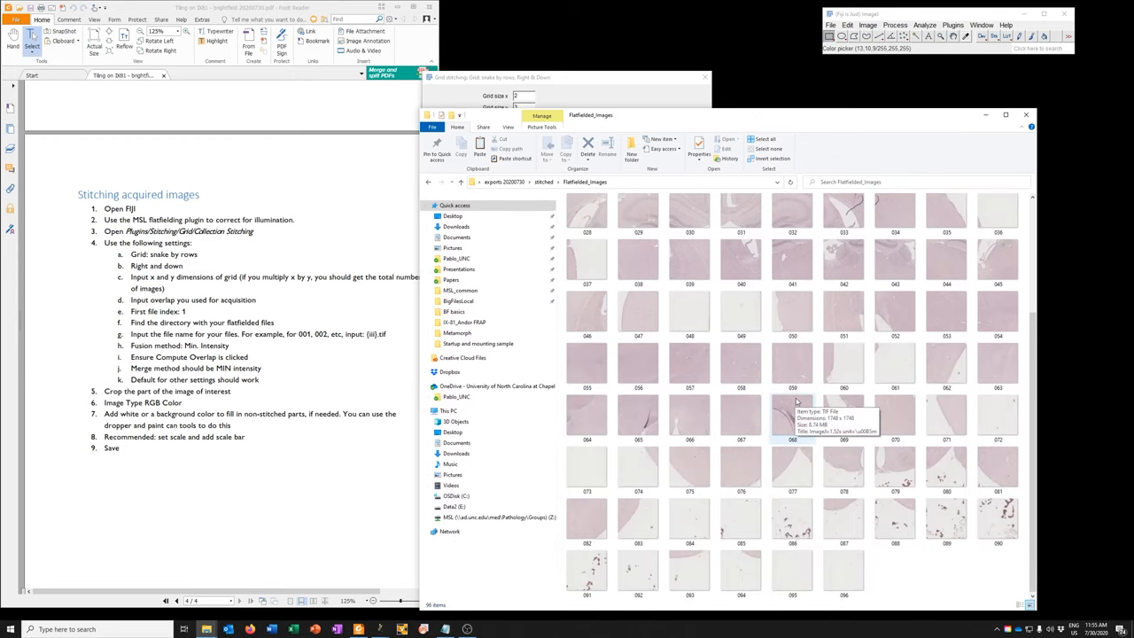
- Arrange the 96 flatfielded thumbnails twelve per row, then bring back the stitching dialog
scroll("up", 3)
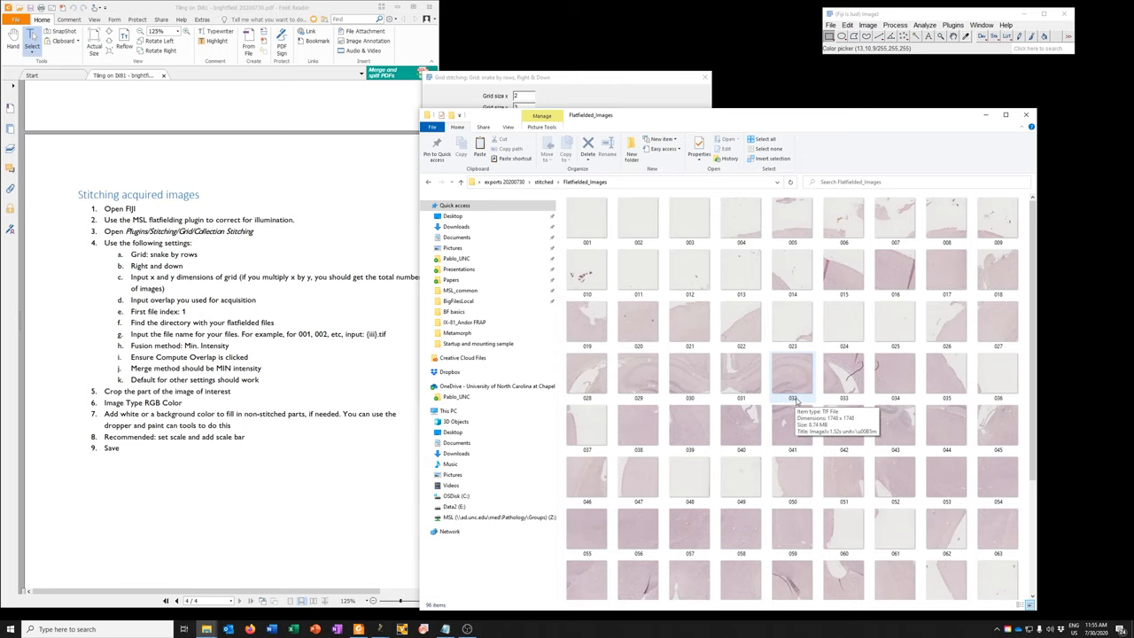
scroll("down", 3)
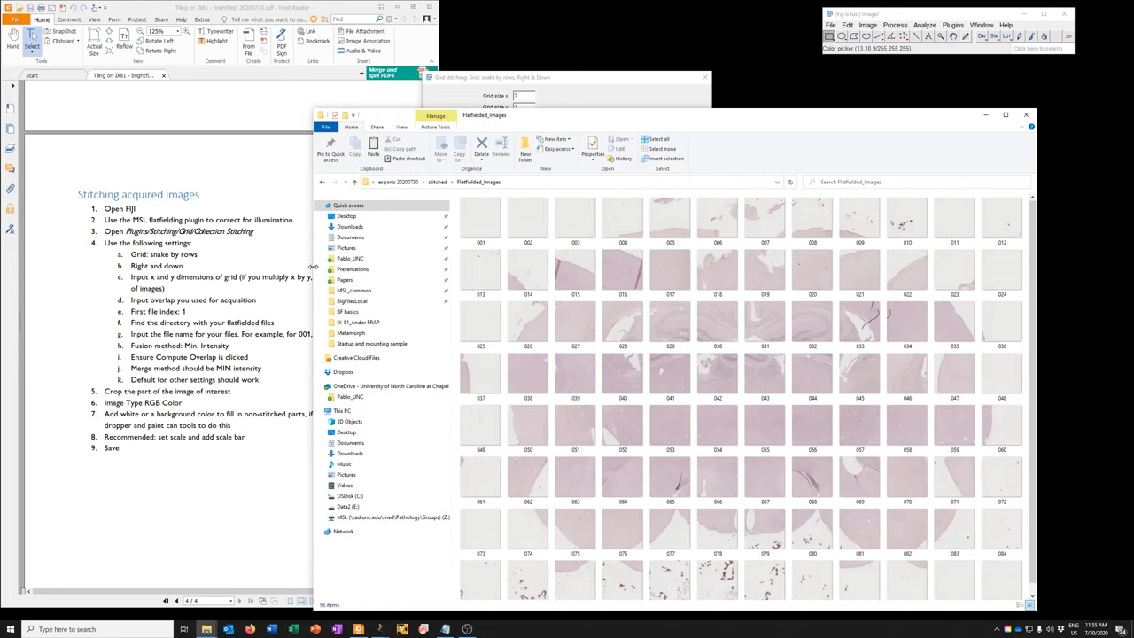
left_click(1001, 217)
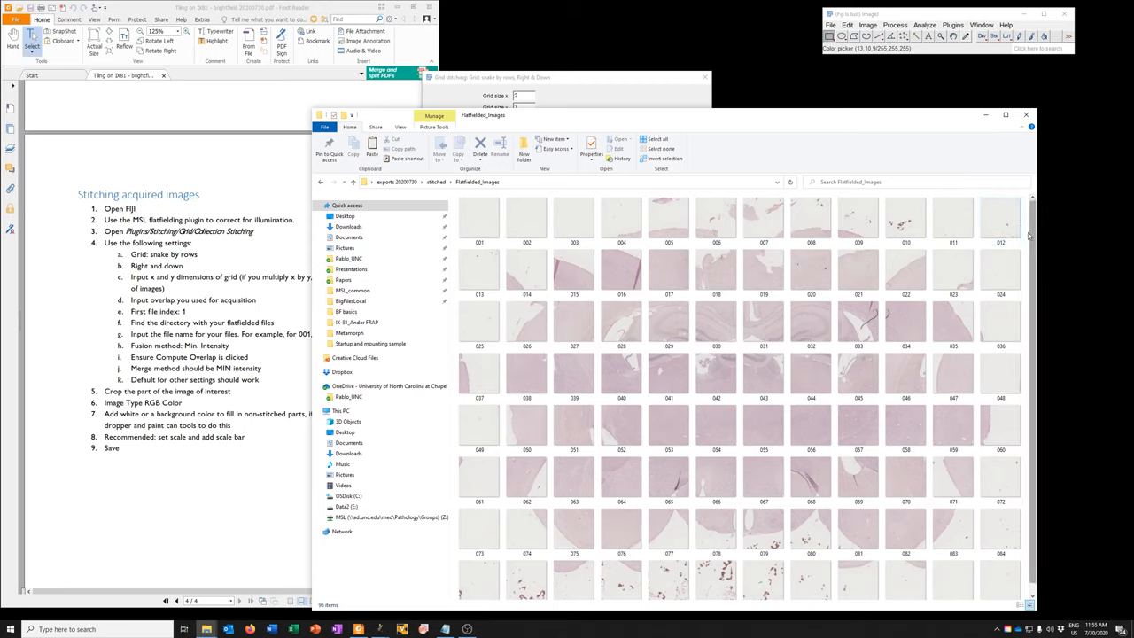
left_click(479, 219)
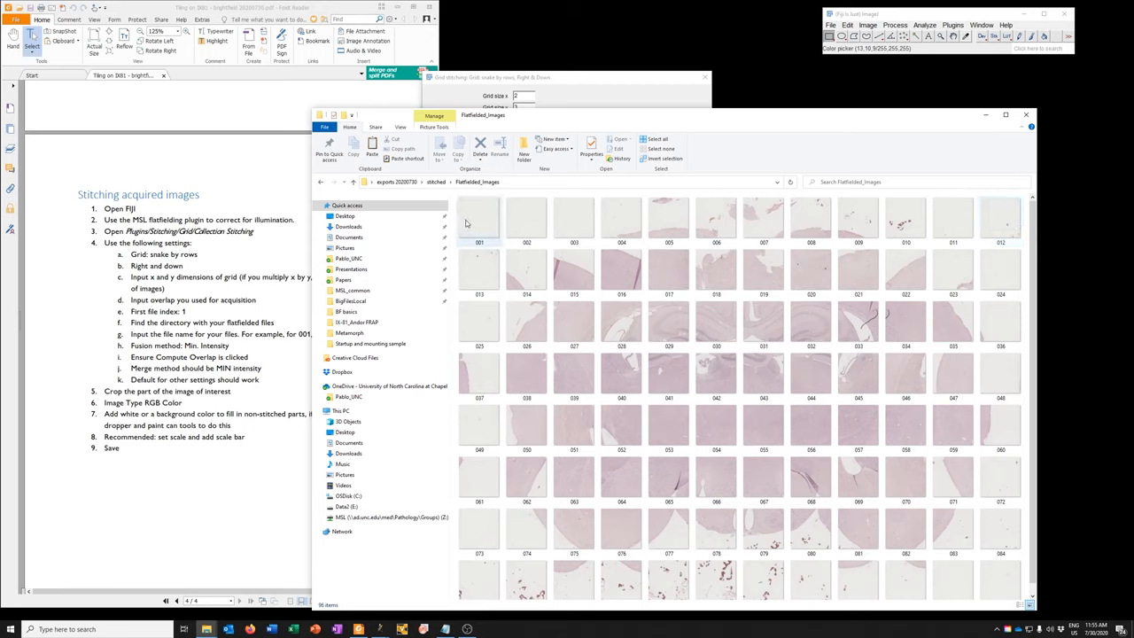
mouse_move(840, 223)
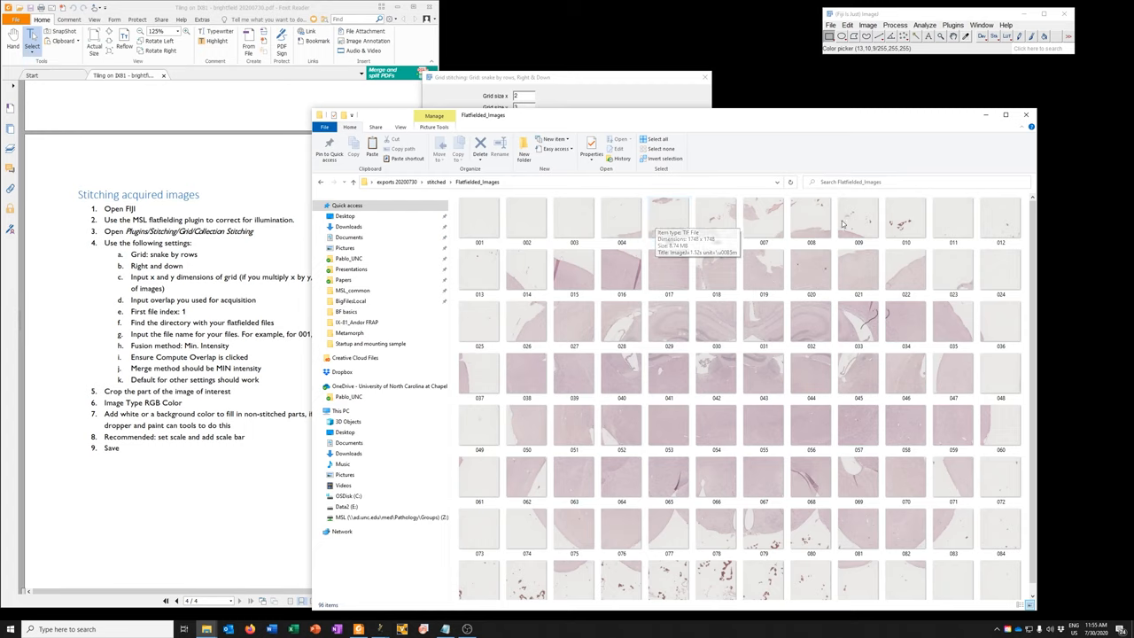
mouse_move(986, 217)
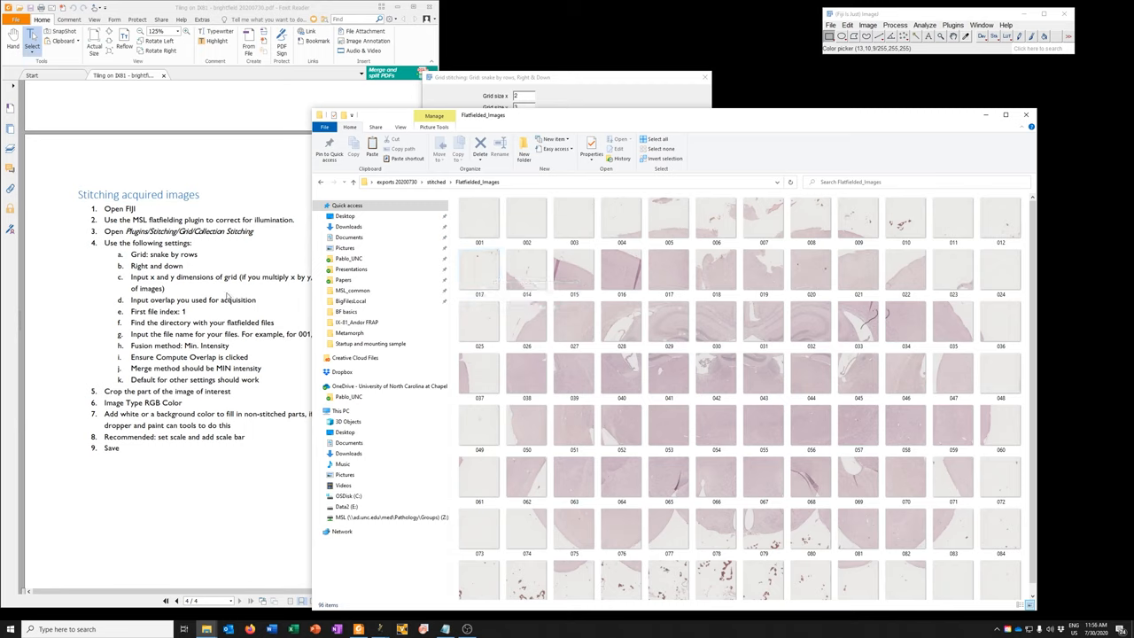
left_click(574, 270)
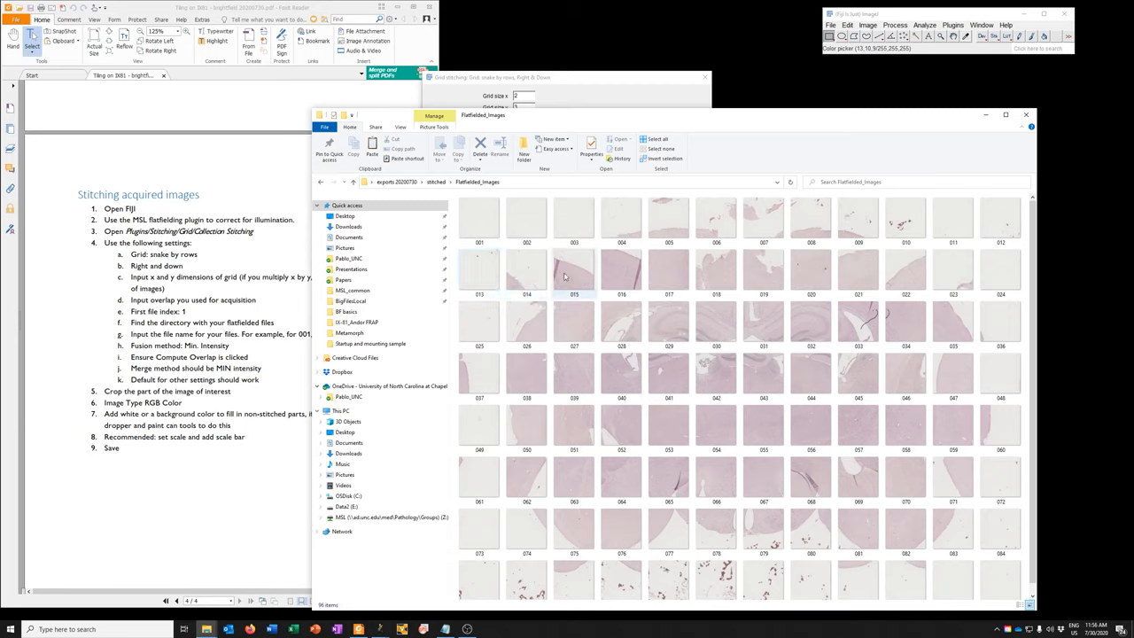
mouse_move(1000, 217)
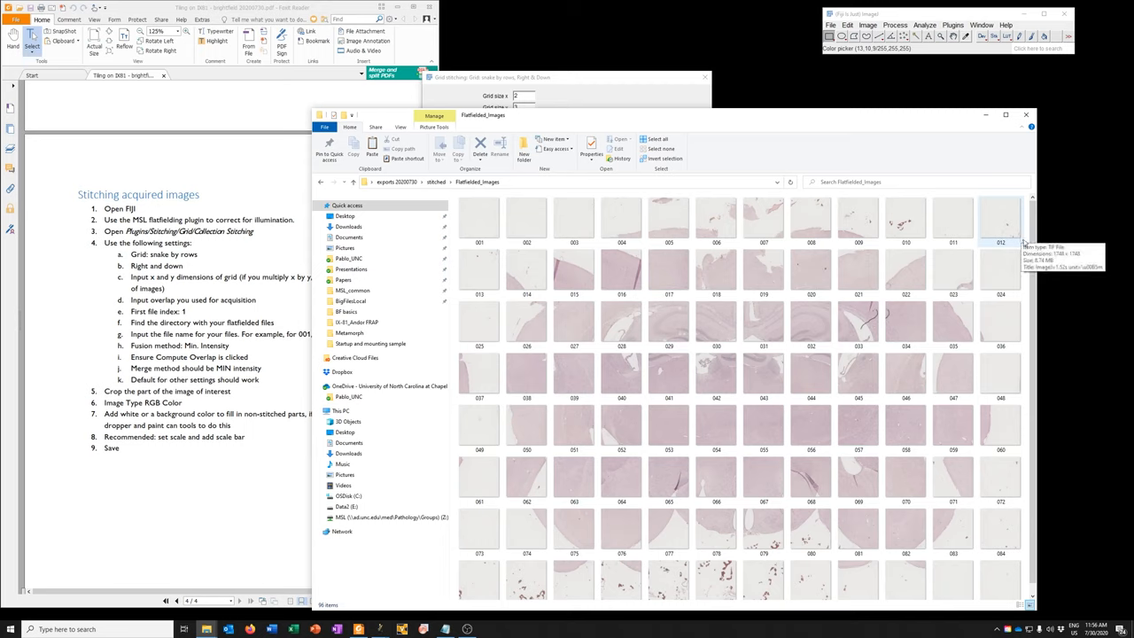
mouse_move(1008, 236)
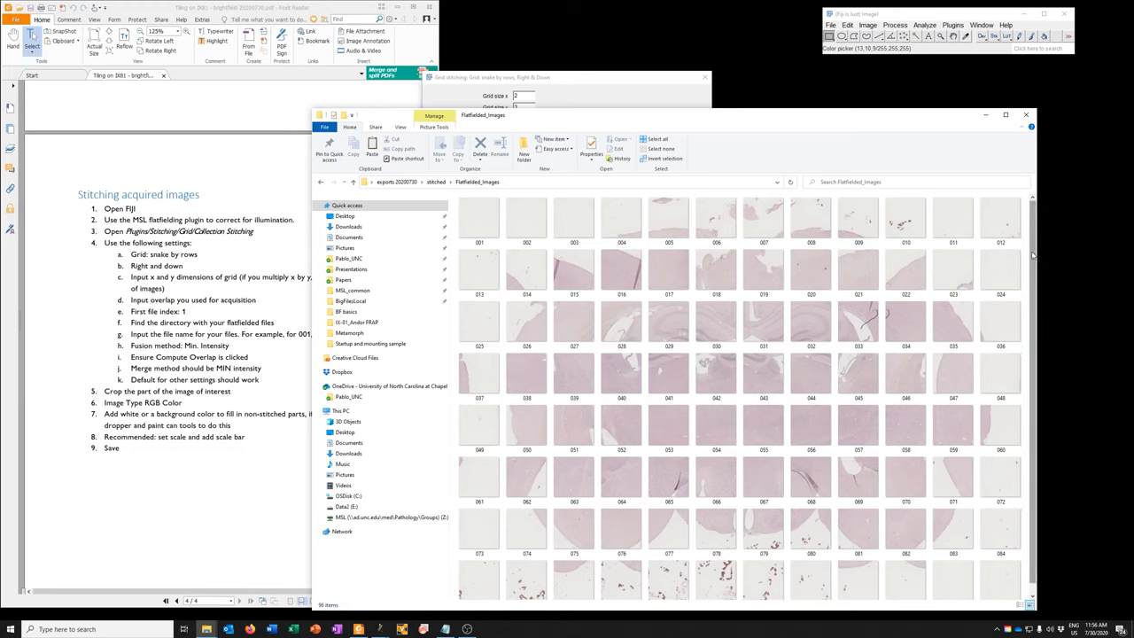
left_click(1000, 268)
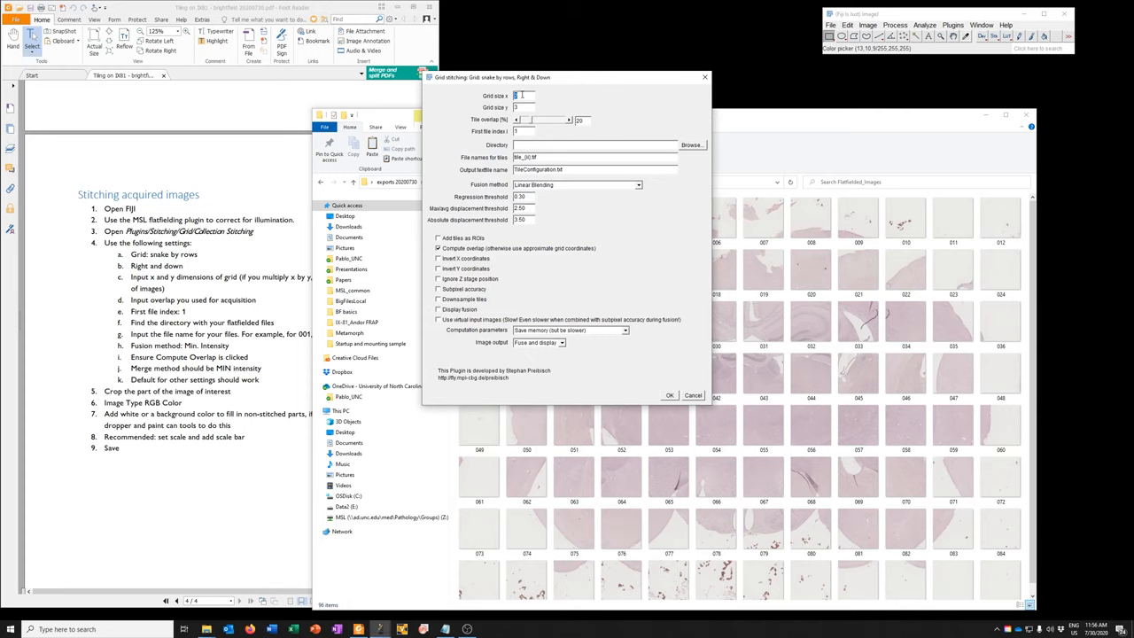
- Enter grid size 12 × 8, 10% tile overlap, and the {iii}.tif file name pattern
type("2")
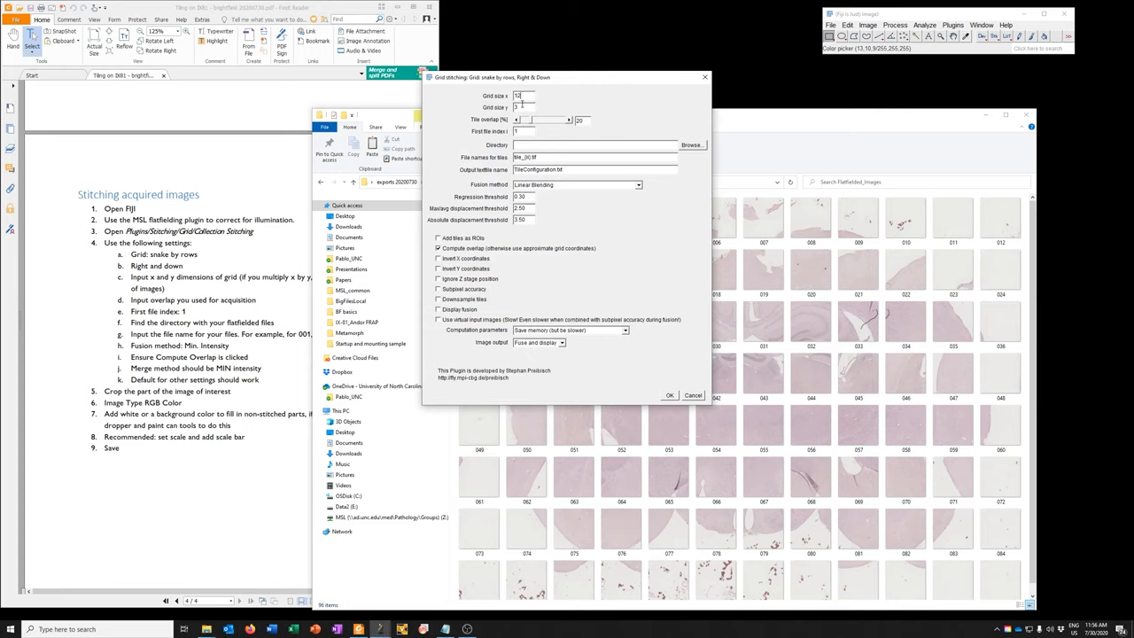
type("8")
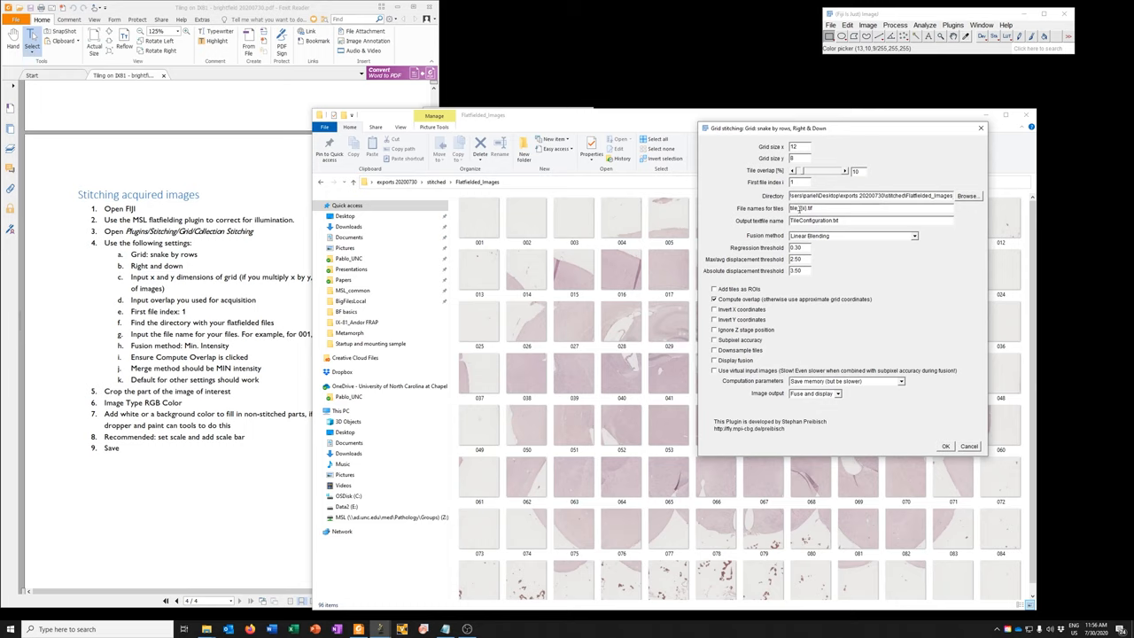
left_click(526, 268)
type("{")
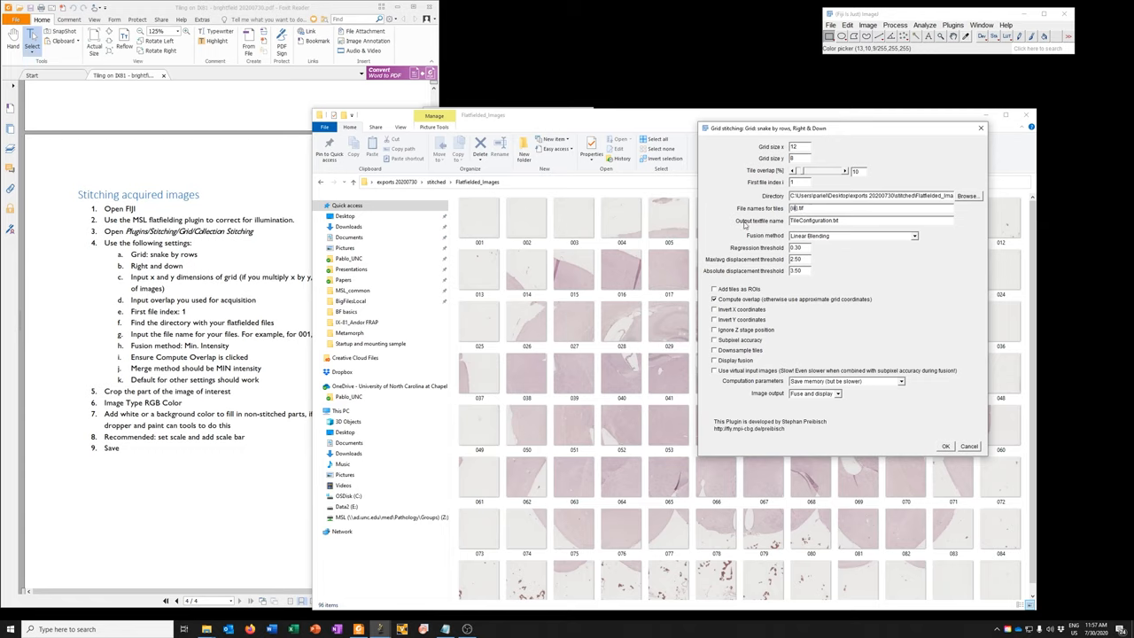
mouse_move(818, 270)
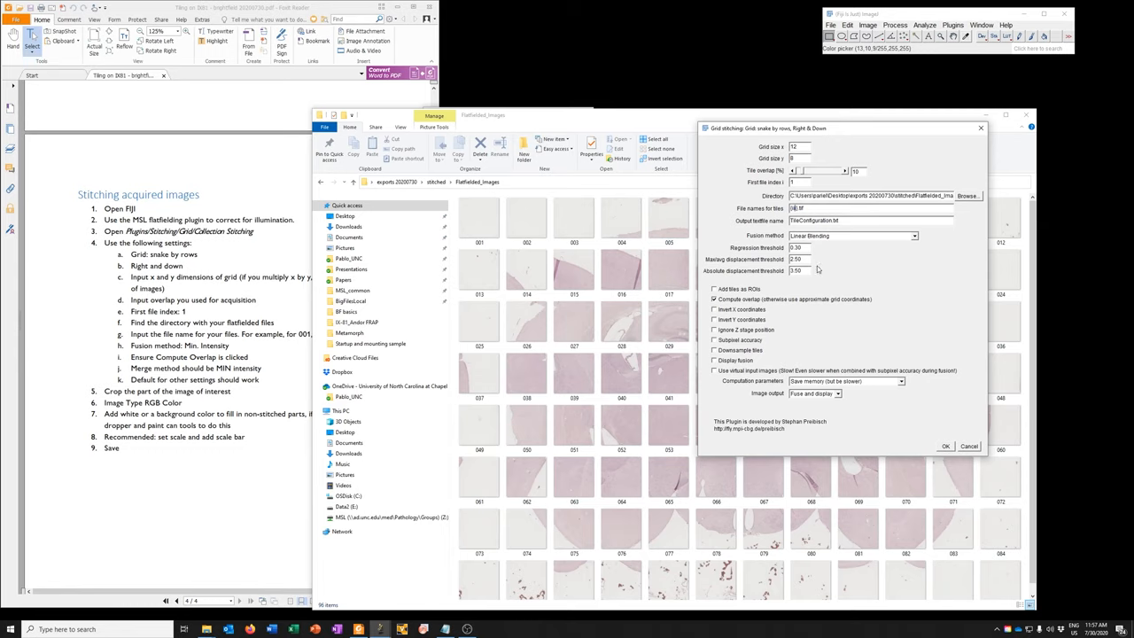
- Use Min. Intensity fusion, keep Compute overlap, and choose 'Save computation time'
left_click(914, 234)
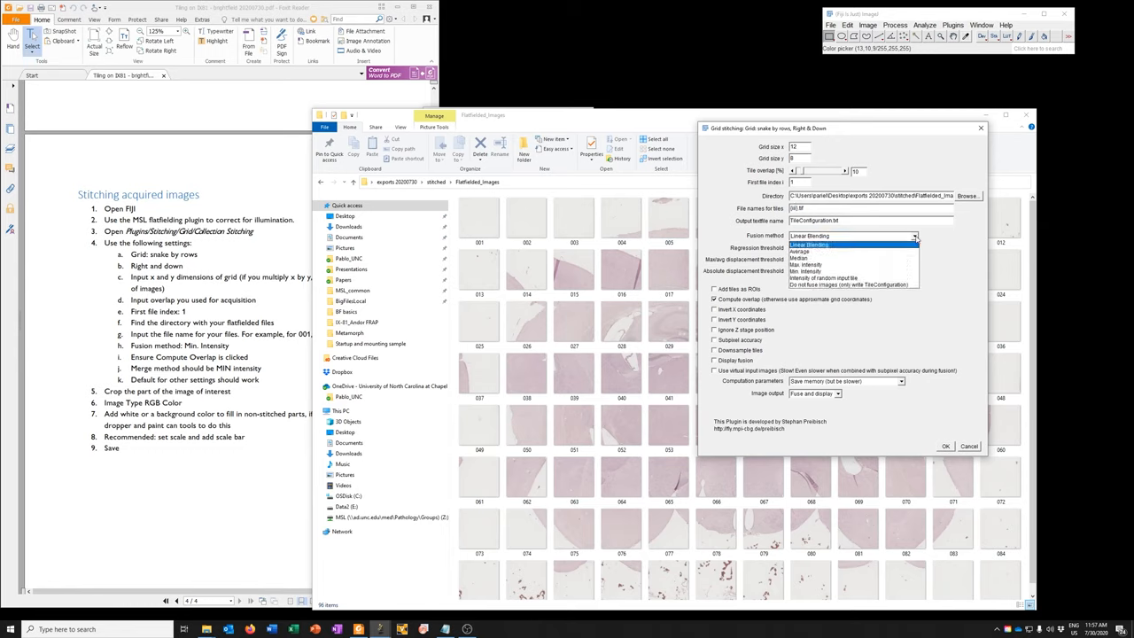
left_click(815, 271)
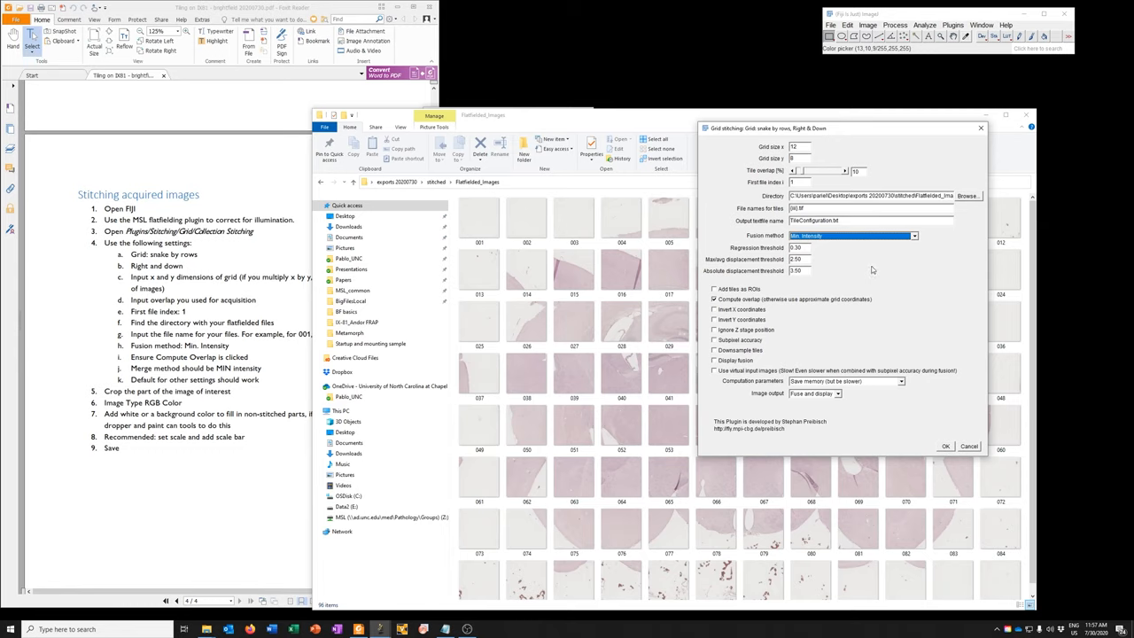
left_click(479, 217)
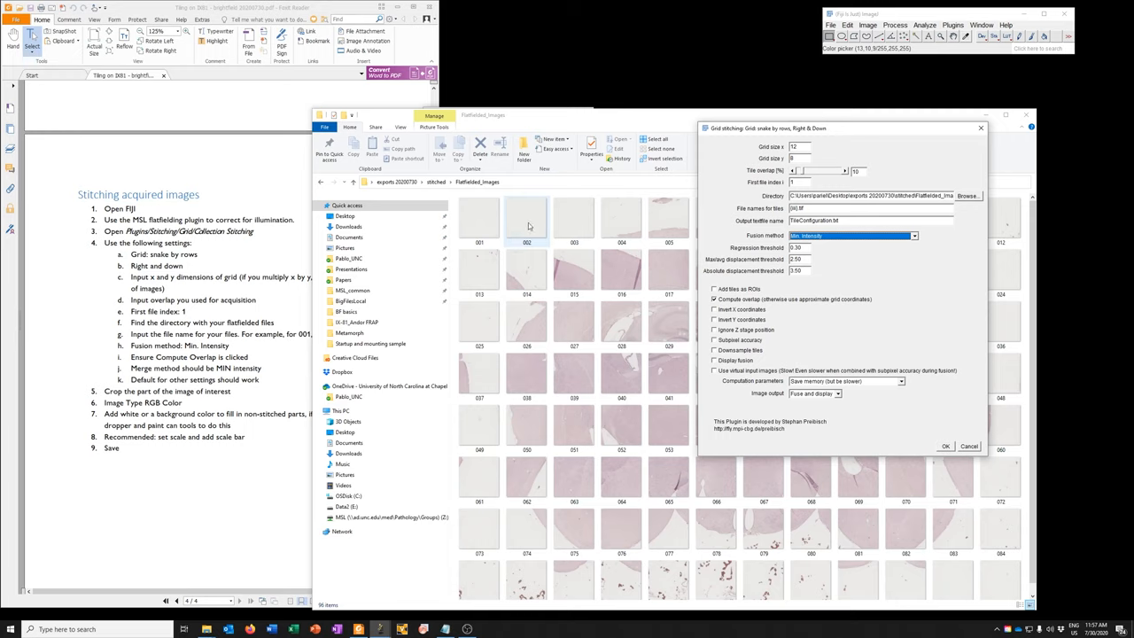
left_click(526, 267)
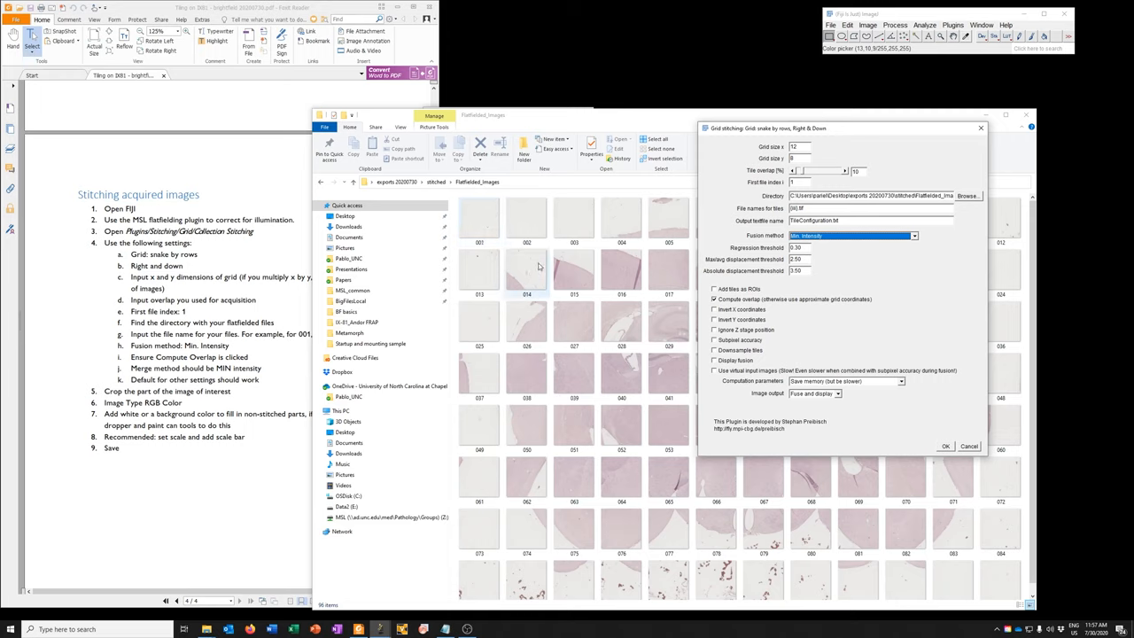
left_click(913, 236)
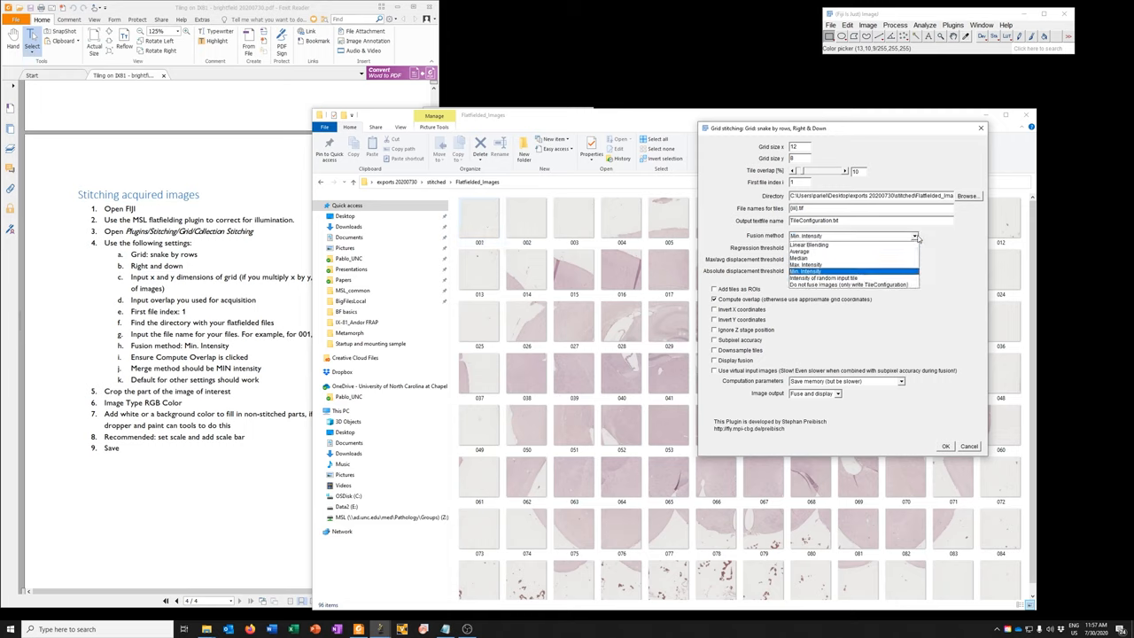
left_click(802, 271)
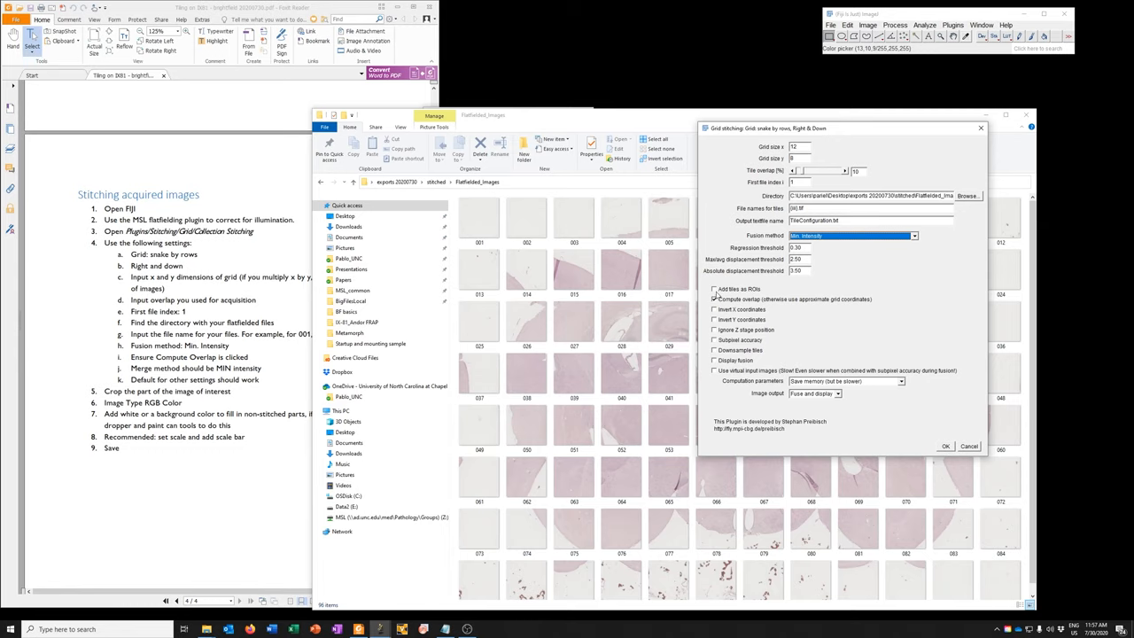
left_click(715, 298)
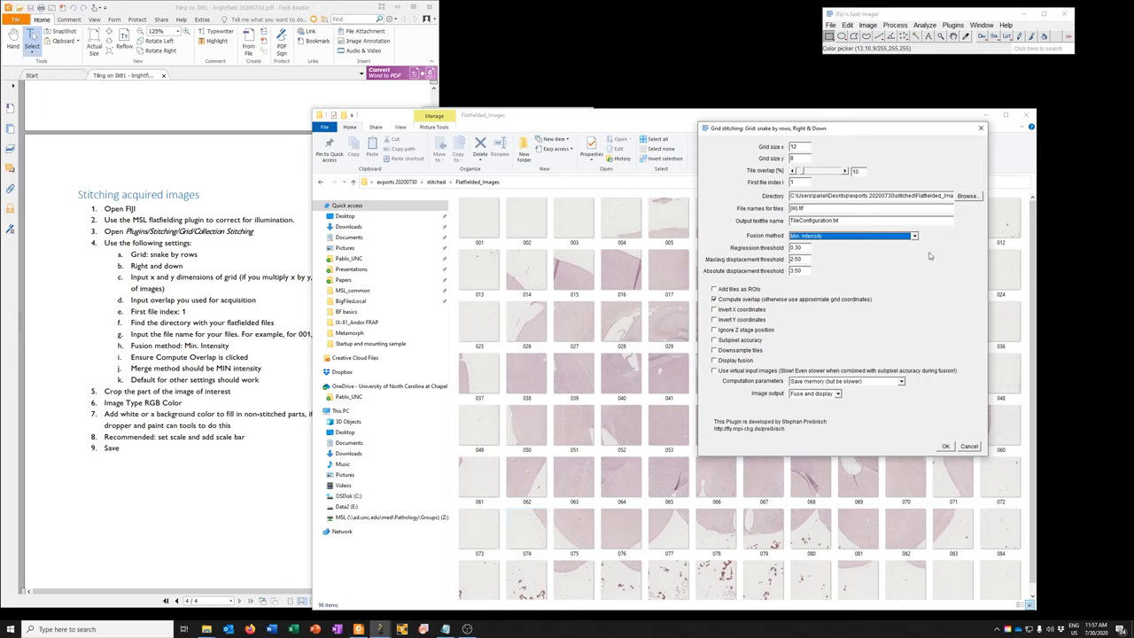
mouse_move(929, 257)
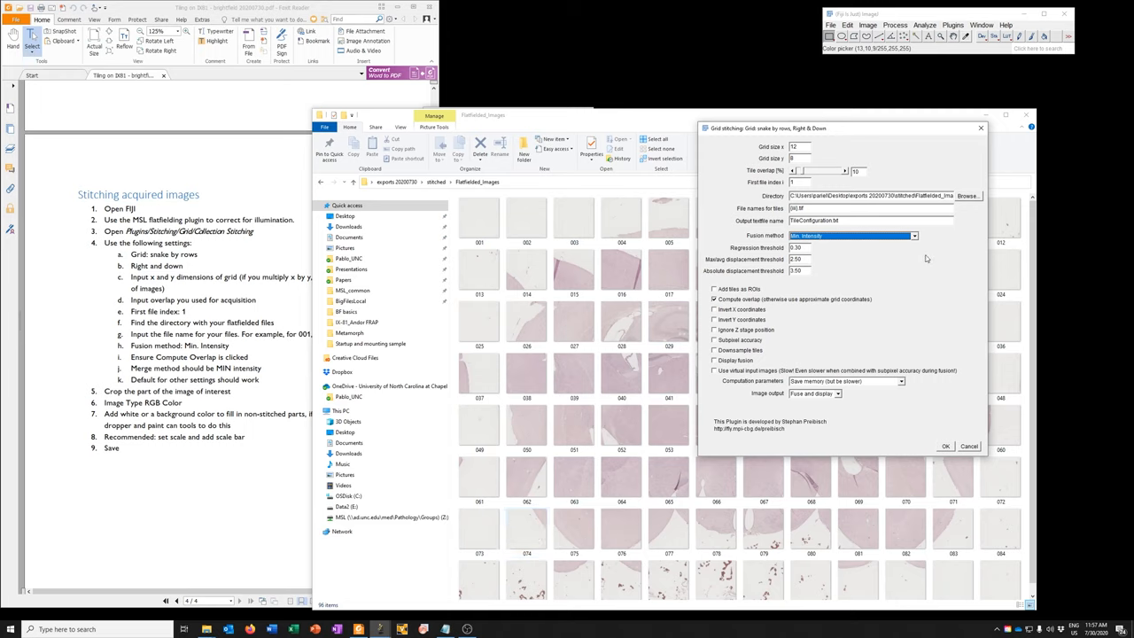
mouse_move(926, 258)
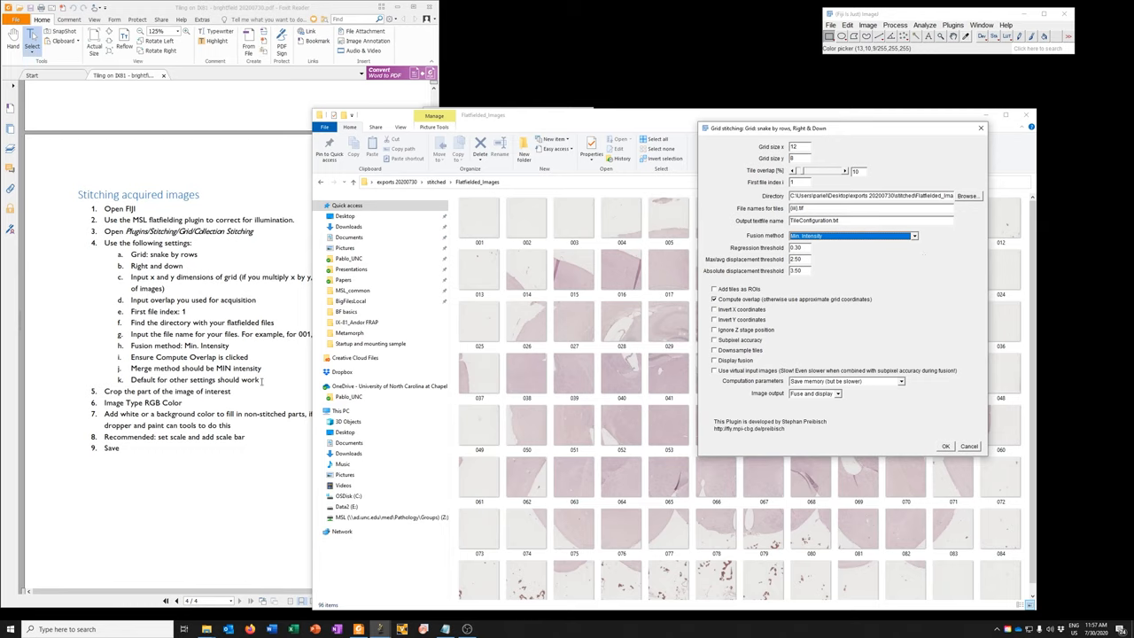
left_click(902, 381)
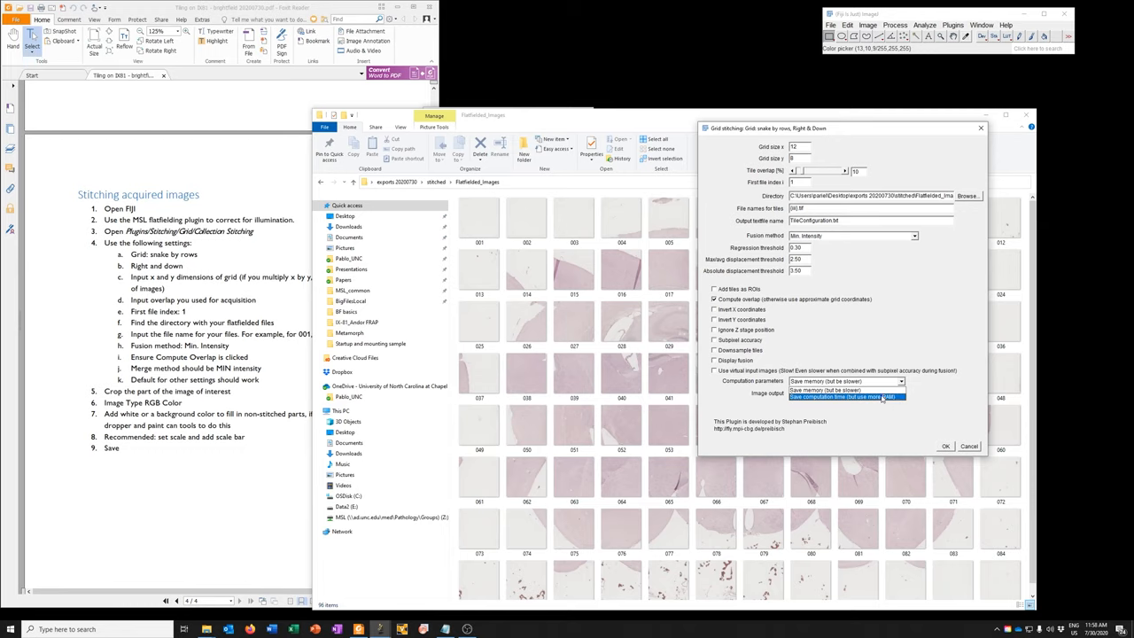
left_click(846, 381)
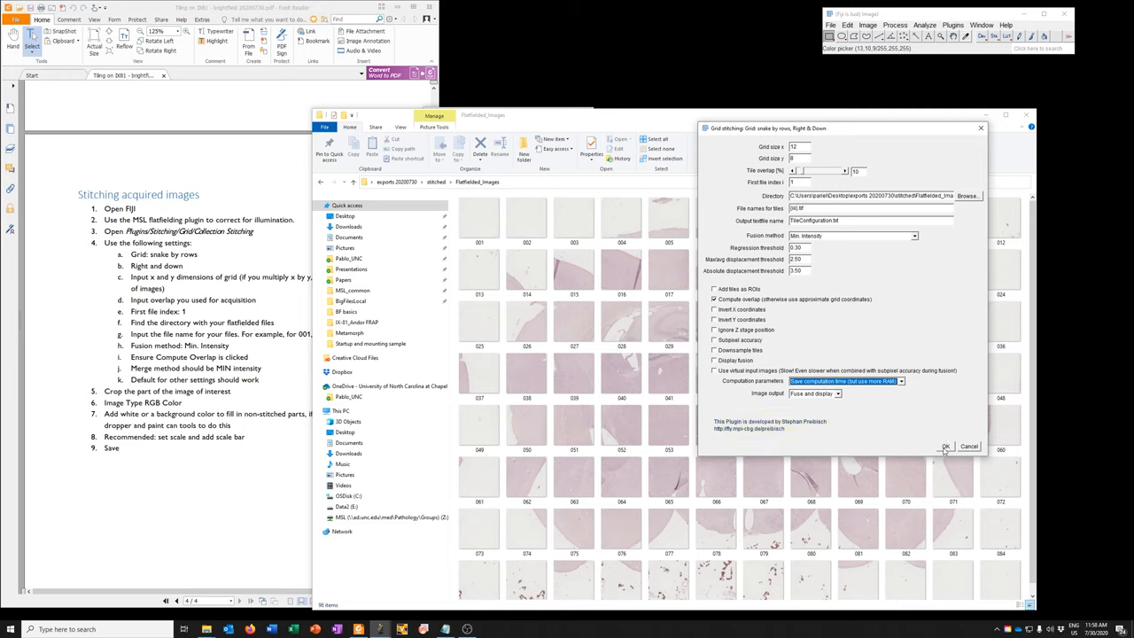
- Run the grid stitching and enlarge the Log window to follow tile fusion
left_click(946, 446)
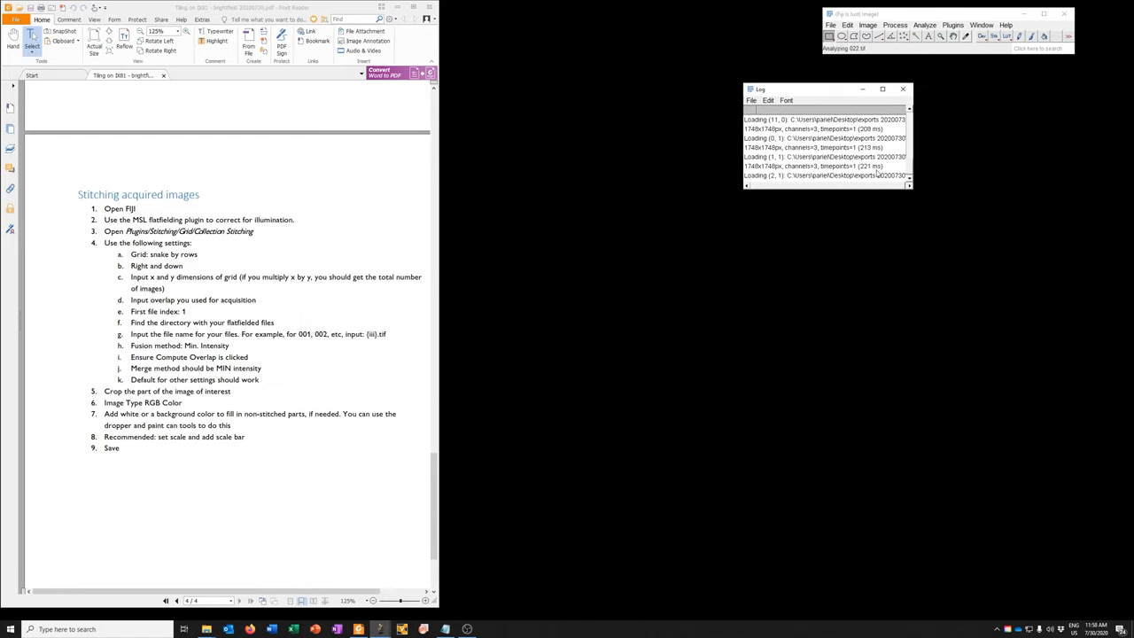
left_click_drag(911, 186, 1083, 397)
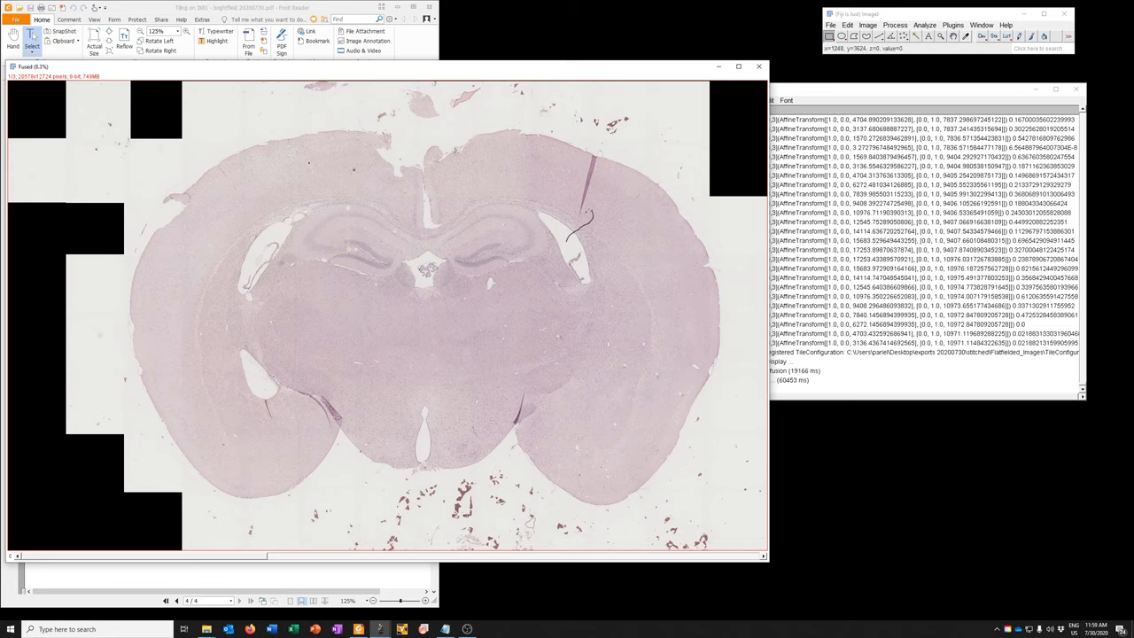
mouse_move(532, 168)
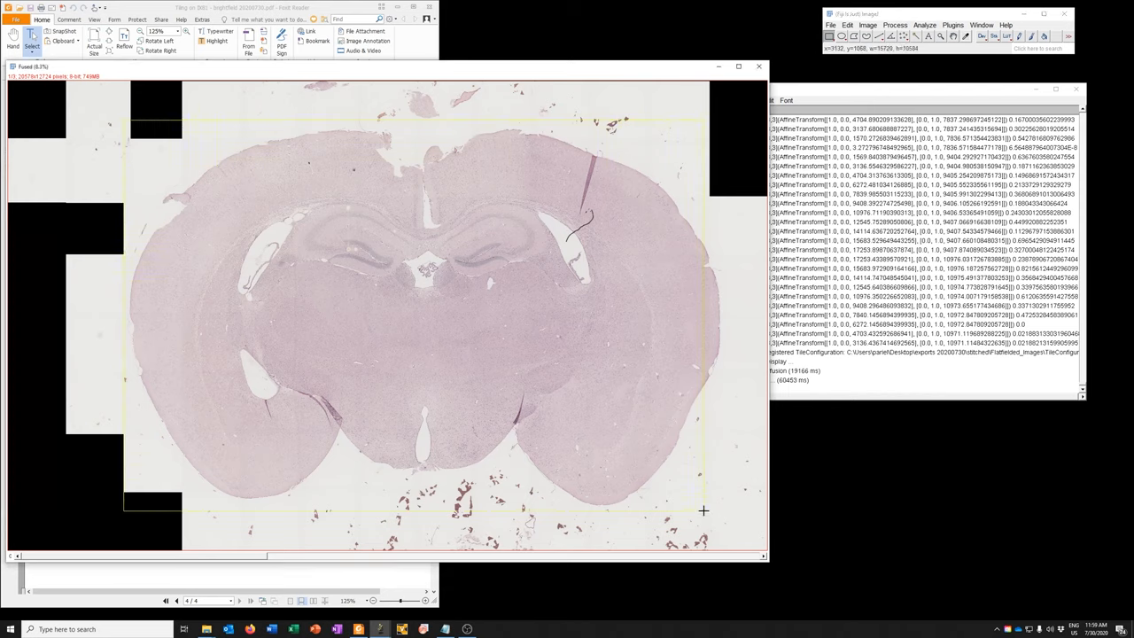
- Draw a rectangle around the brain tissue and crop the mosaic to it
left_click_drag(704, 511, 729, 512)
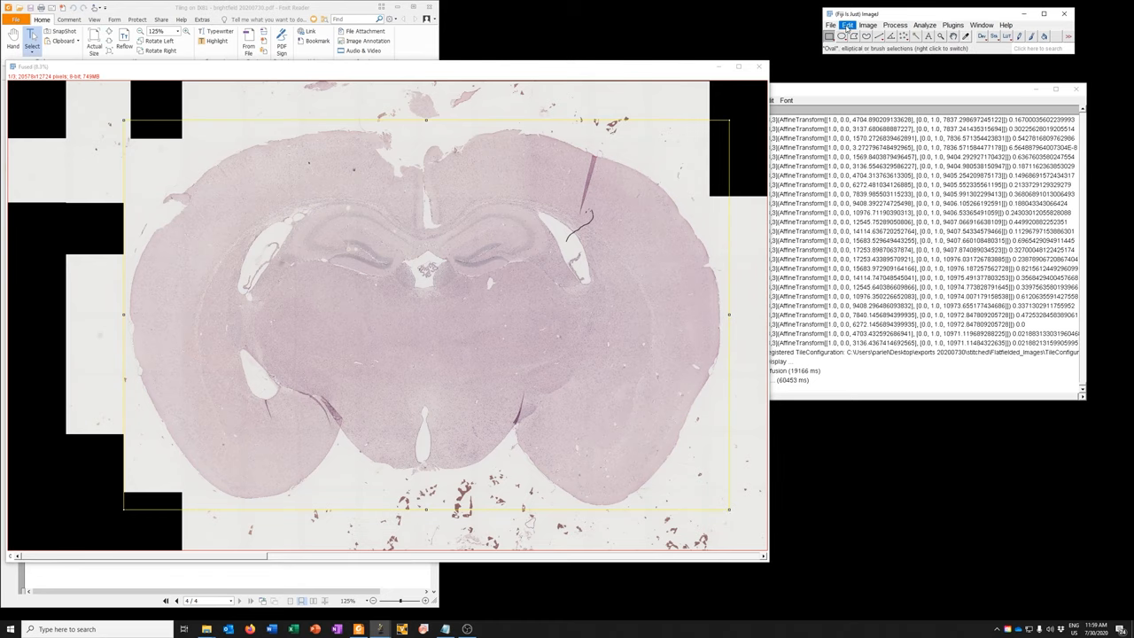
left_click(868, 24)
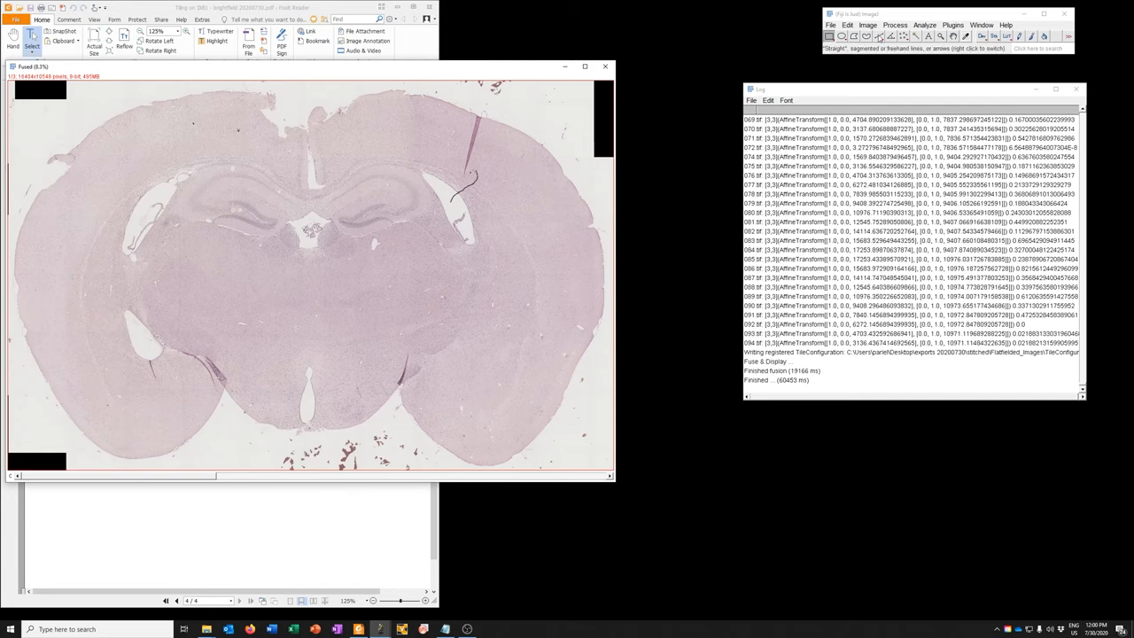
- Make an RGB Color copy of the cropped mosaic and paint a black corner white
left_click(866, 25)
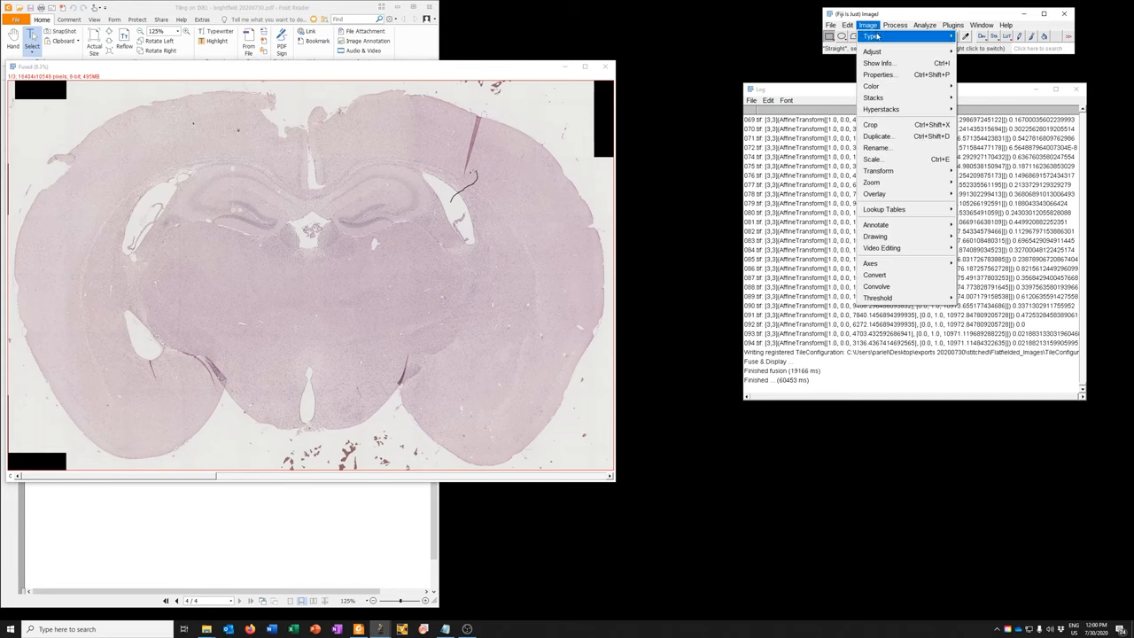
left_click(868, 24)
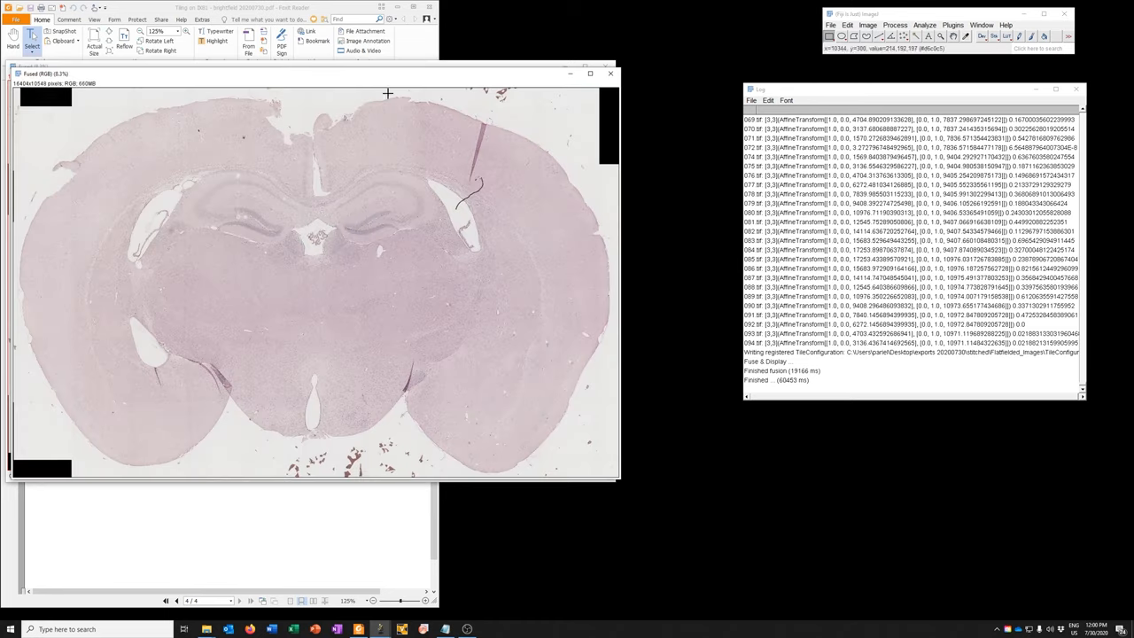
left_click_drag(310, 73, 395, 78)
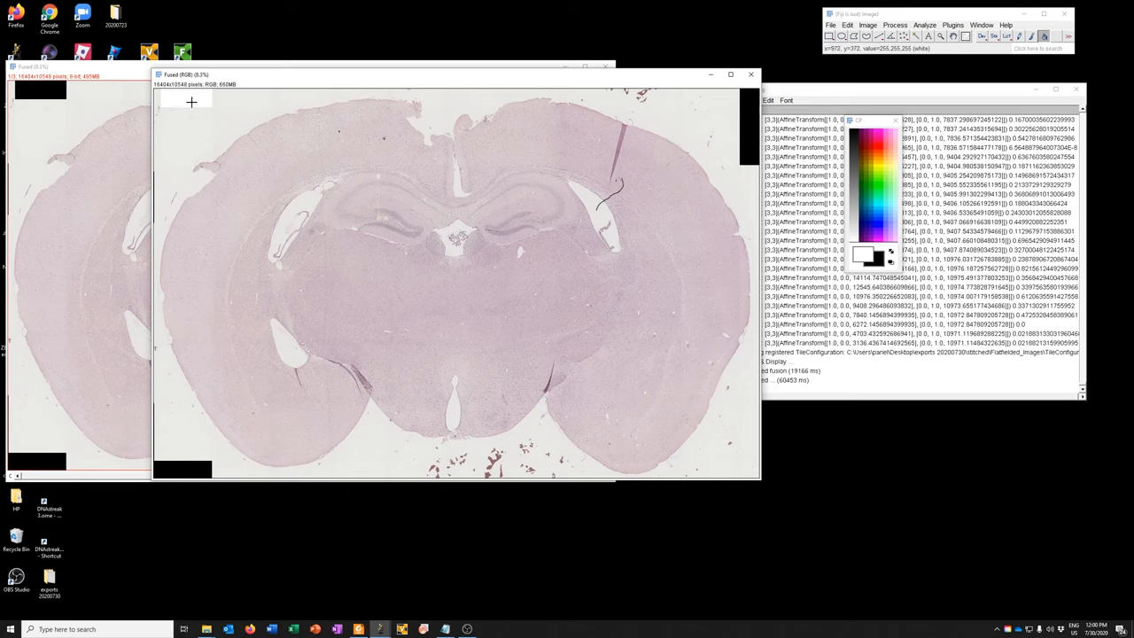
mouse_move(255, 94)
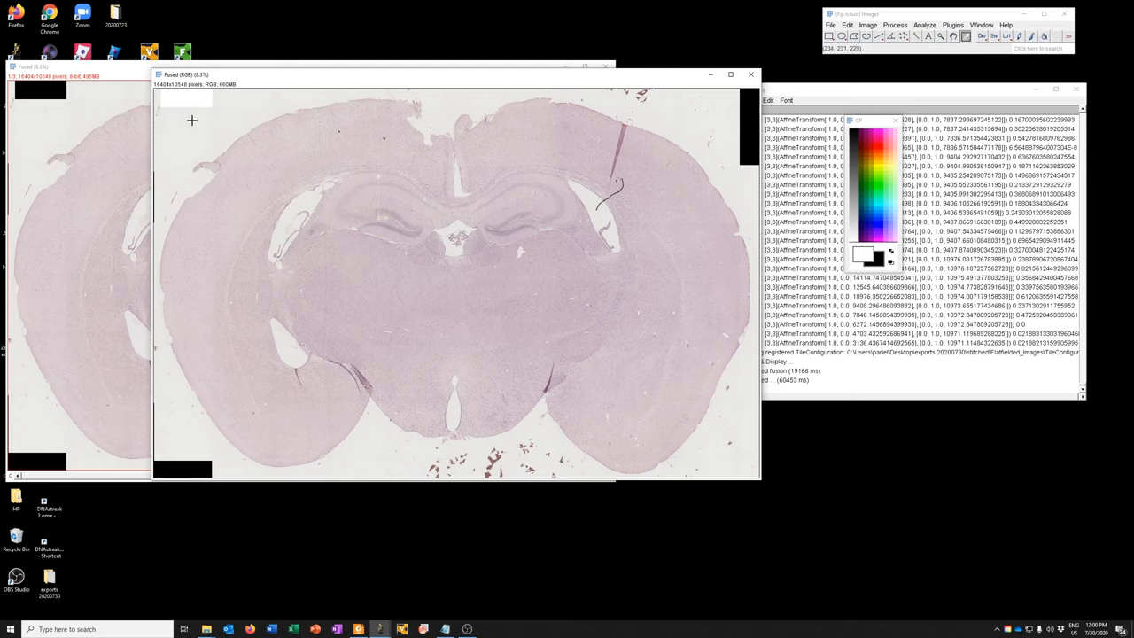
left_click(1043, 36)
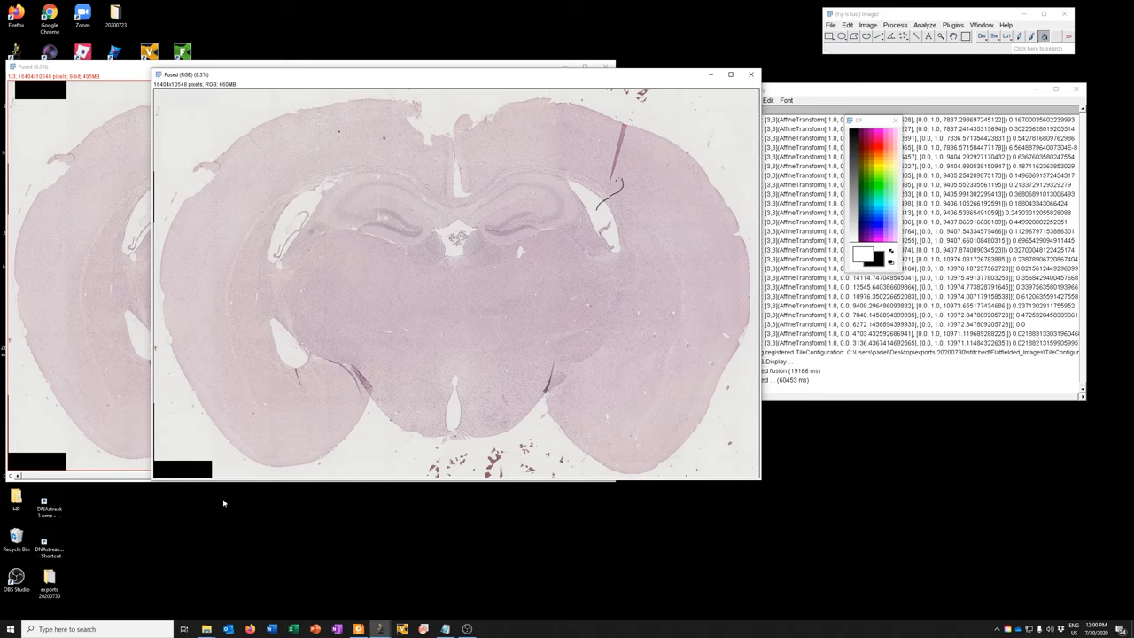
mouse_move(144, 222)
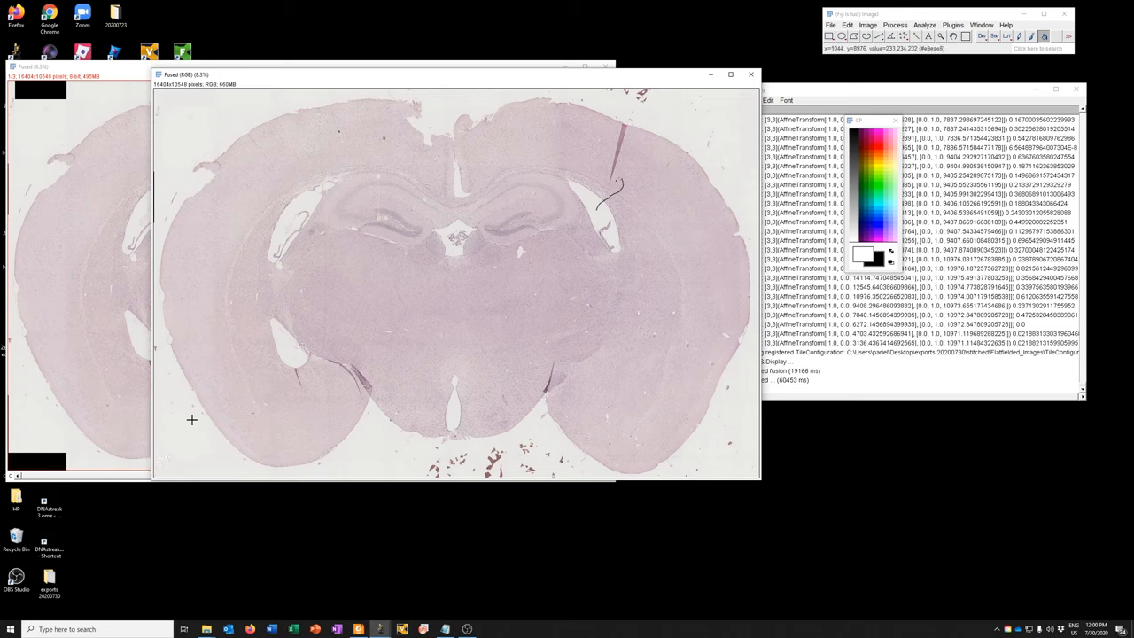
mouse_move(333, 450)
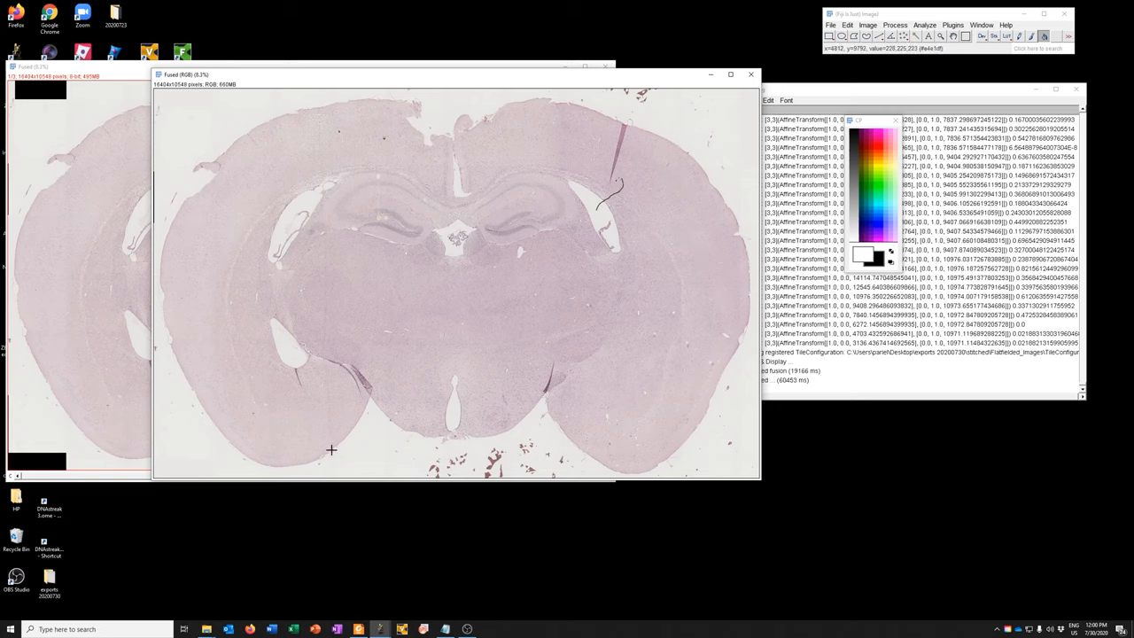
mouse_move(185, 199)
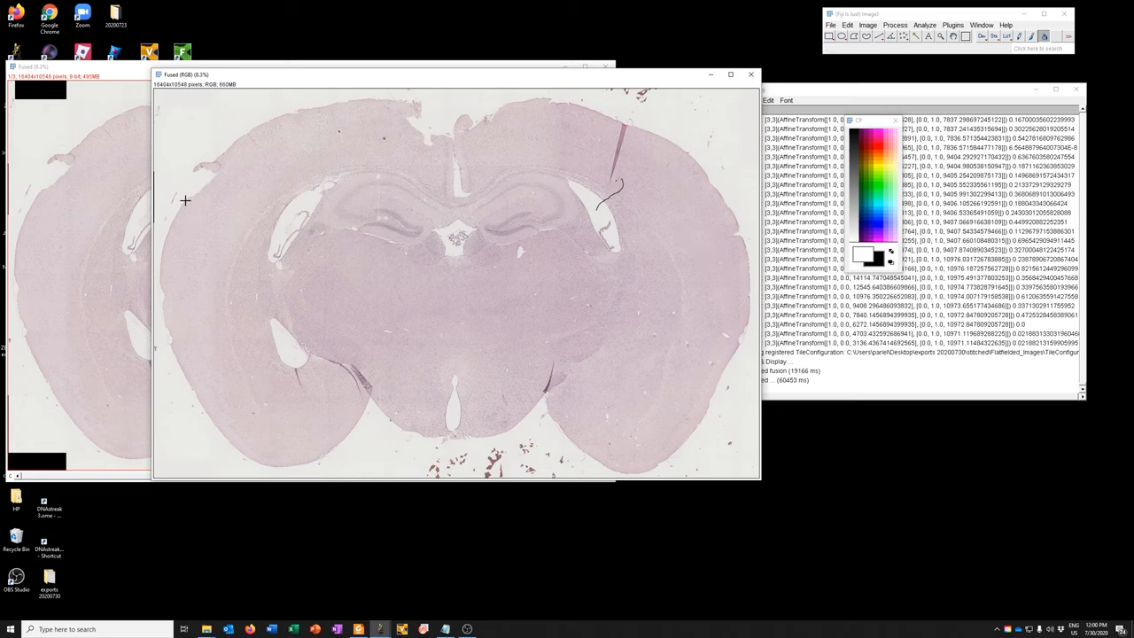
mouse_move(198, 469)
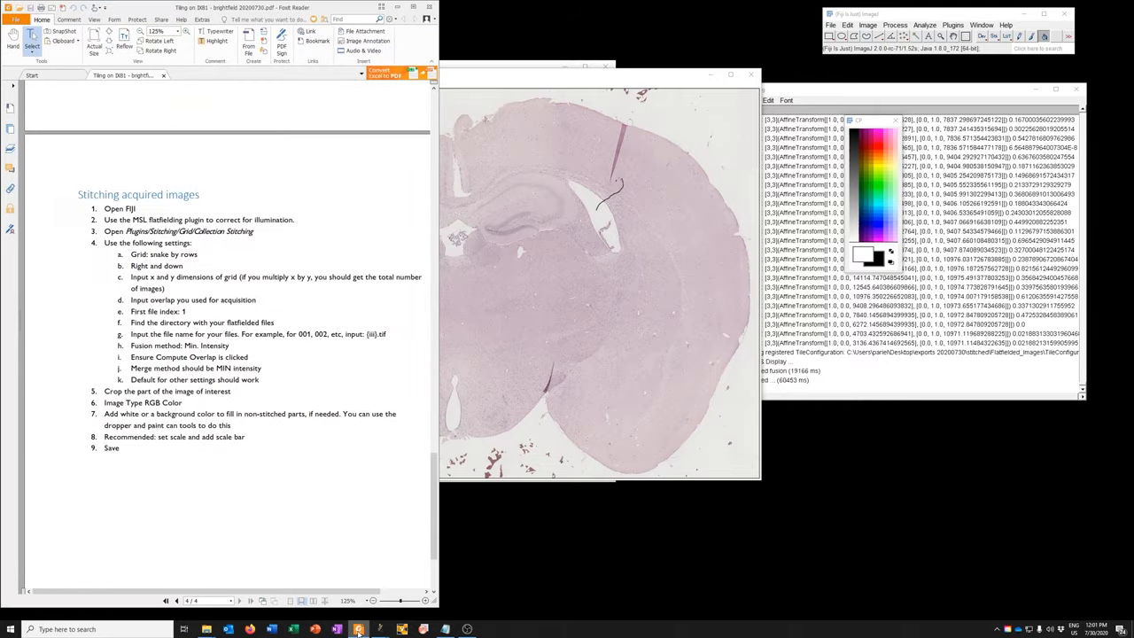
mouse_move(158, 449)
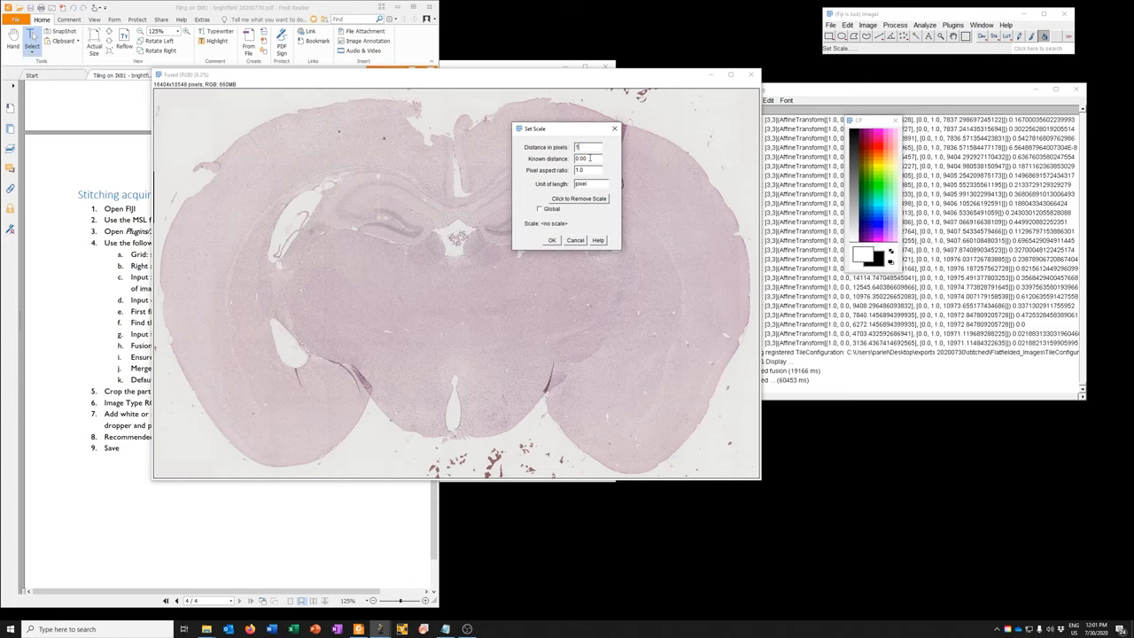
- Set the scale to 1 pixel per 0.61 µm
left_click(587, 159)
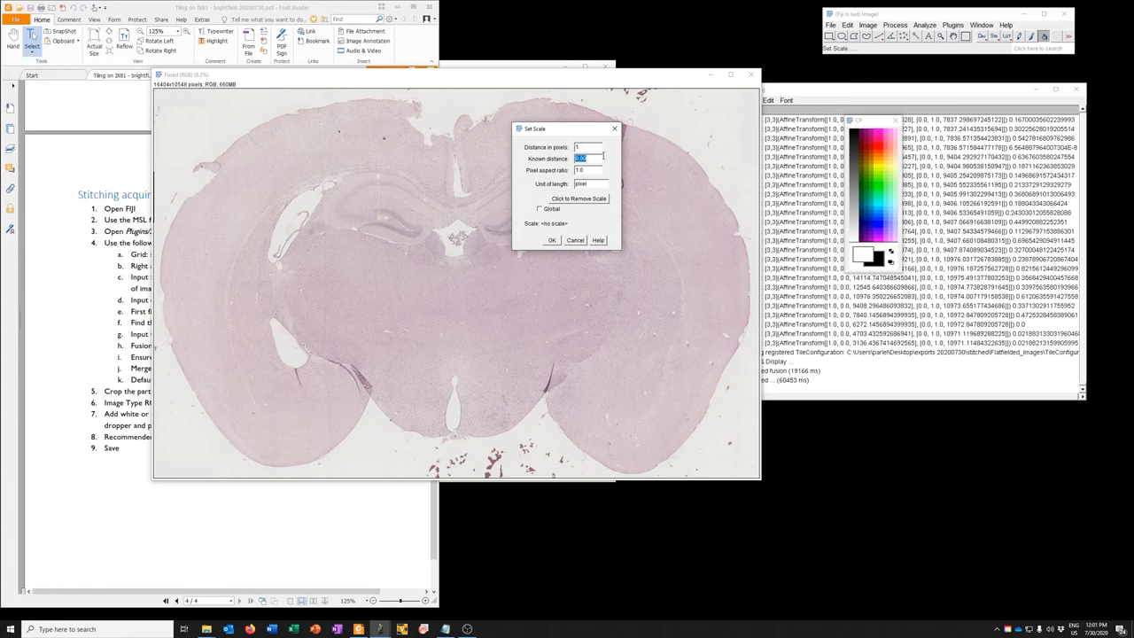
type(".61")
left_click(591, 183)
type("um")
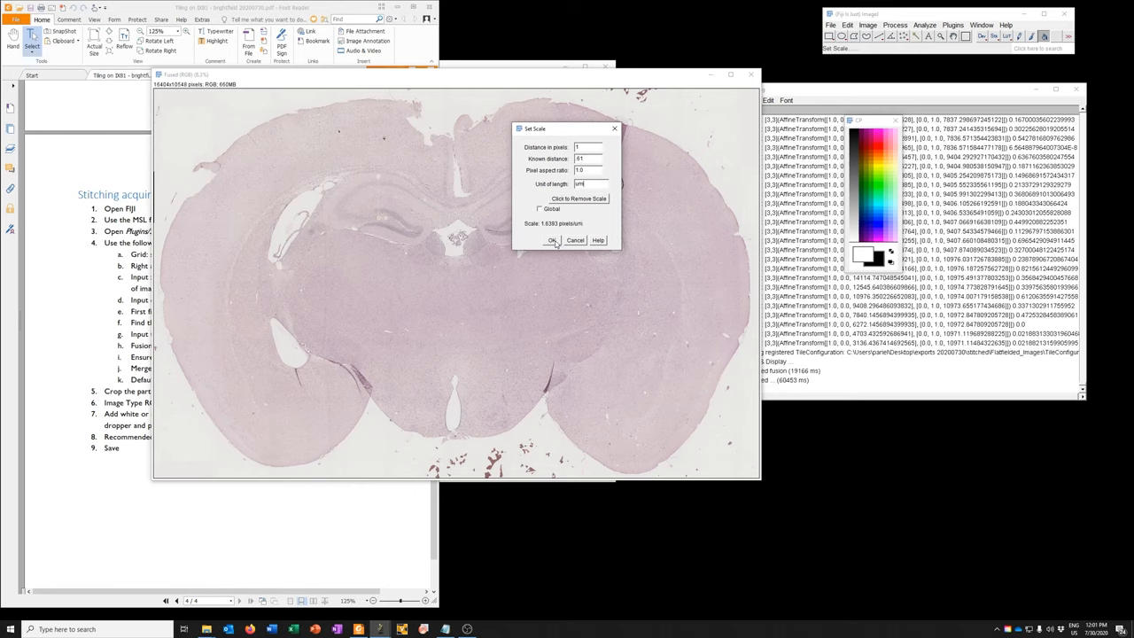
left_click(552, 240)
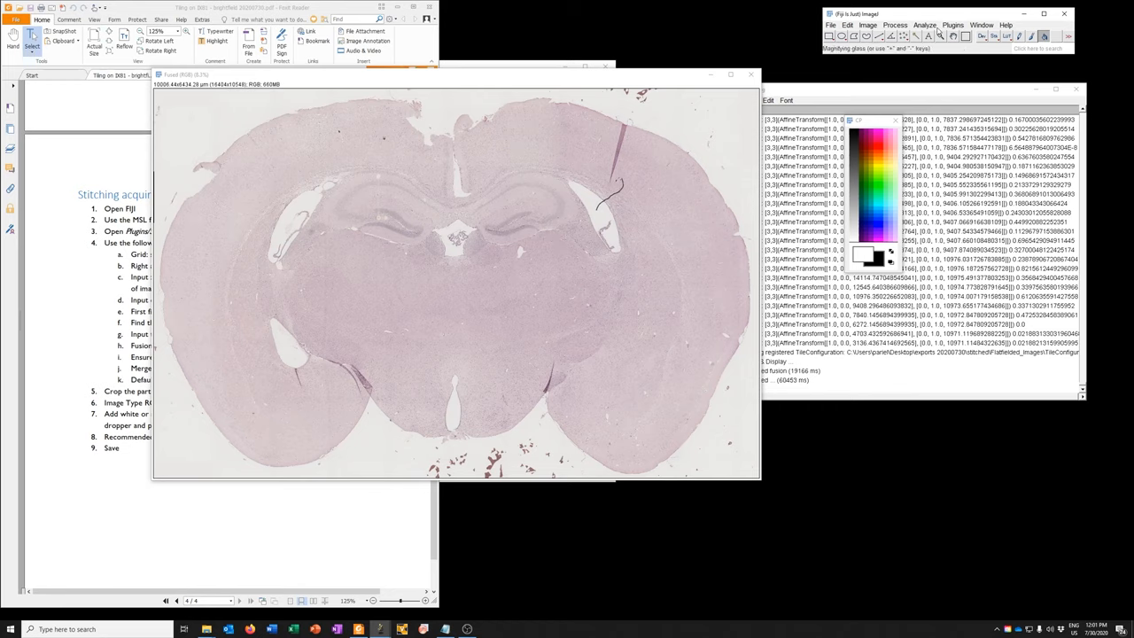
- Add a black 500 µm scale bar, 120 high, at lower right as an overlay
left_click(925, 24)
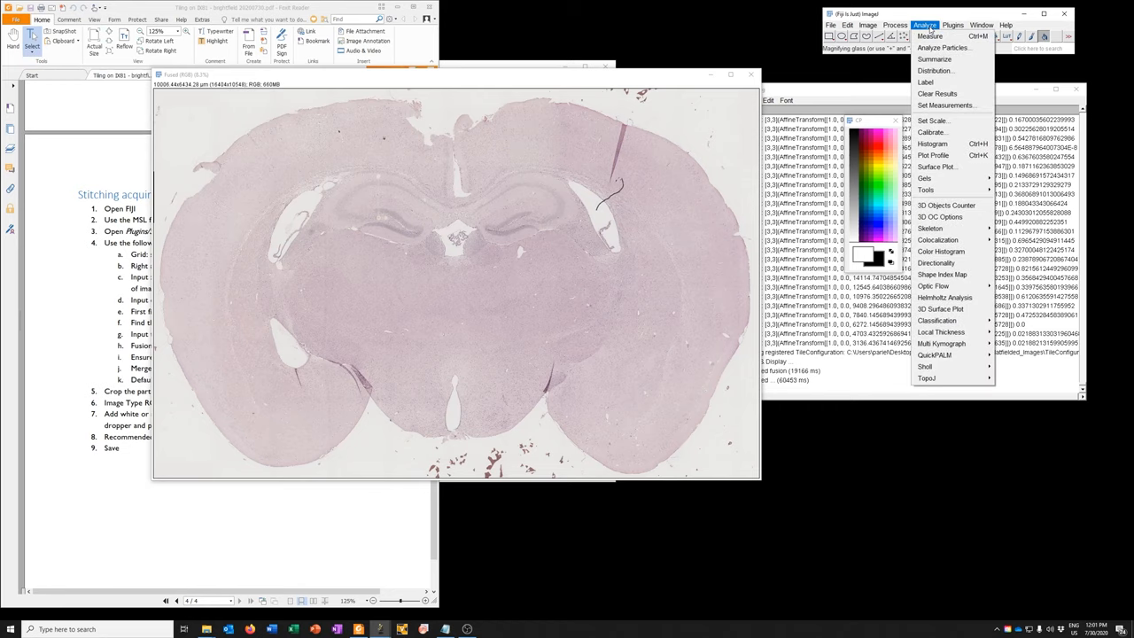
left_click(925, 190)
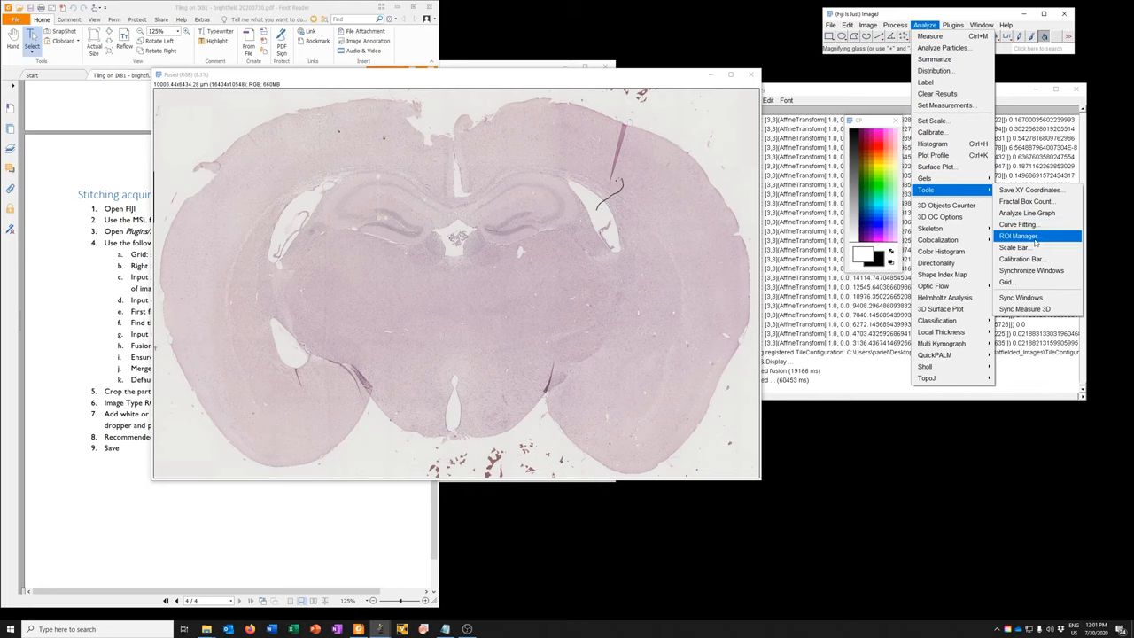
left_click(1020, 247)
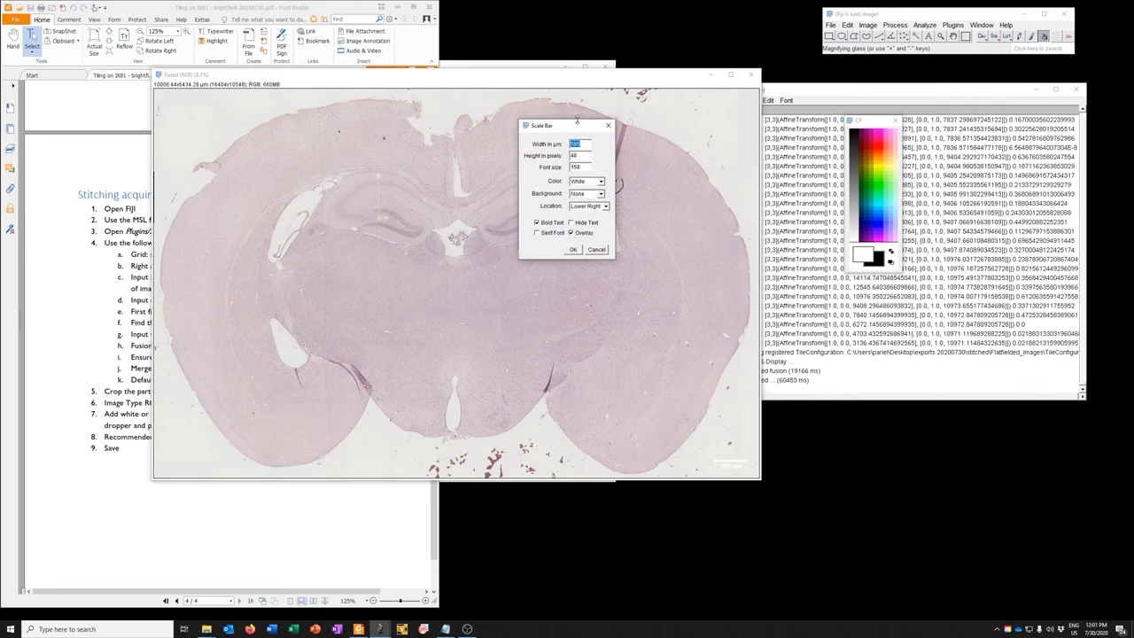
left_click_drag(541, 125, 795, 274)
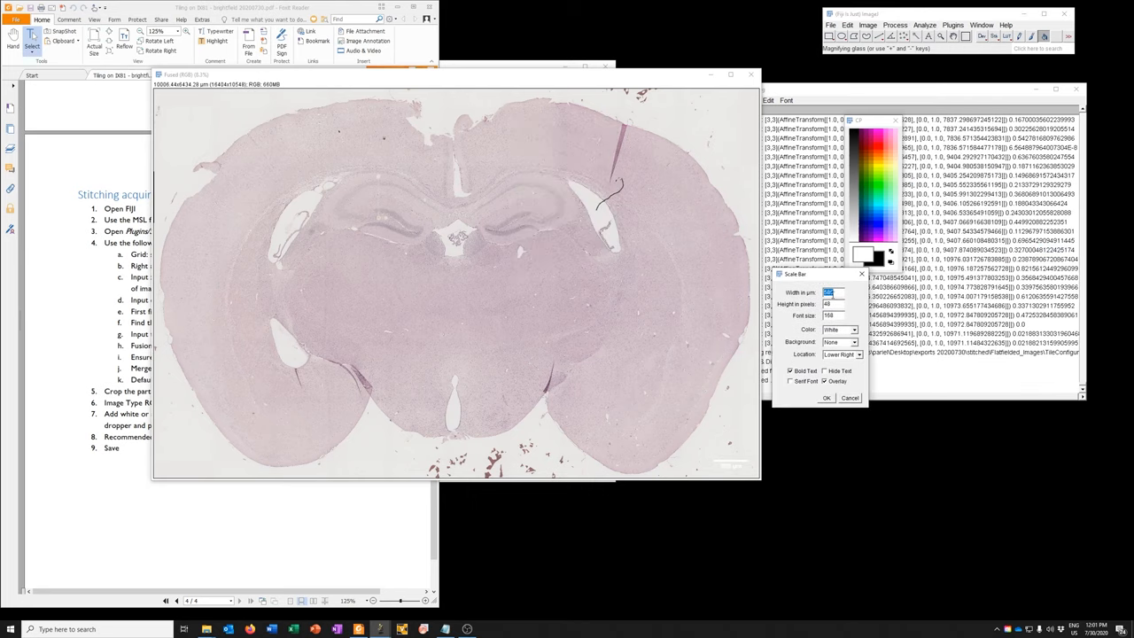
type("500")
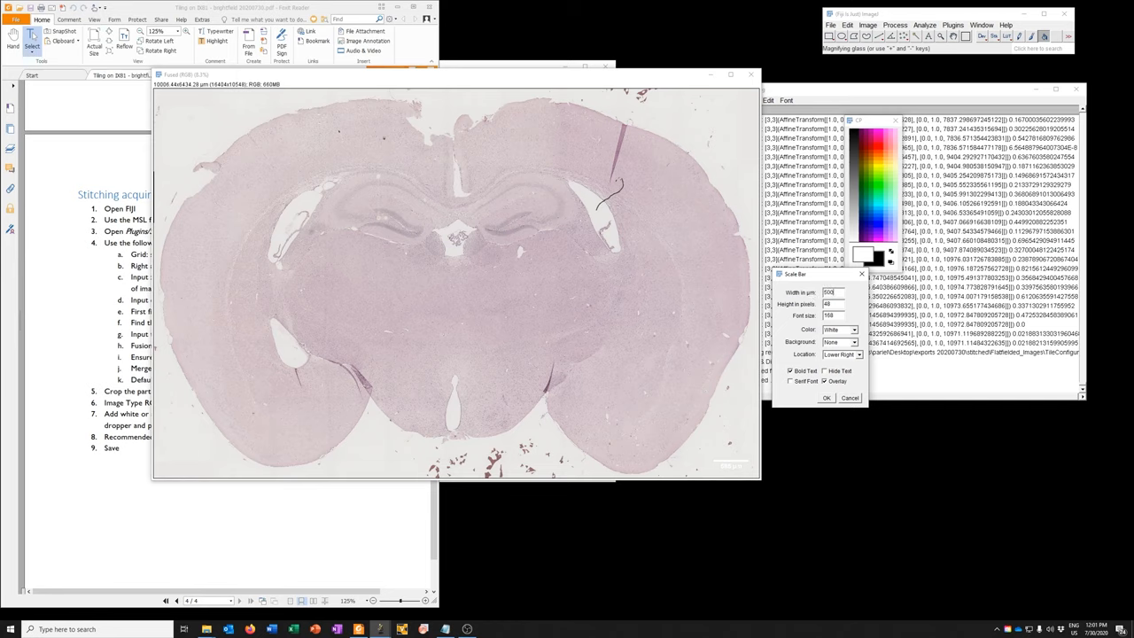
left_click(840, 329)
type("120")
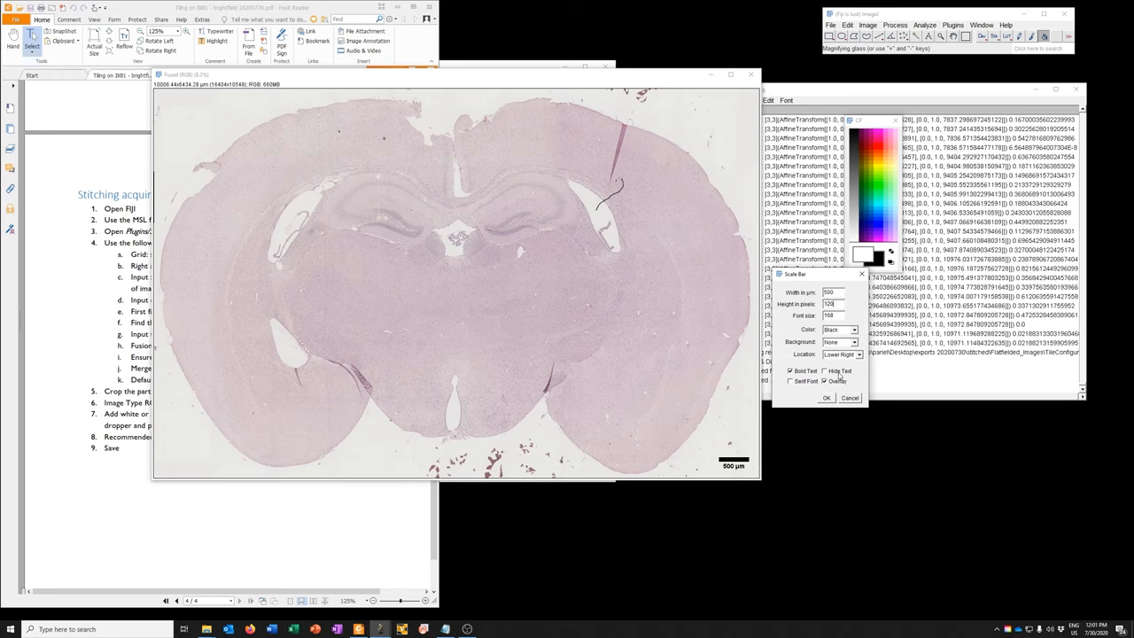
left_click(825, 371)
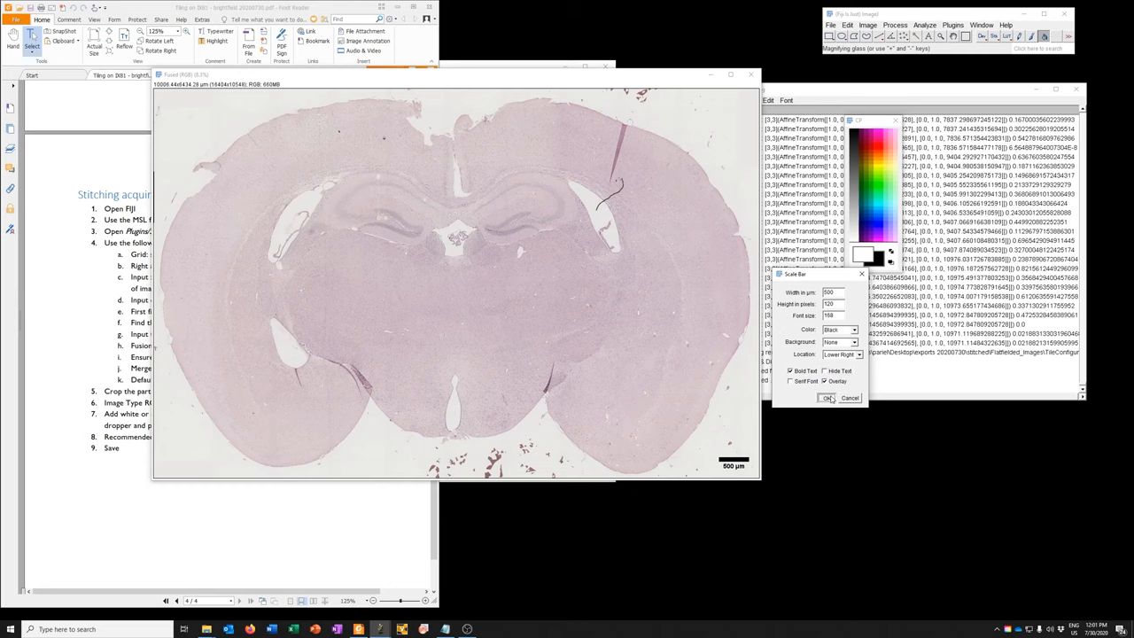
left_click(829, 398)
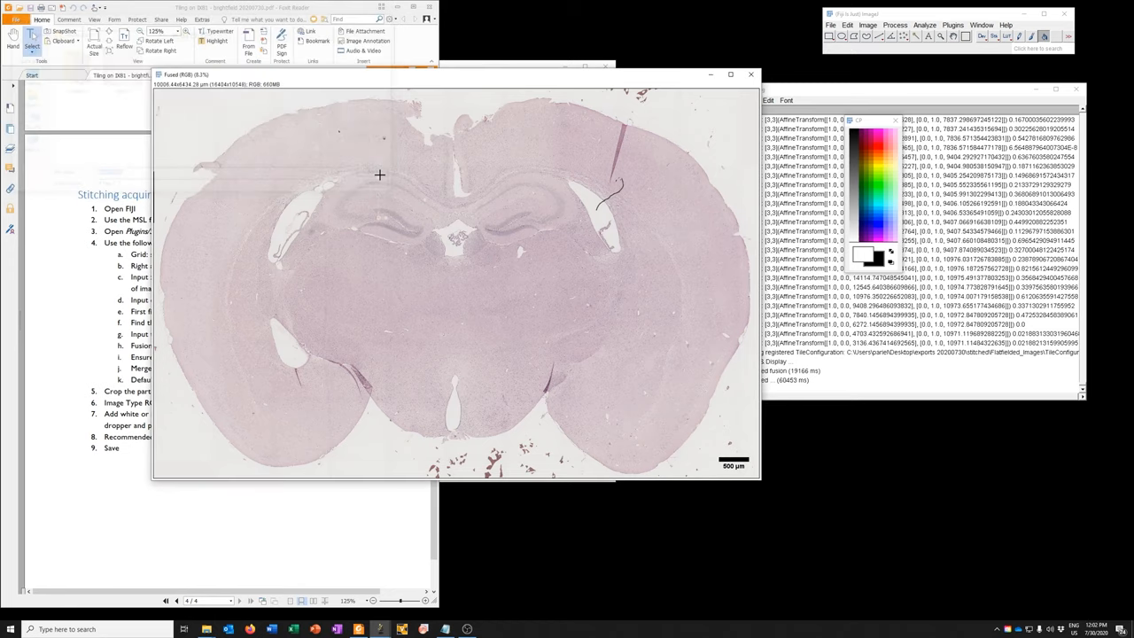
mouse_move(371, 173)
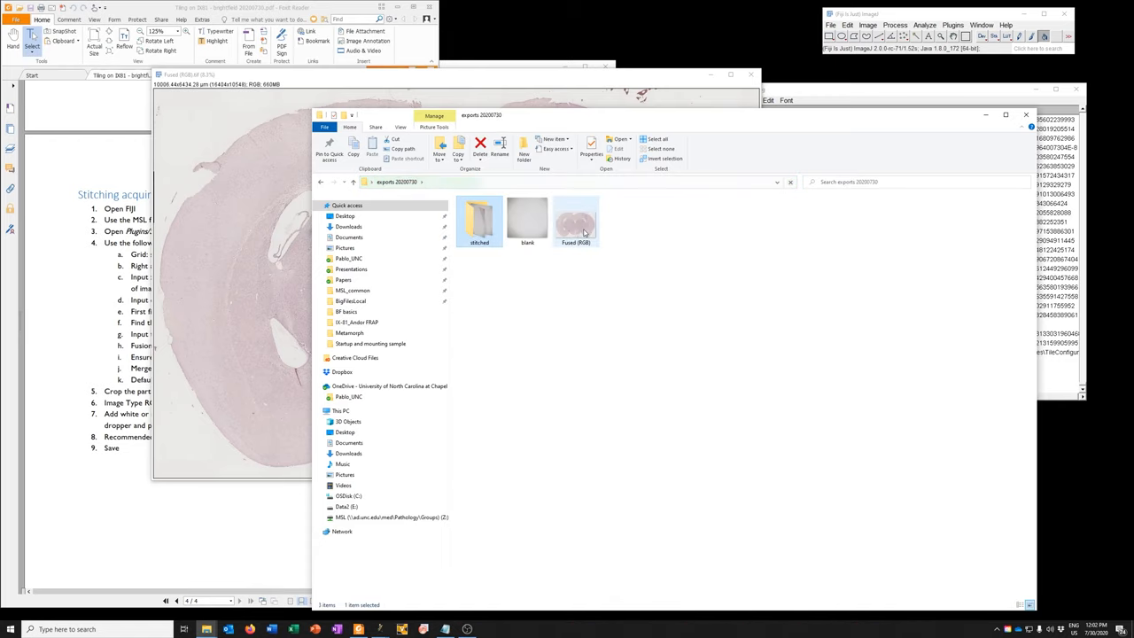
- Open Fused (RGB) from File Explorer in Windows Photo Viewer to inspect it
double_click(576, 219)
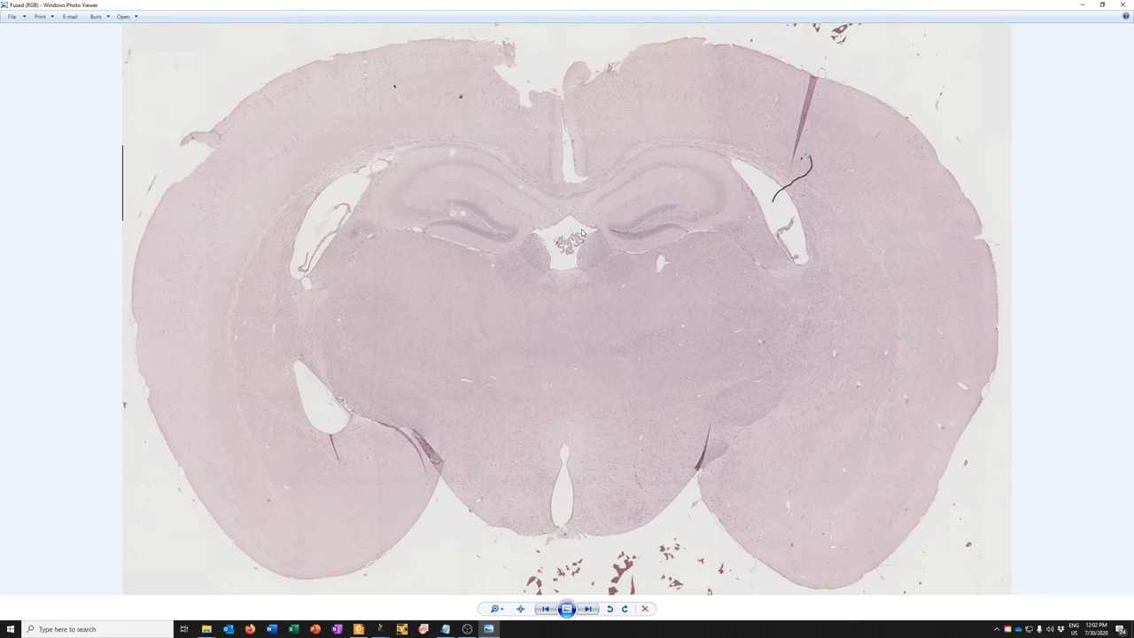
mouse_move(904, 519)
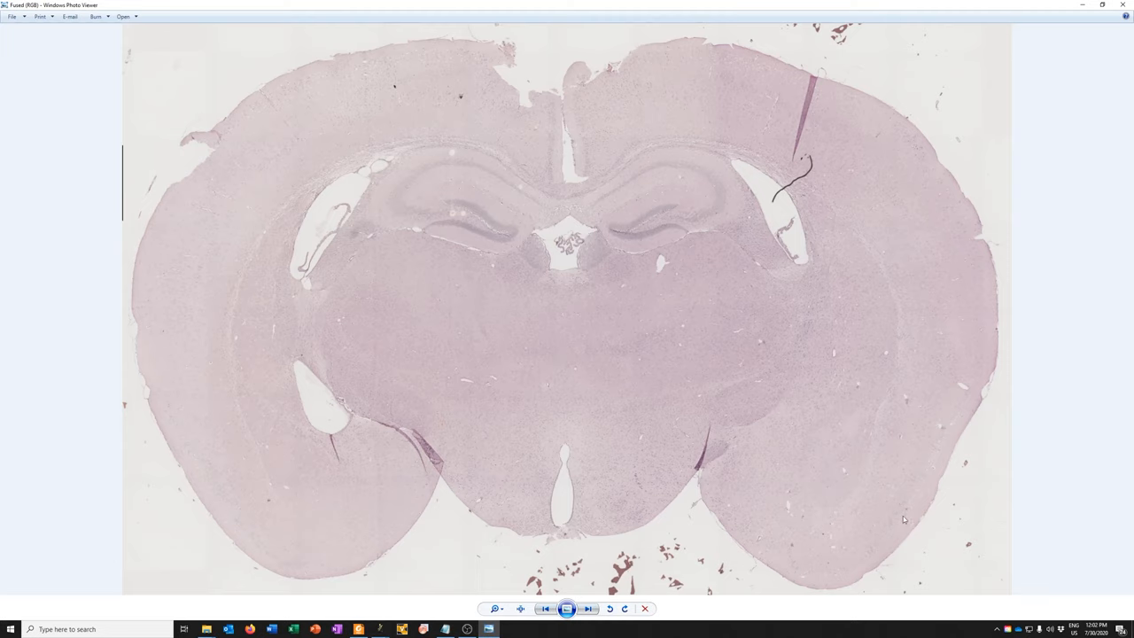
mouse_move(120, 230)
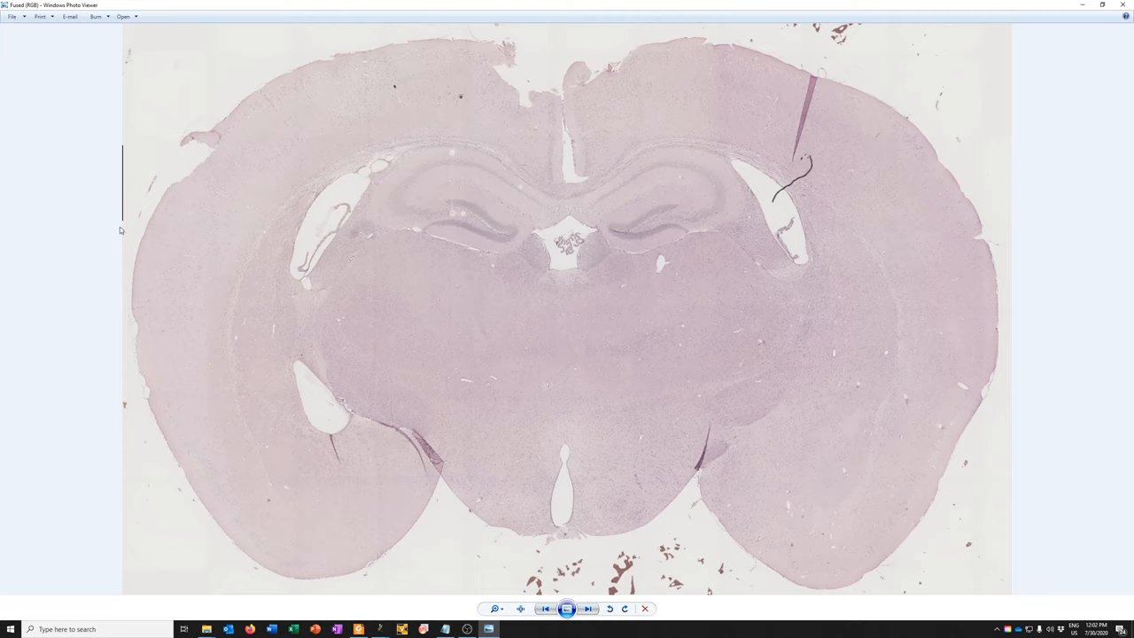
mouse_move(1099, 51)
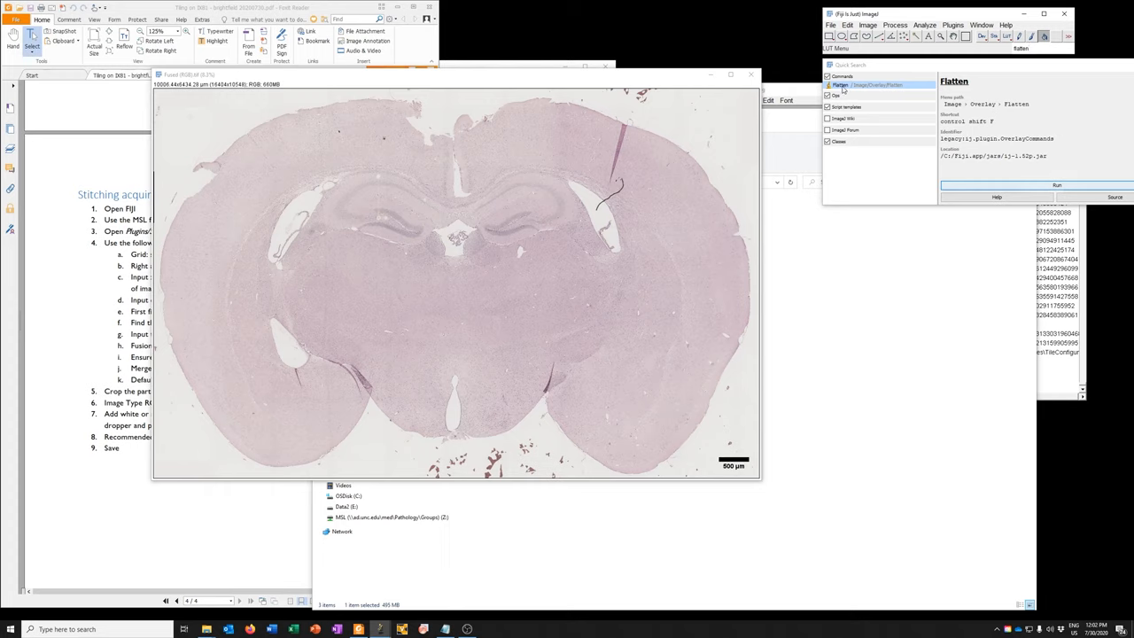
mouse_move(880, 92)
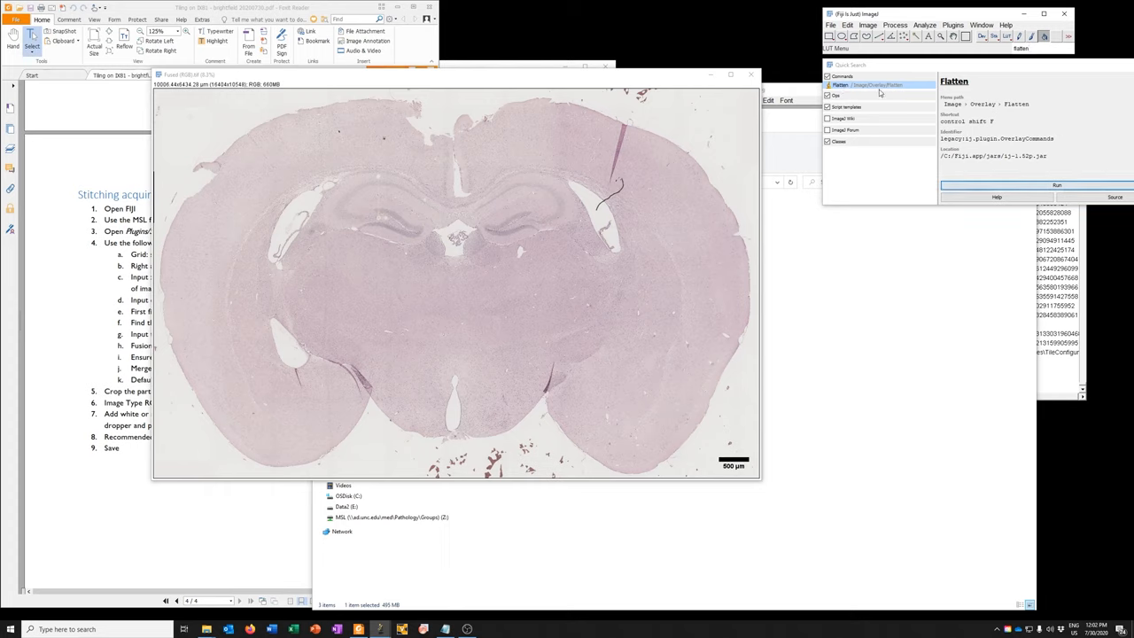
- Flatten the overlay so the 500 µm scale bar is burned into a new copy
left_click(868, 25)
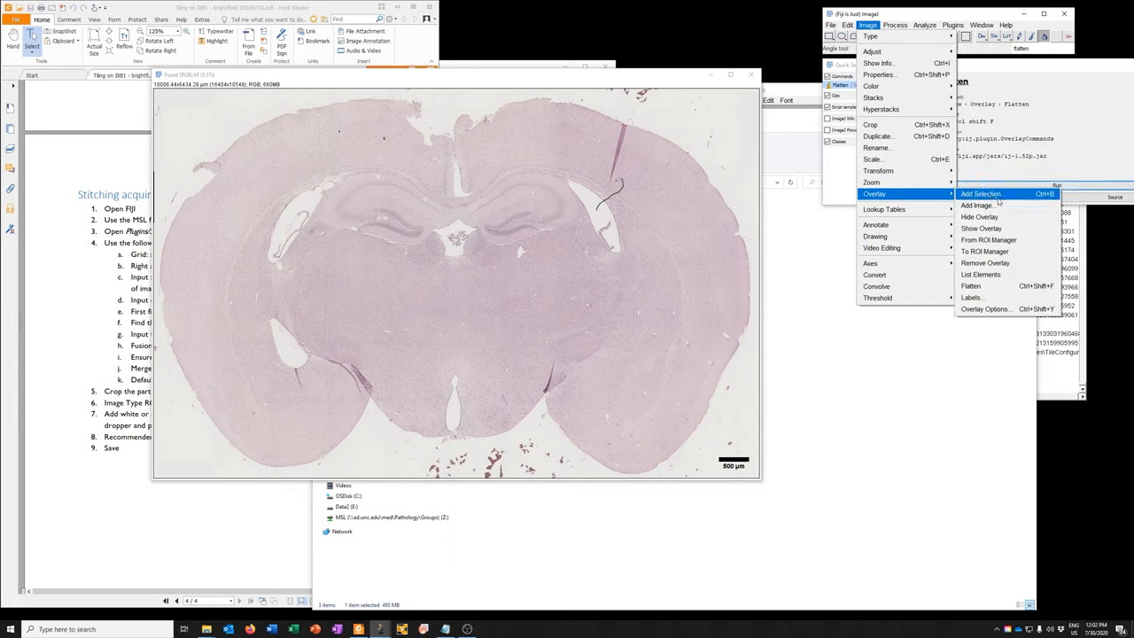
mouse_move(987, 285)
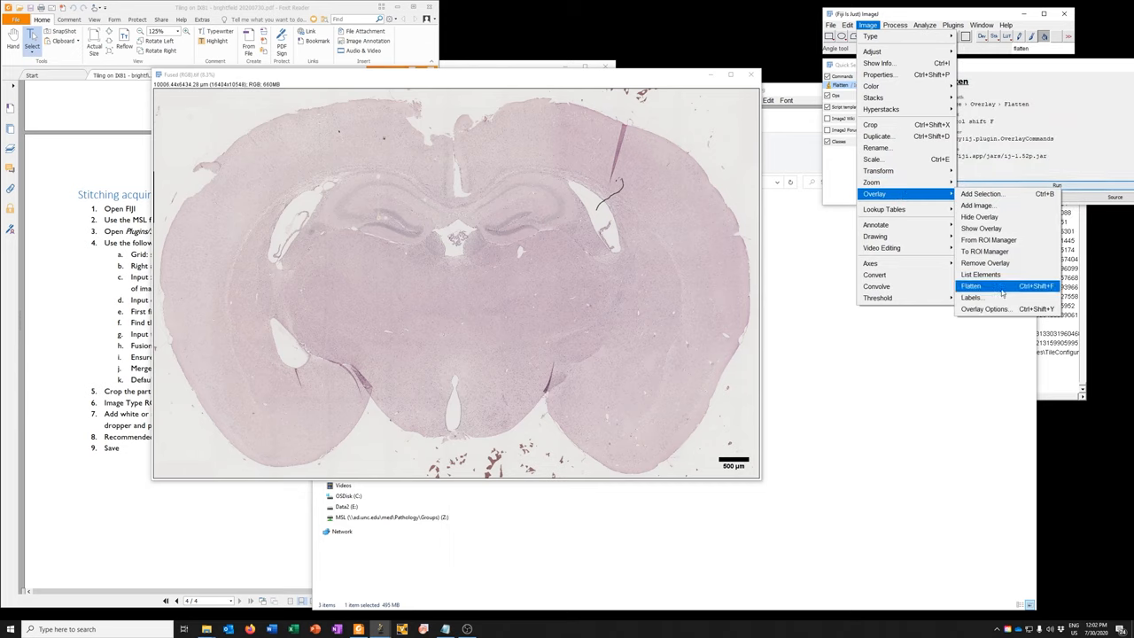
left_click(971, 286)
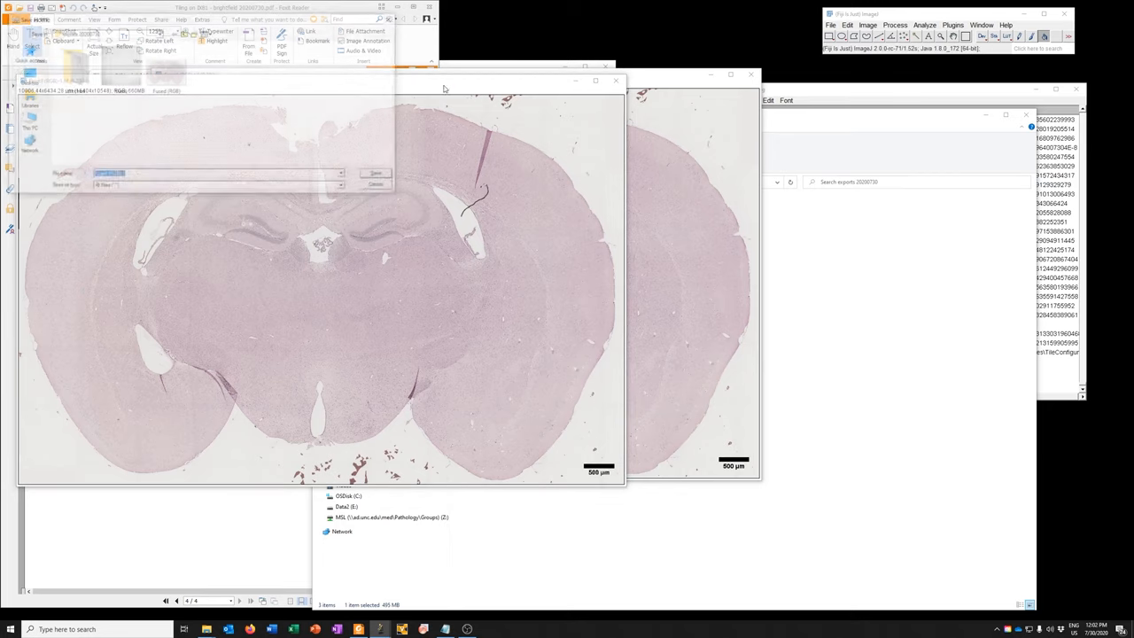
- Save the flattened image as Fused (RGB)-1.tif in exports 20200730
left_click(374, 173)
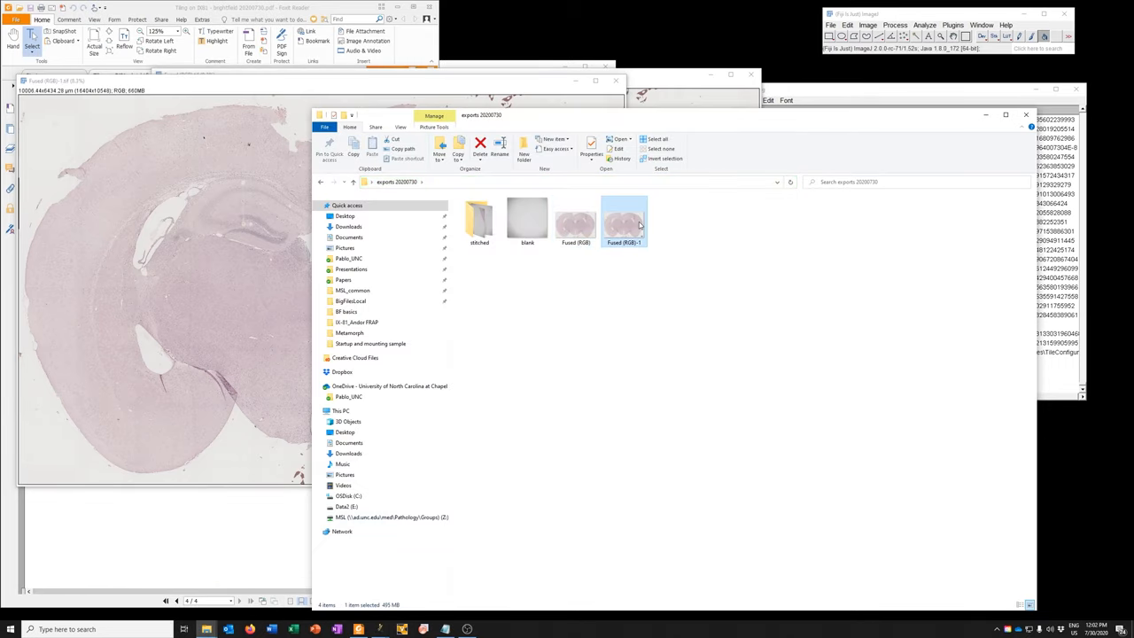
double_click(624, 218)
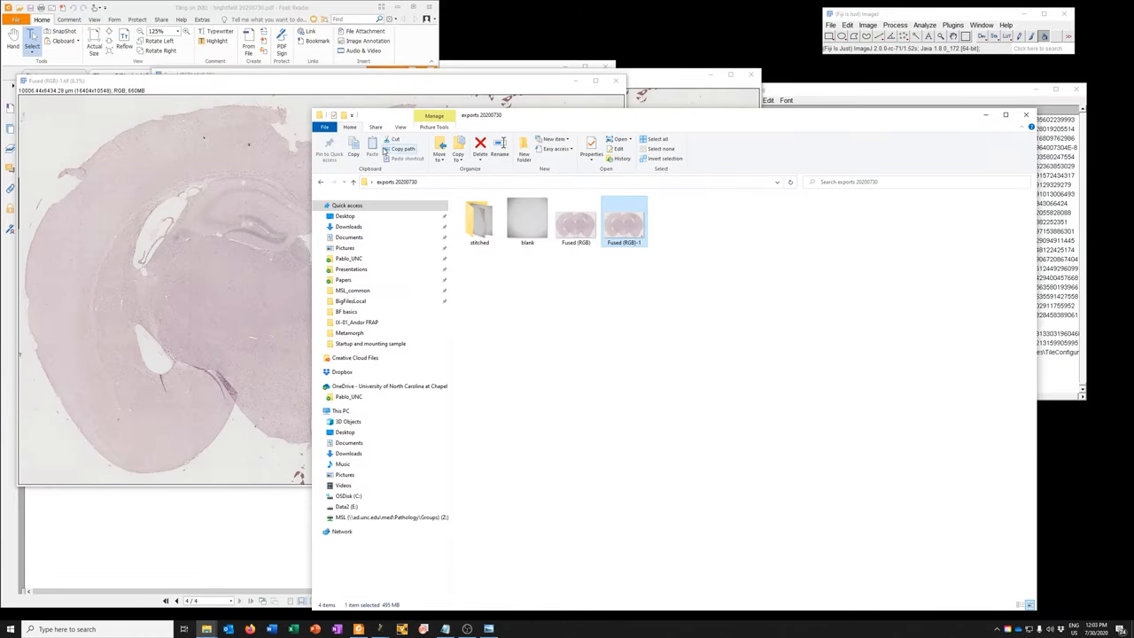
double_click(623, 217)
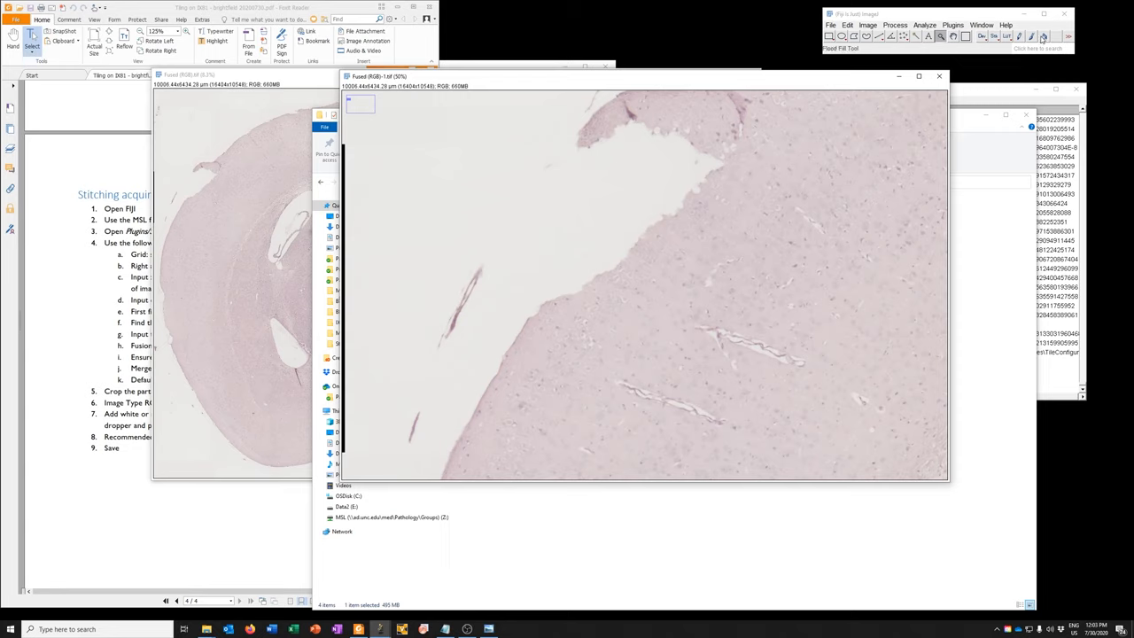
mouse_move(466, 289)
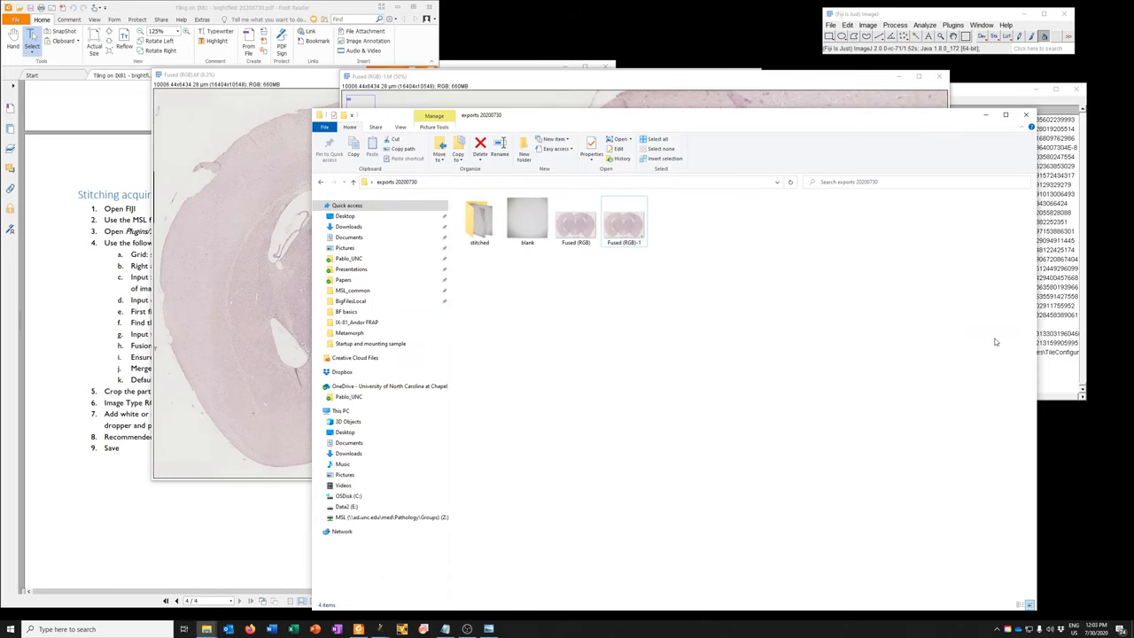
left_click(624, 220)
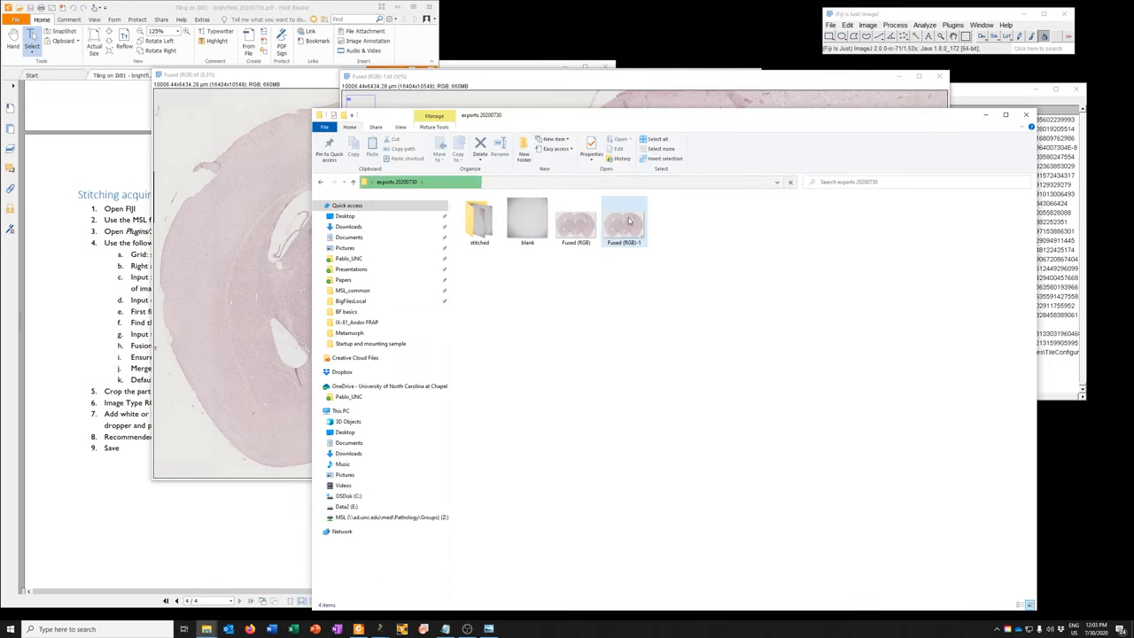
- Open Fused (RGB)-1 in Windows Photo Viewer to verify the 500 µm scale bar
double_click(624, 220)
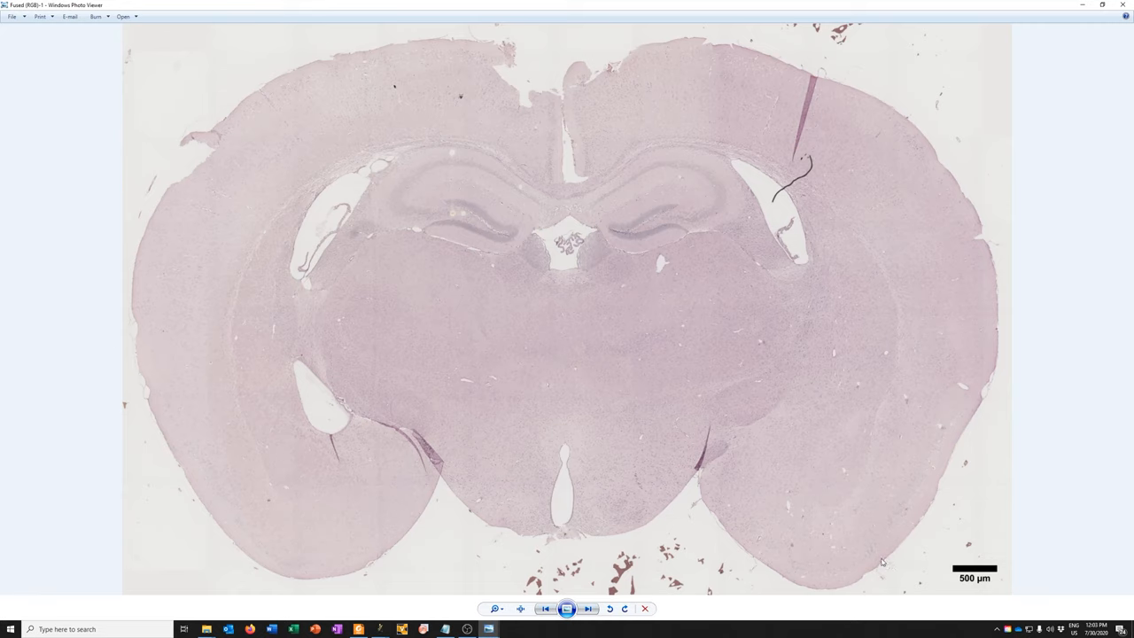
mouse_move(872, 554)
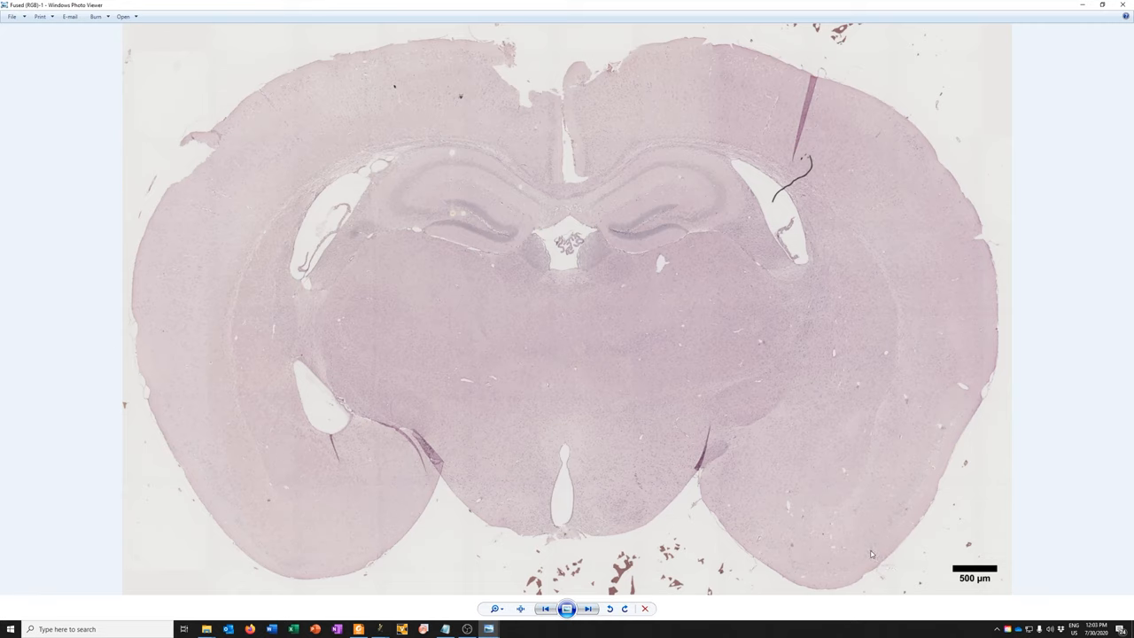
mouse_move(864, 548)
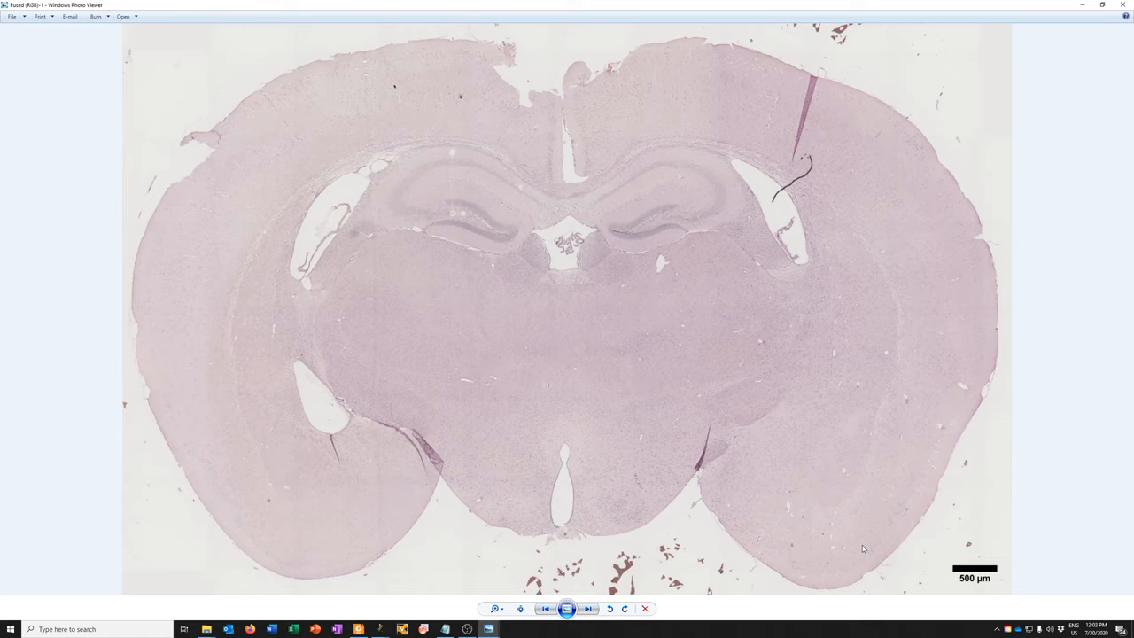
mouse_move(584, 564)
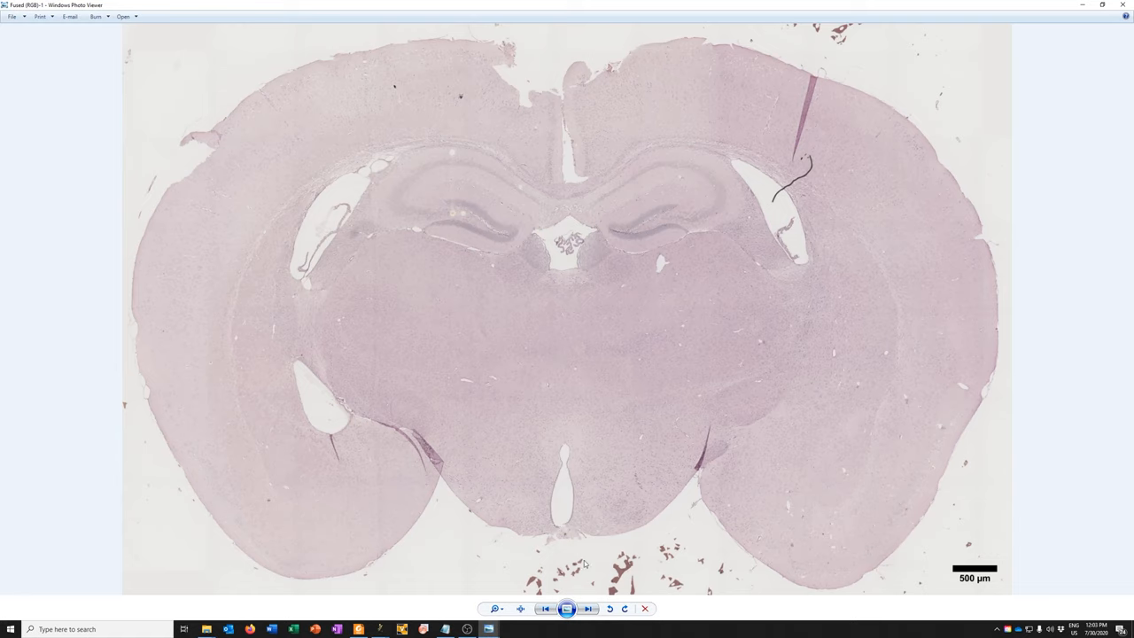